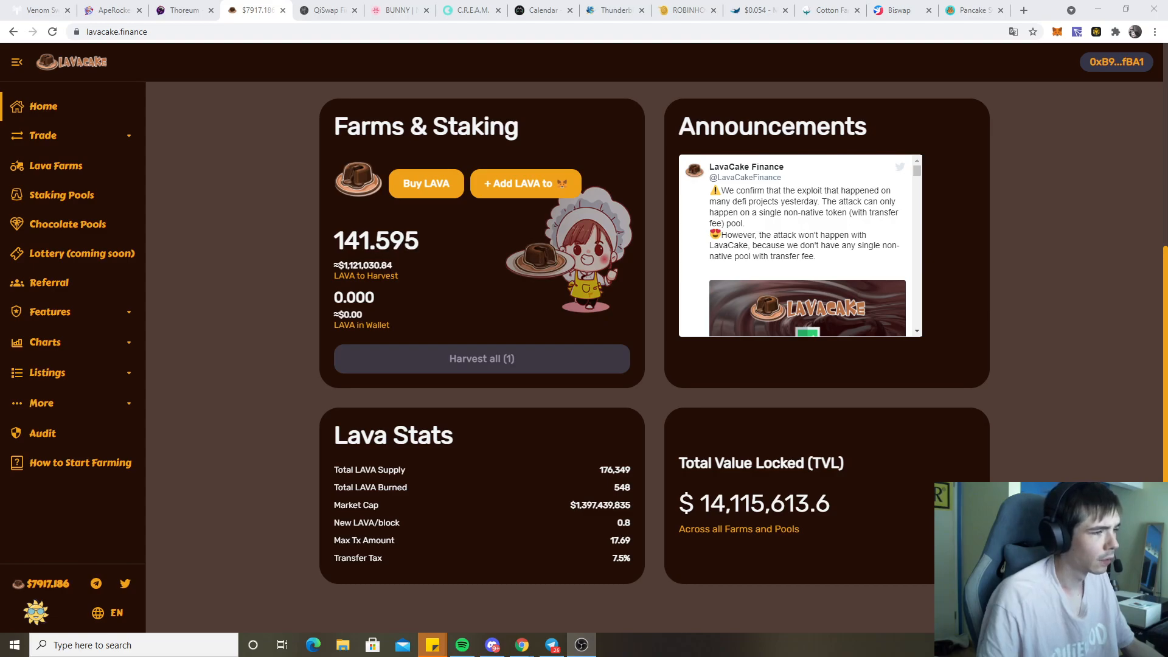
mouse_move(378, 231)
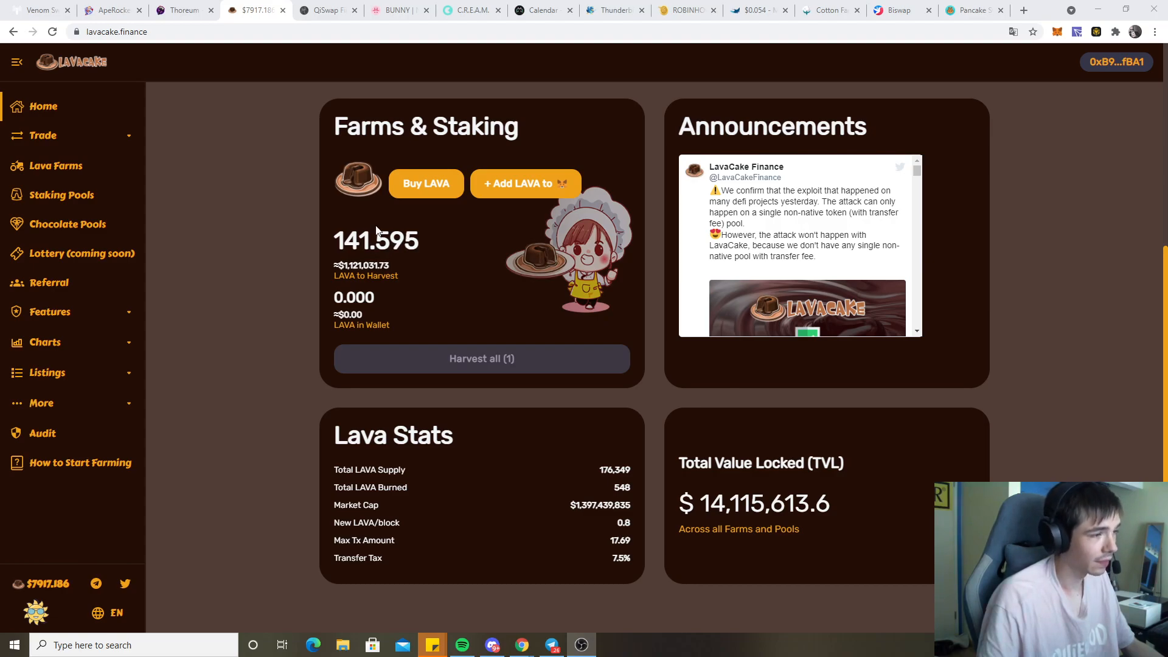
mouse_move(280, 174)
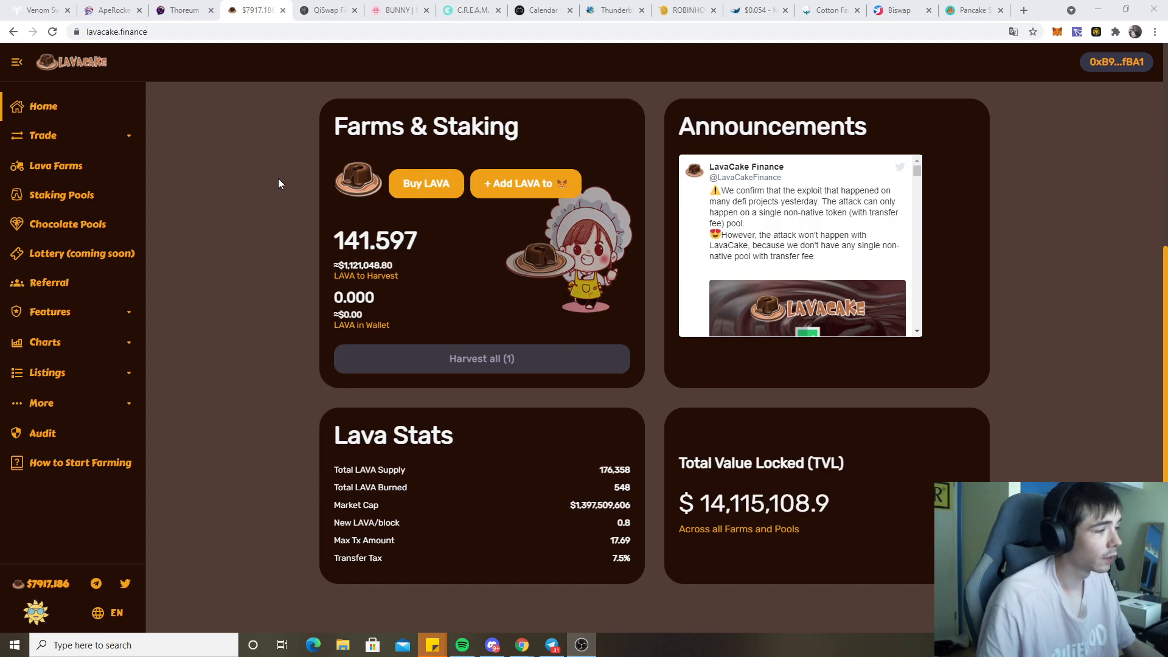
Review LavaCake's harvest lockup and ~141.6 pending LAVA, then expand the Charts site list
double_click(375, 241)
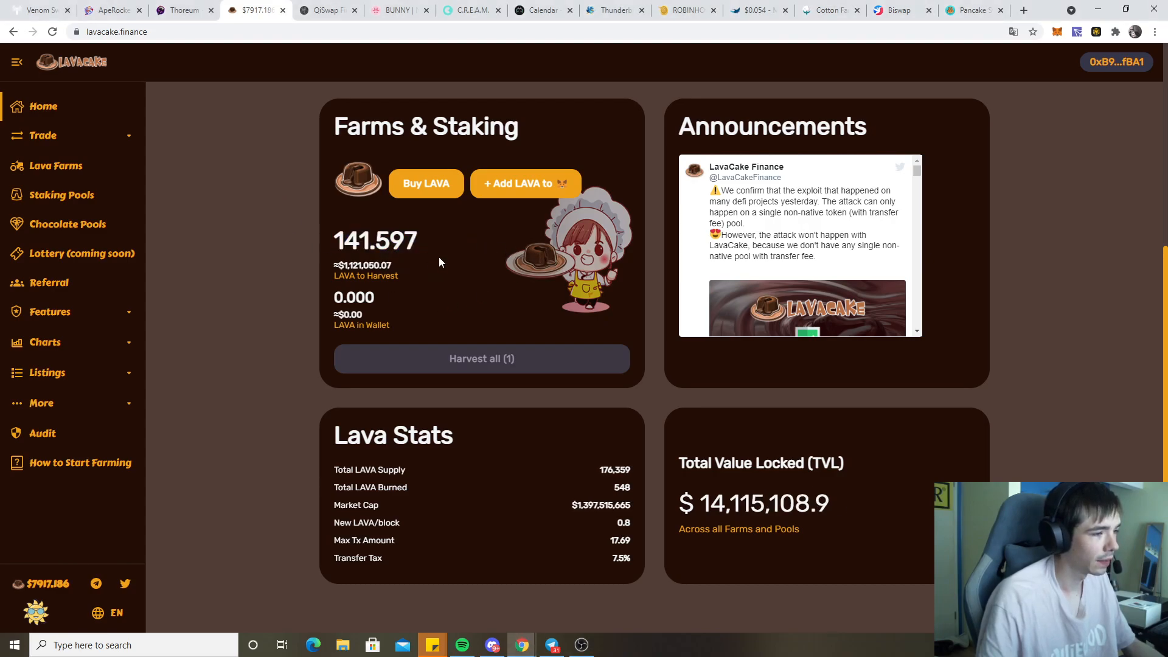
mouse_move(439, 243)
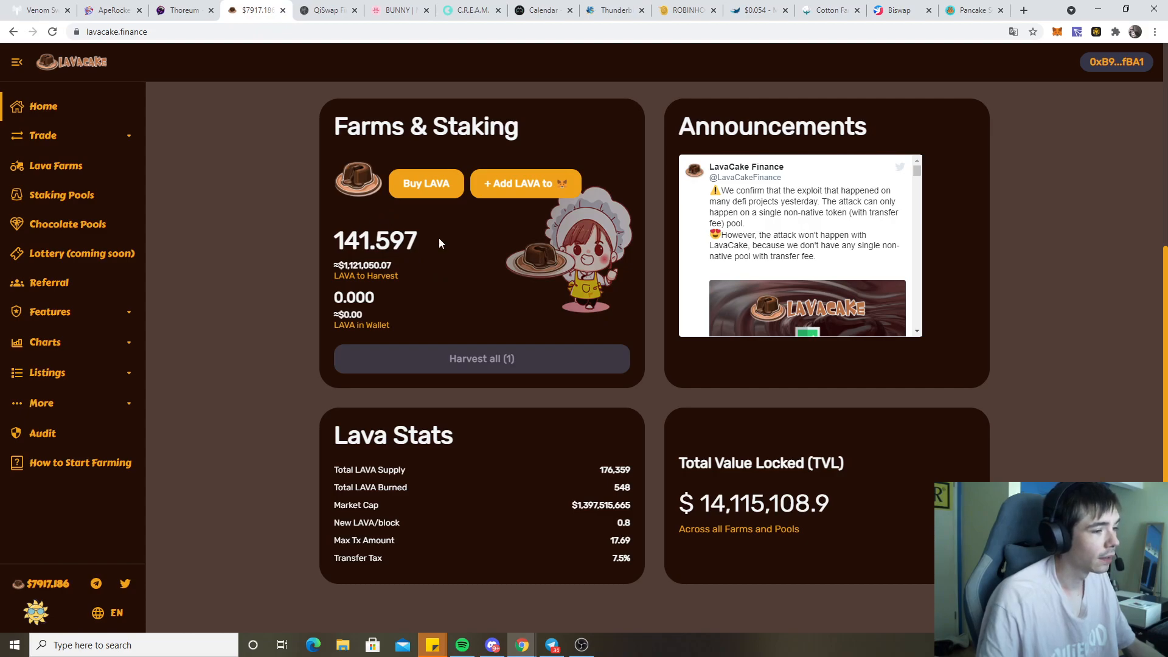
scroll(up, 3)
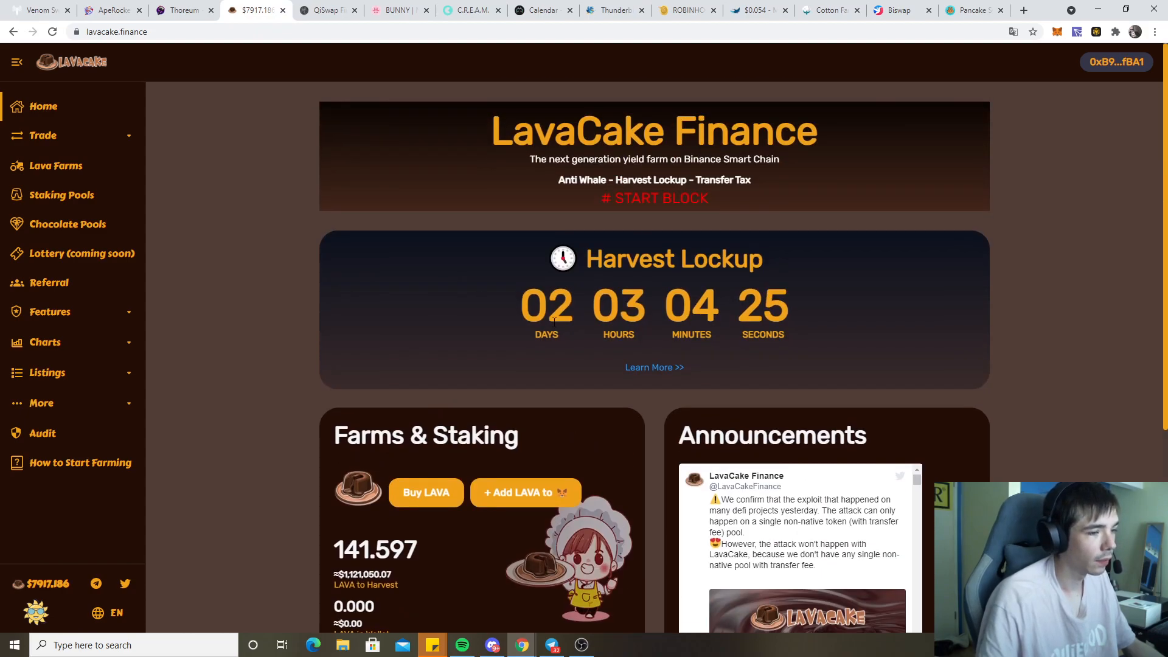
mouse_move(329, 369)
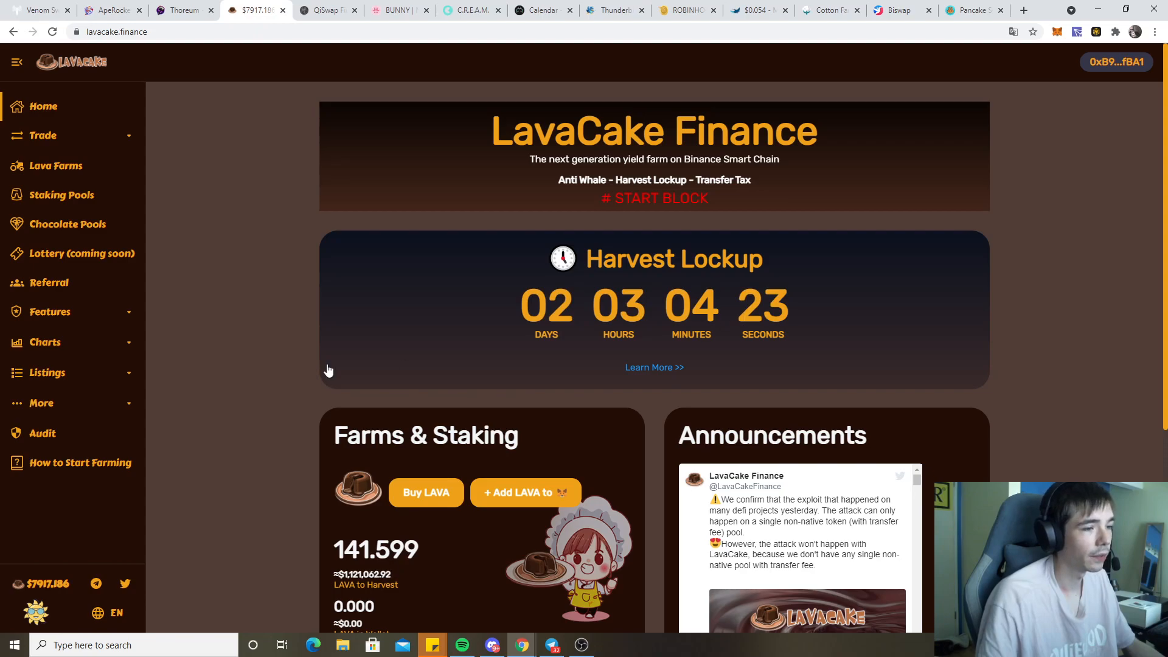
scroll(down, 3)
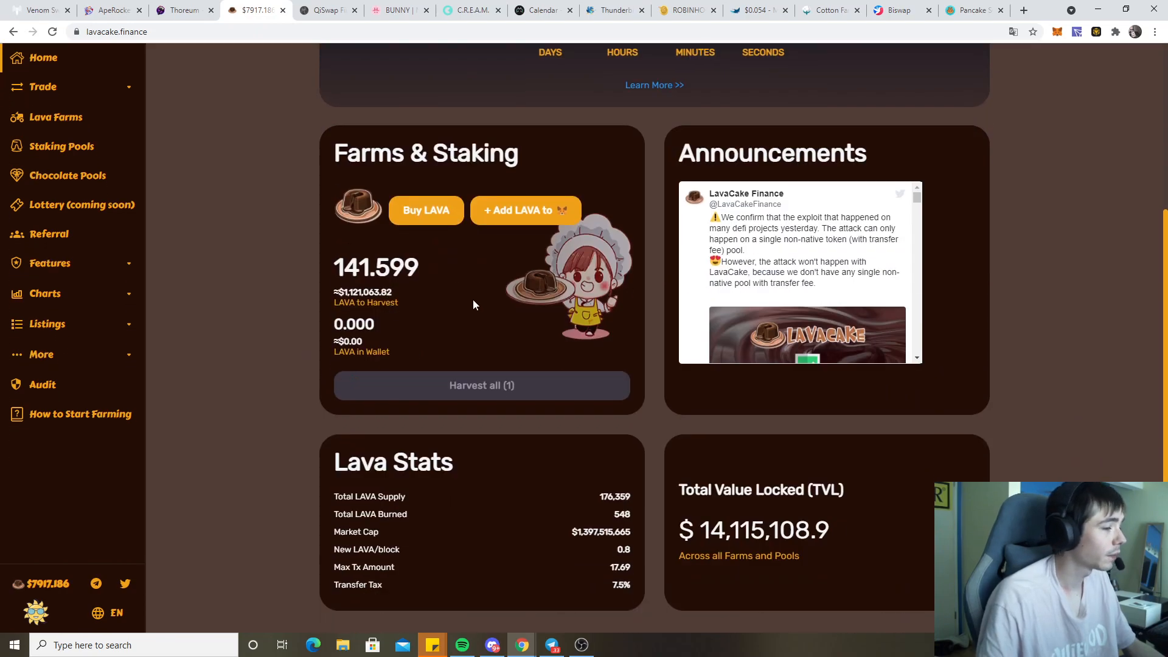
click(44, 293)
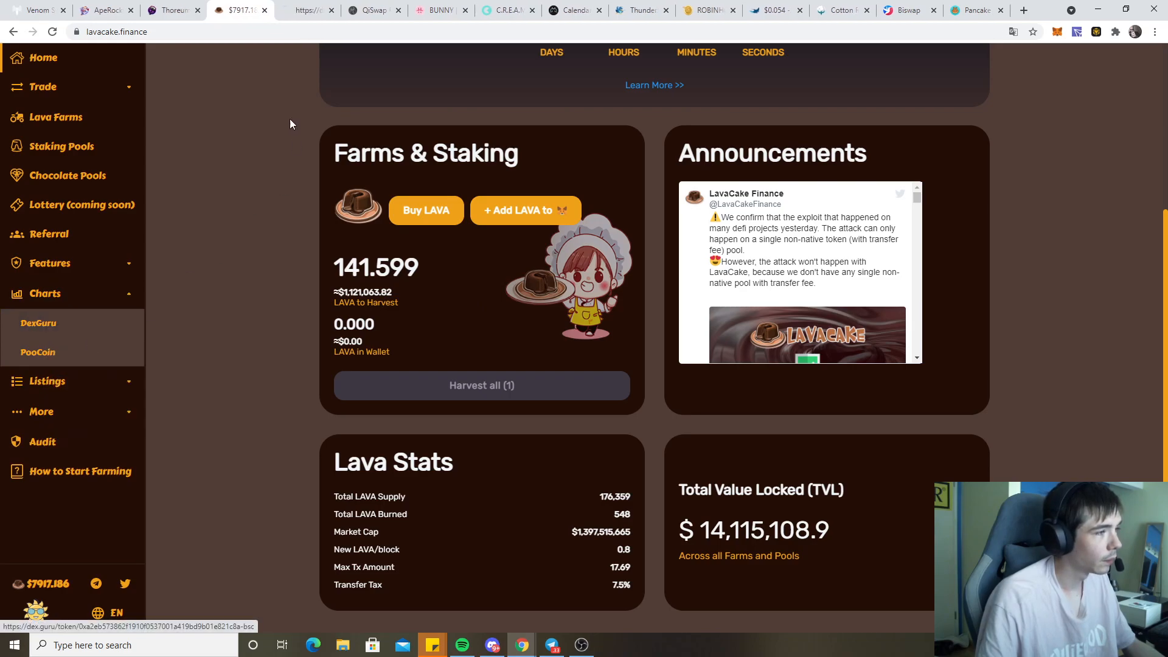
Open the LAVA chart on dex.guru and filter pool activity to Removes, then All
click(38, 322)
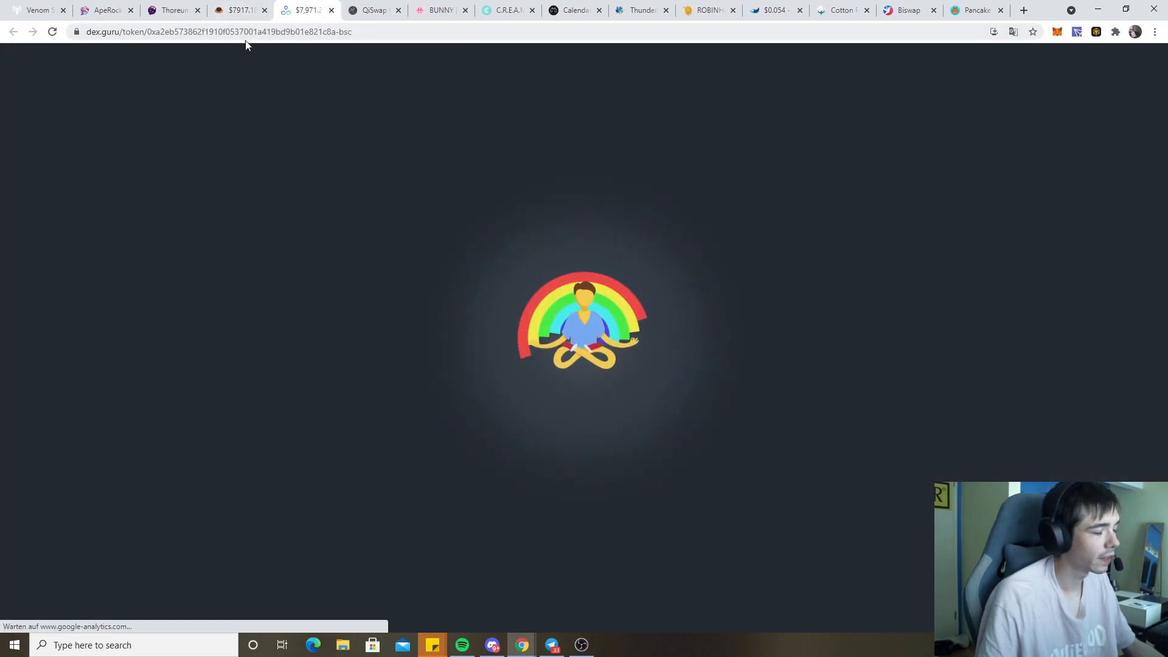
mouse_move(337, 306)
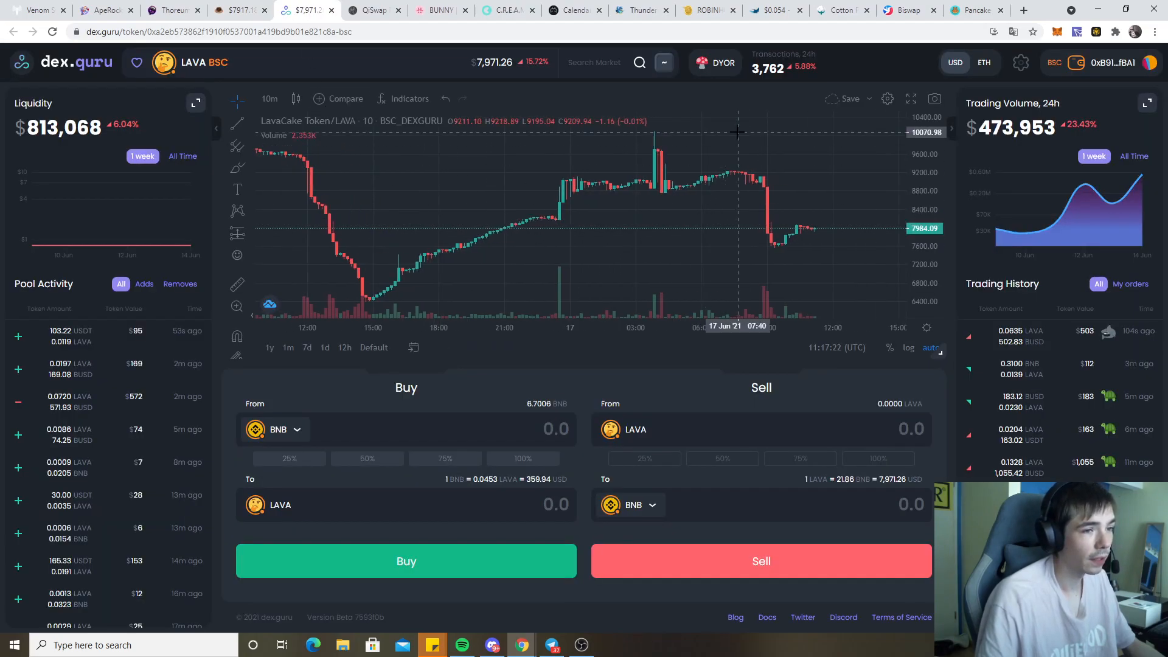
mouse_move(704, 138)
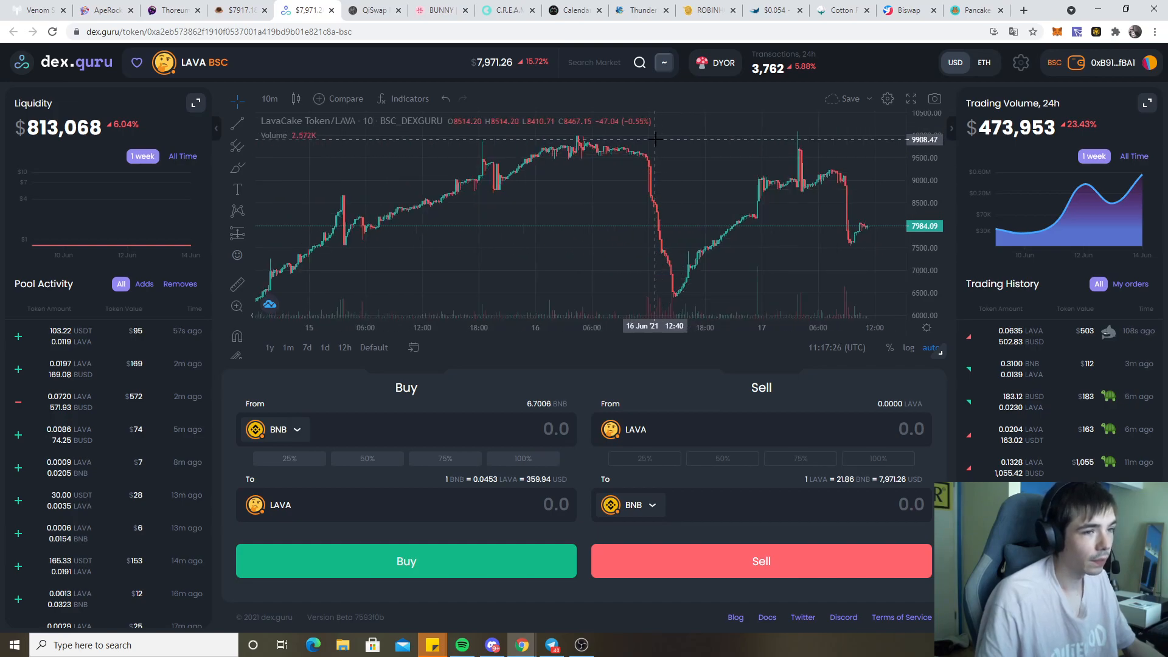
mouse_move(770, 142)
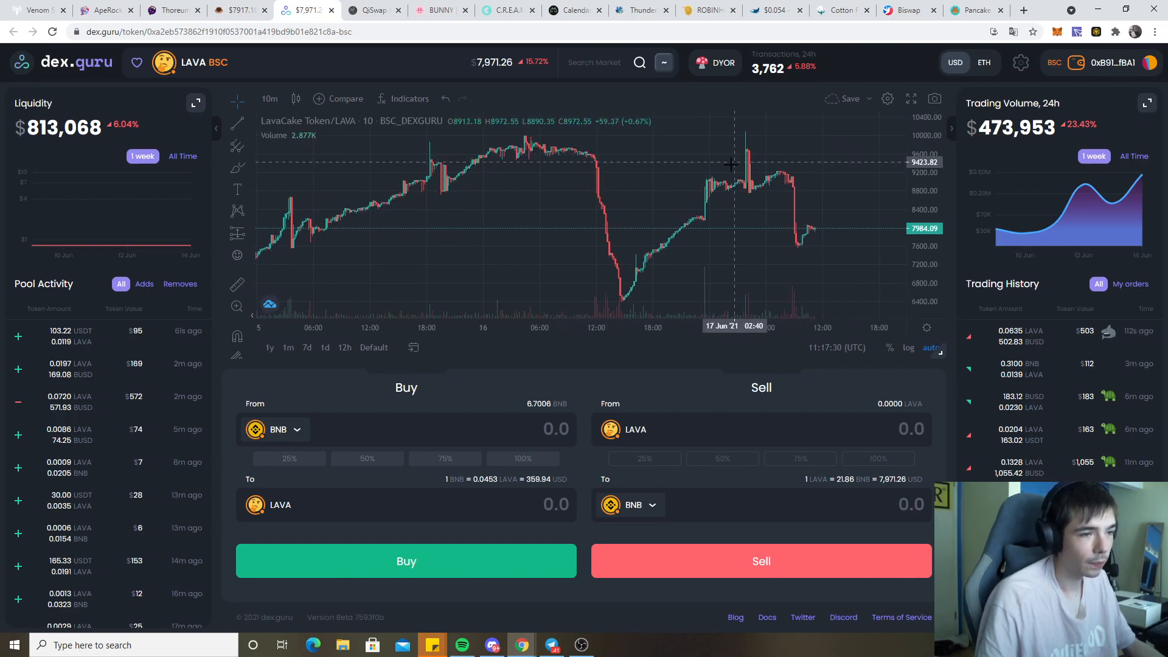
mouse_move(769, 243)
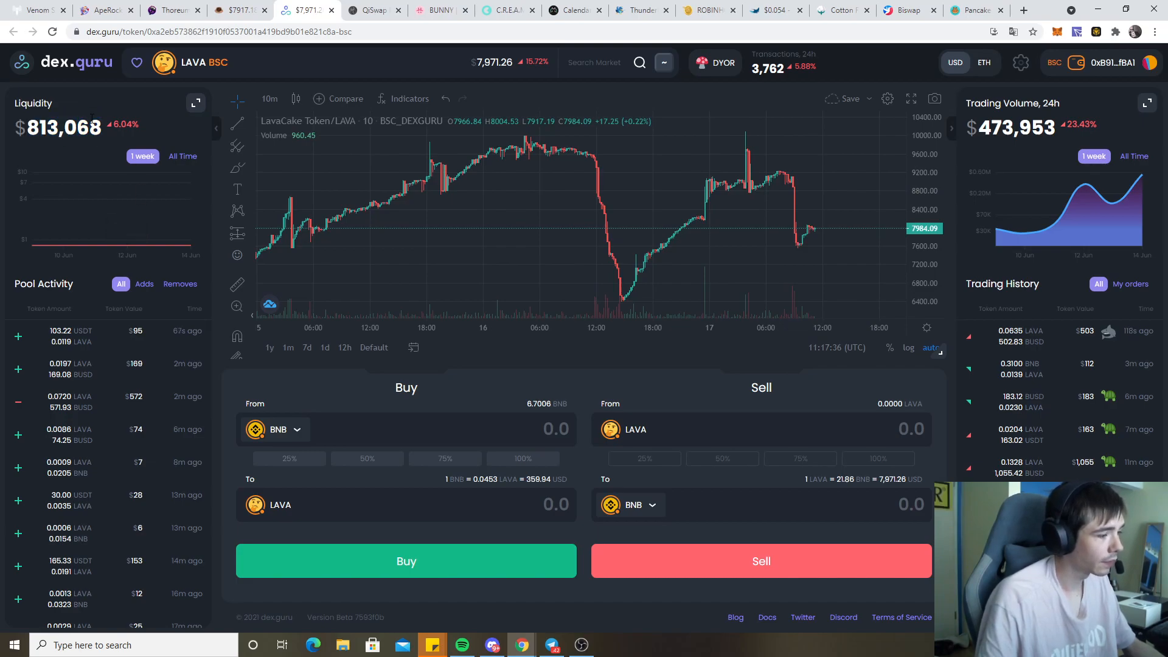
mouse_move(168, 245)
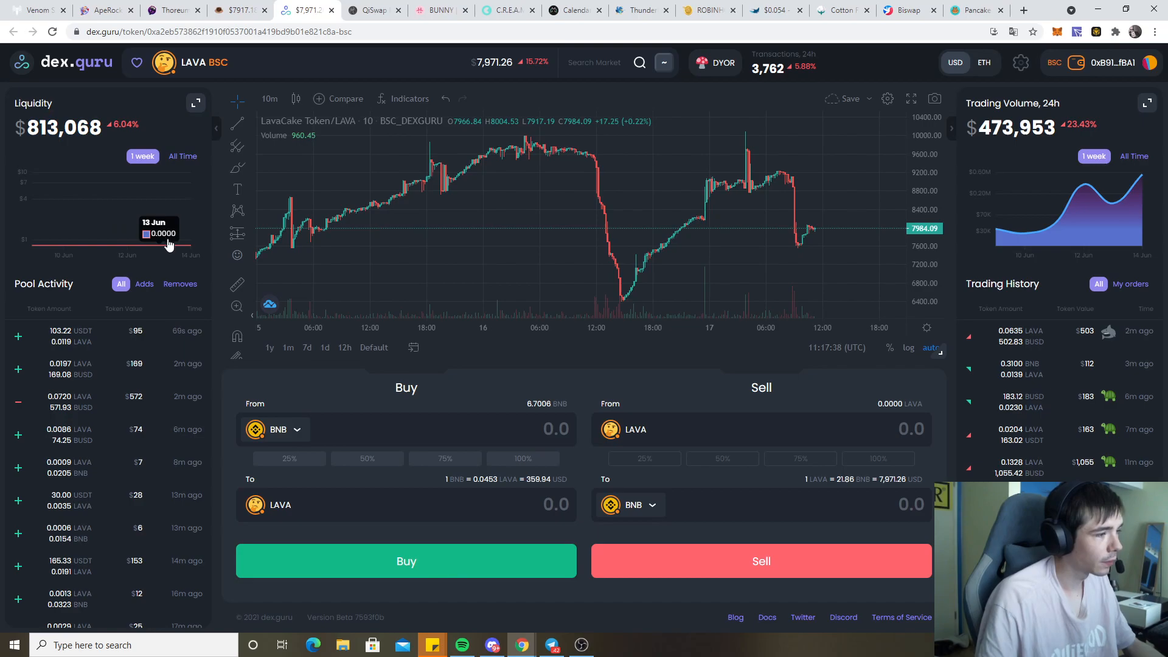
click(179, 284)
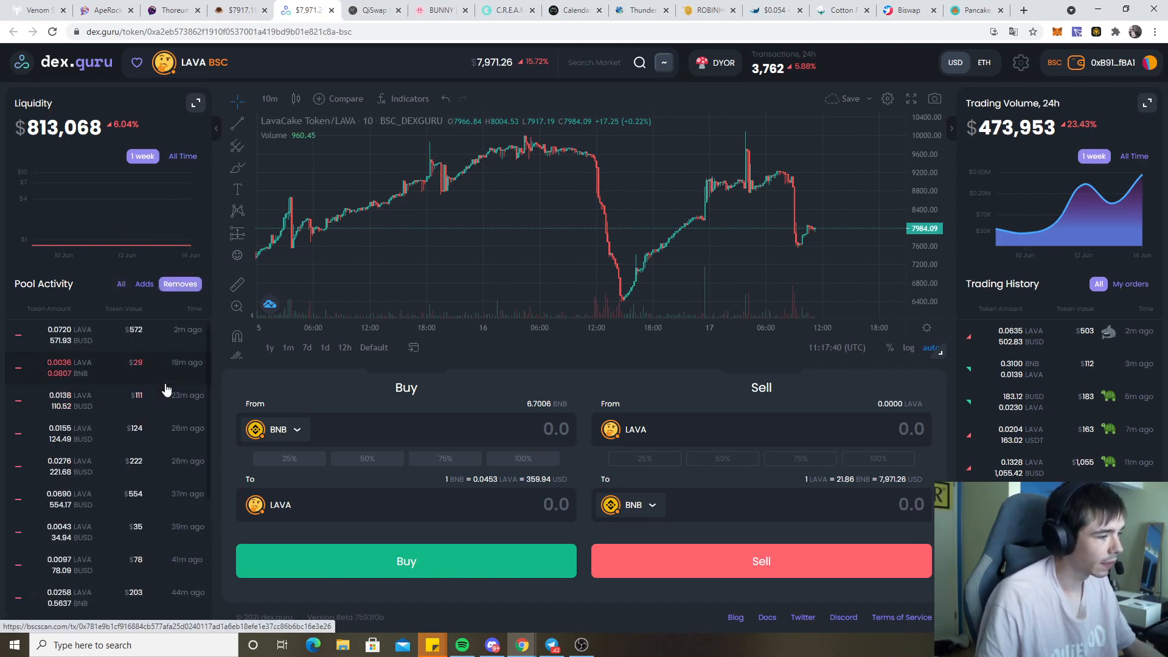
scroll(down, 3)
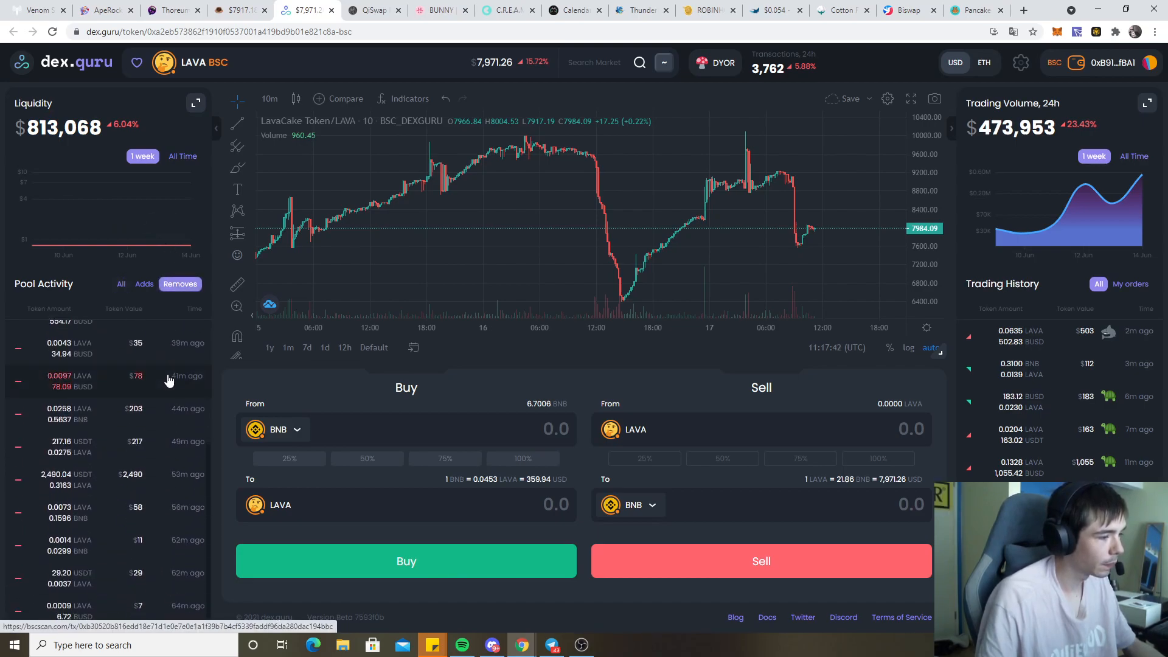
click(121, 284)
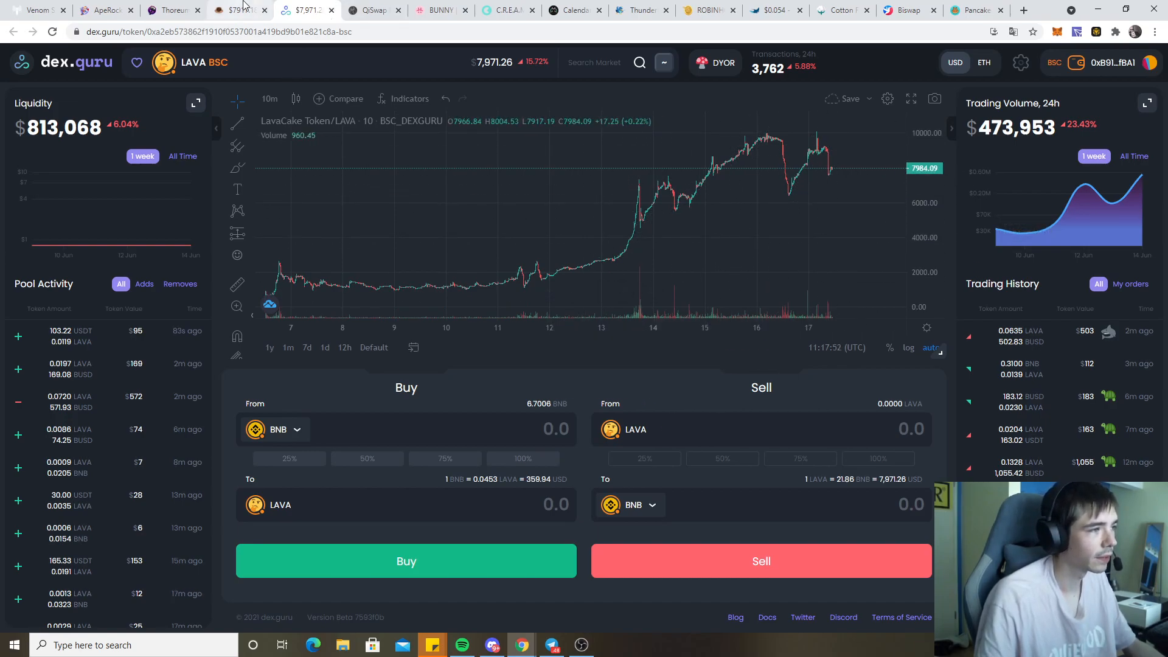
Return to LavaCake, recheck the 141.61 LAVA pending, and try Harvest all
click(239, 10)
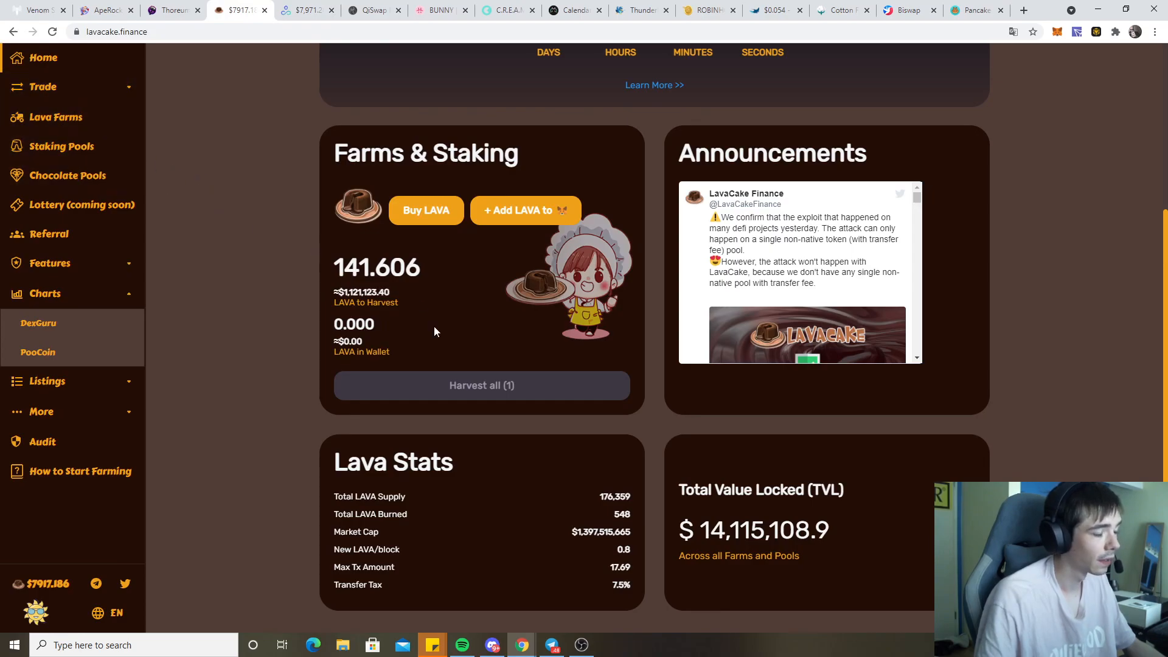
scroll(up, 3)
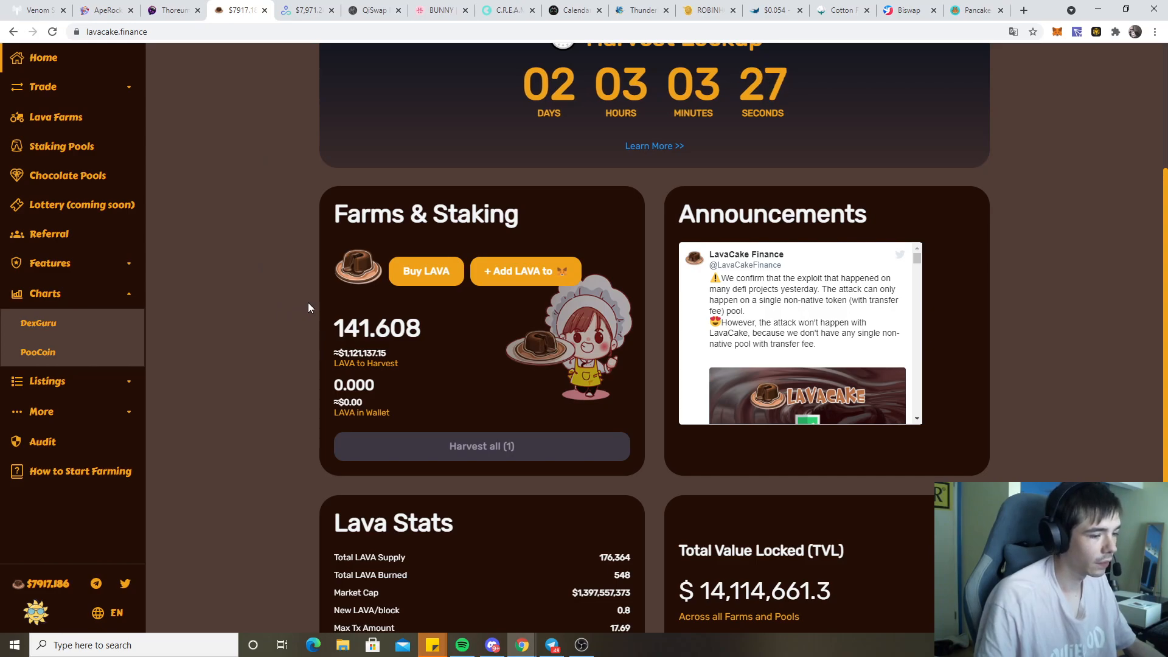
scroll(down, 3)
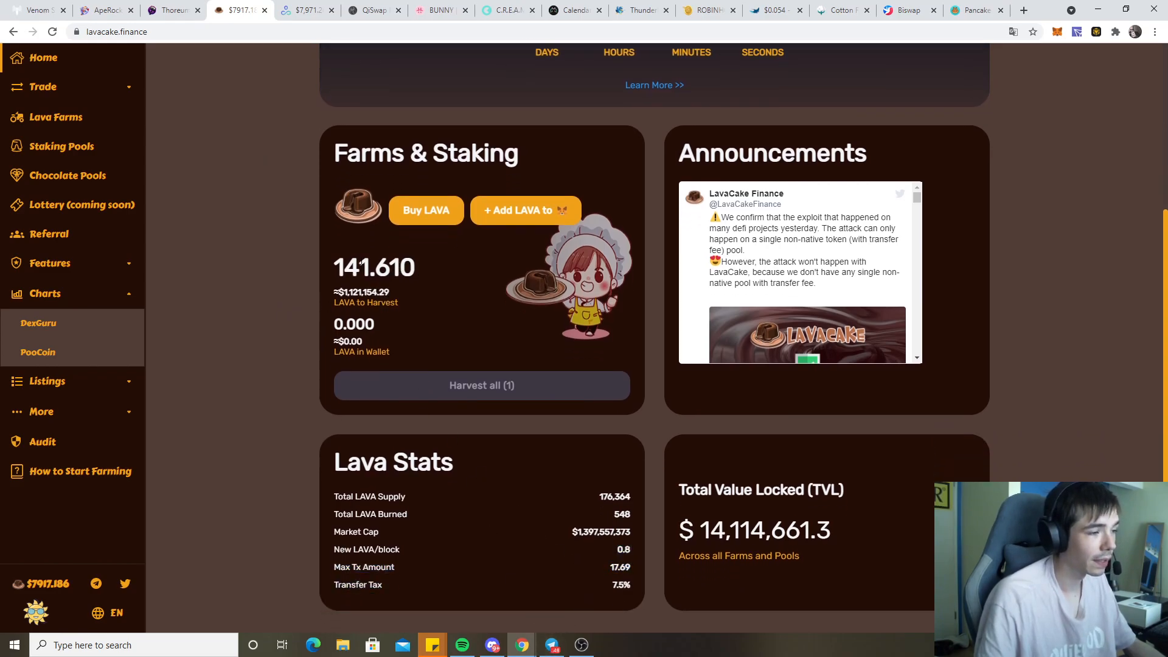
double_click(374, 268)
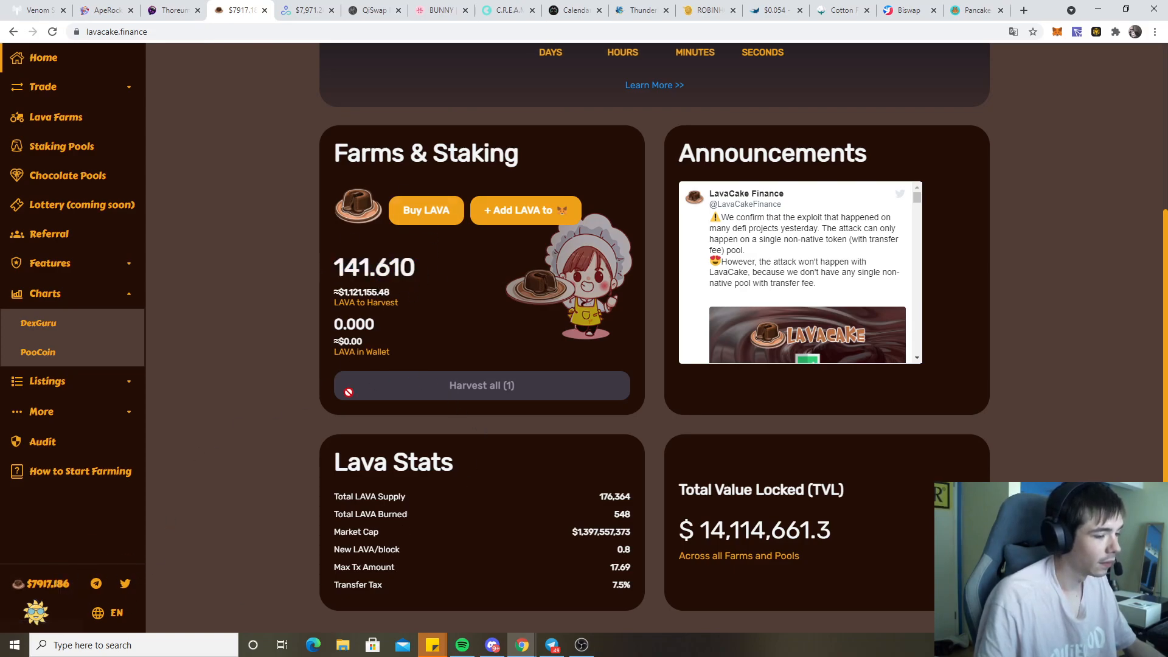
mouse_move(33, 10)
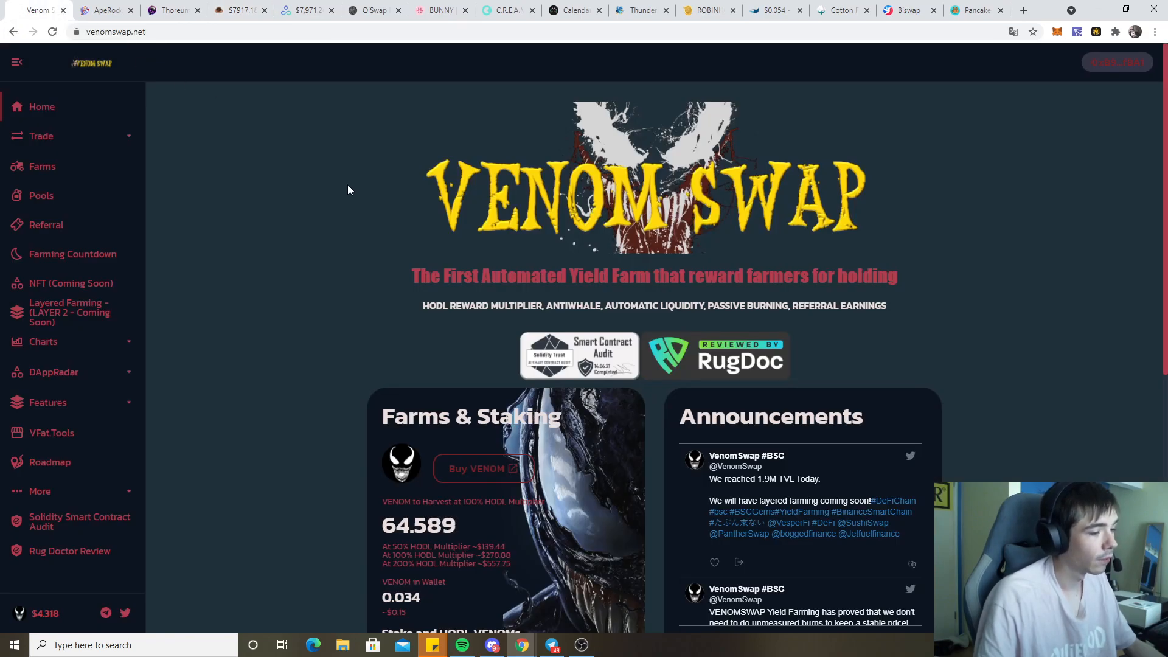
Open VenomSwap's farms and review the VENOM-BNB LP ROI calculator estimates
scroll(down, 3)
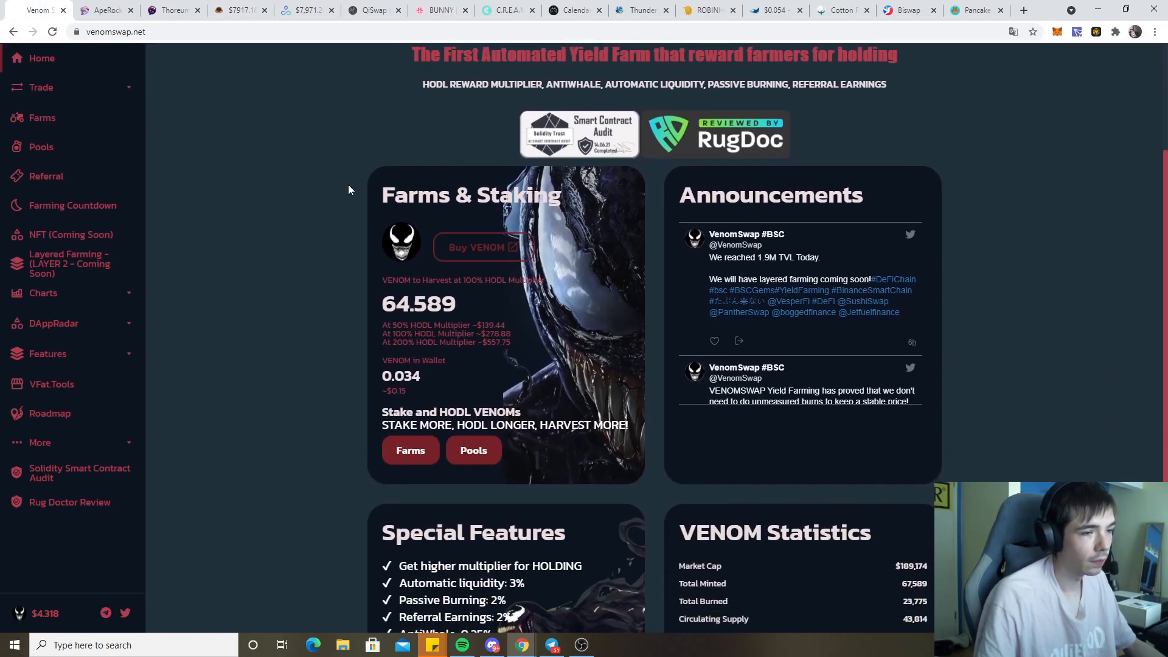
scroll(down, 3)
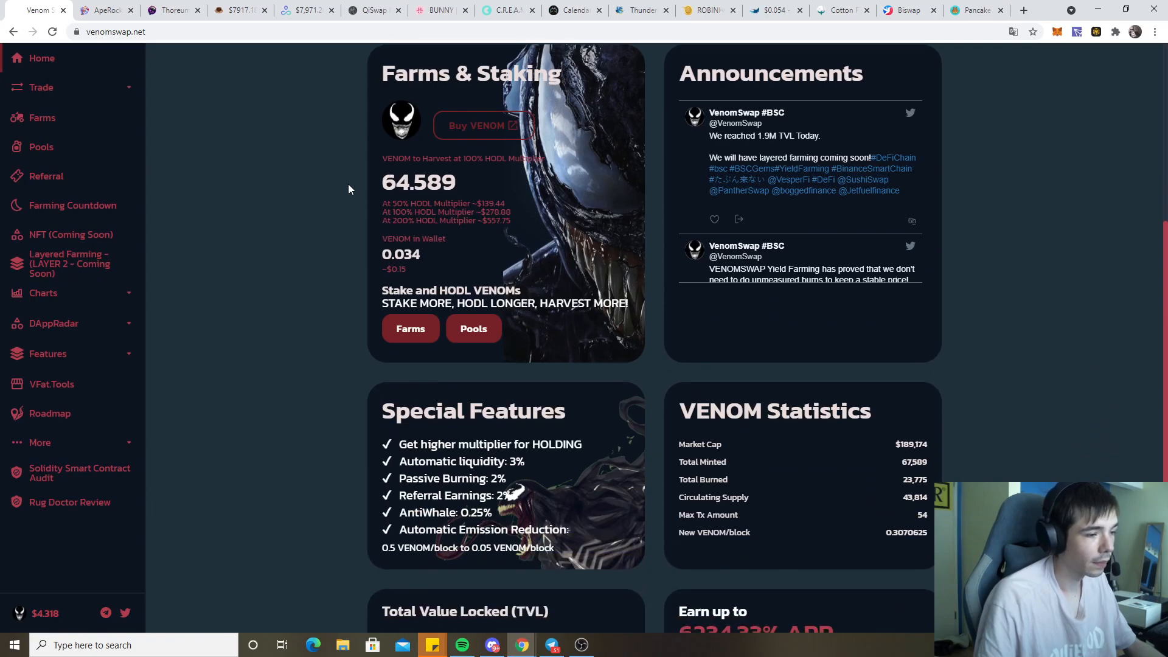
scroll(up, 3)
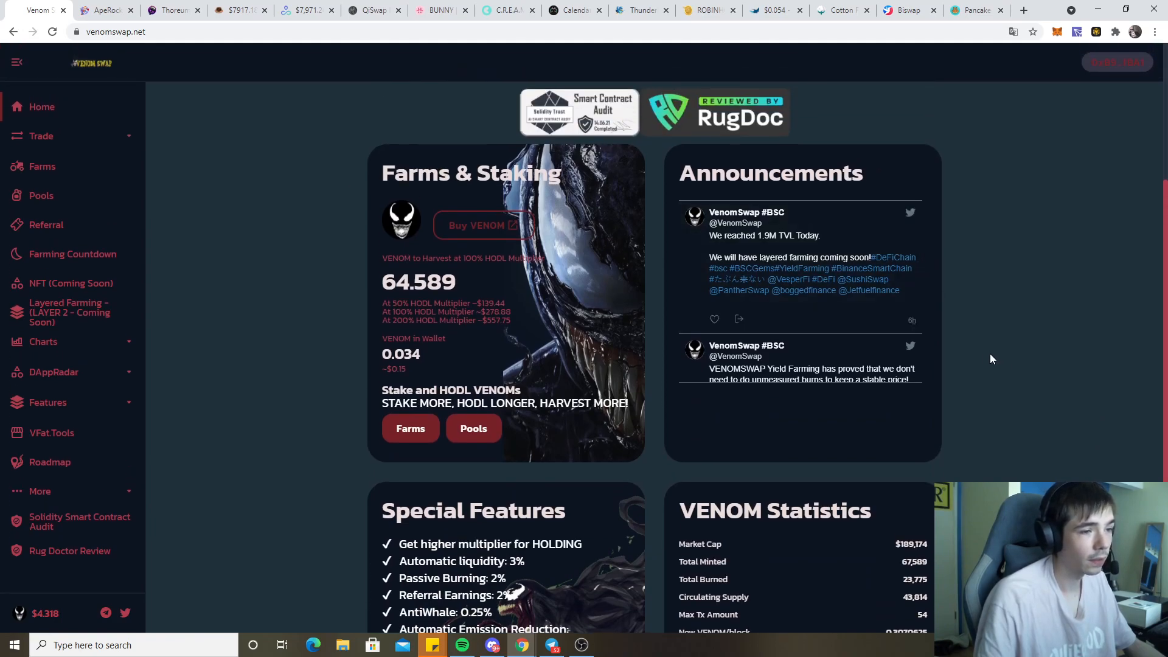
scroll(down, 3)
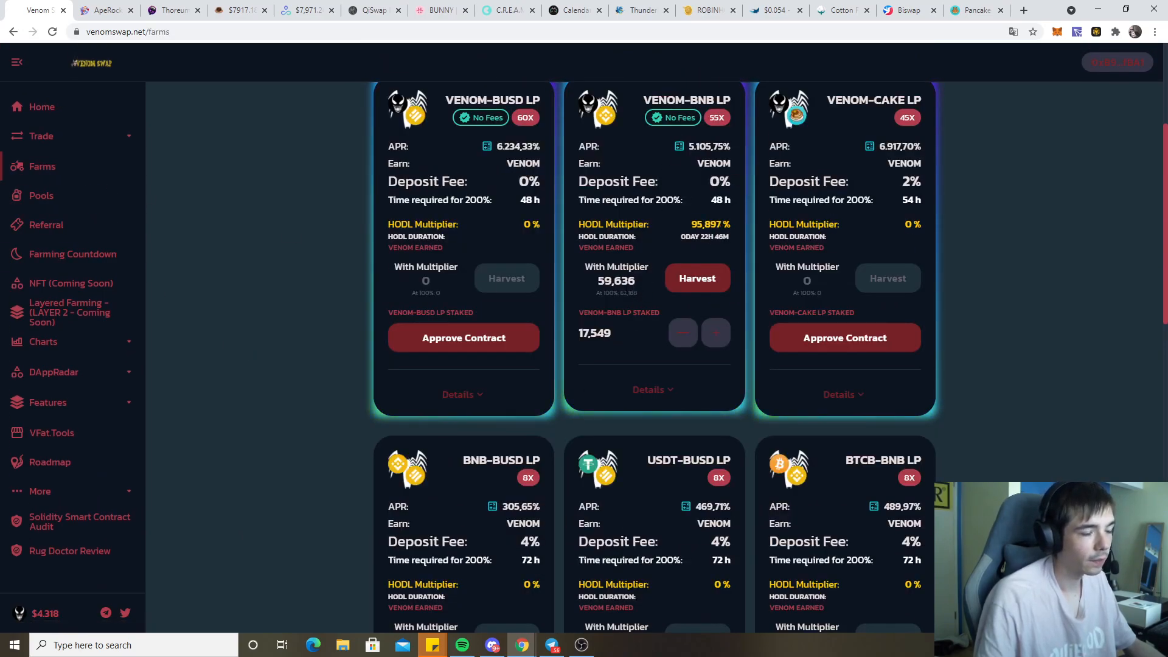
double_click(716, 224)
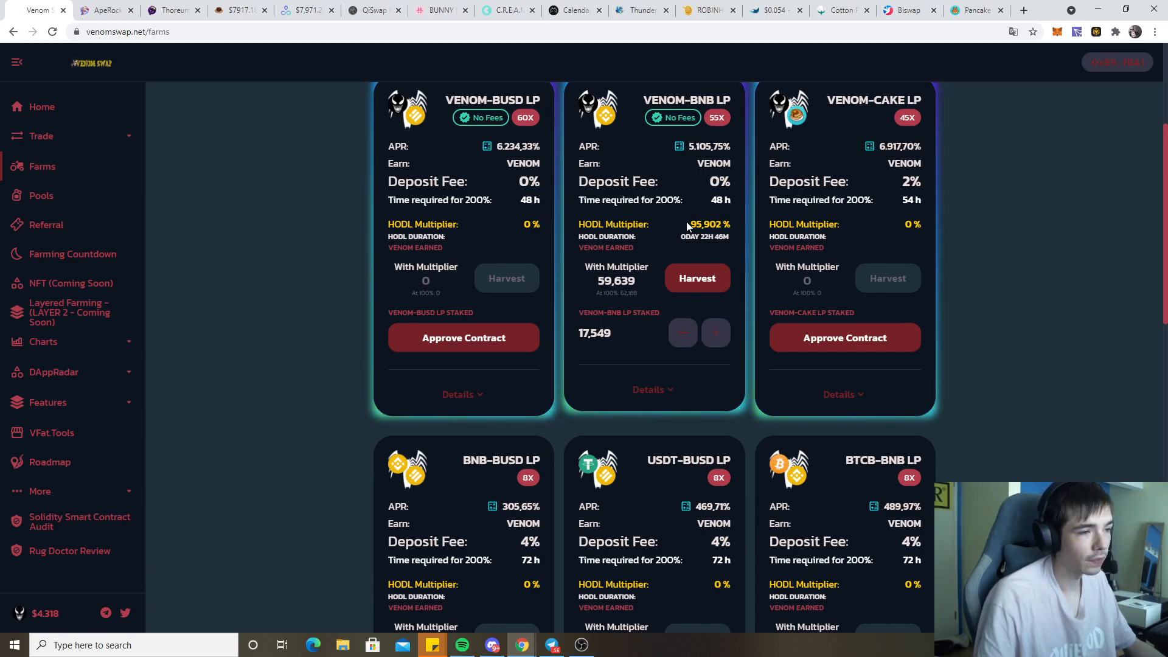
click(678, 146)
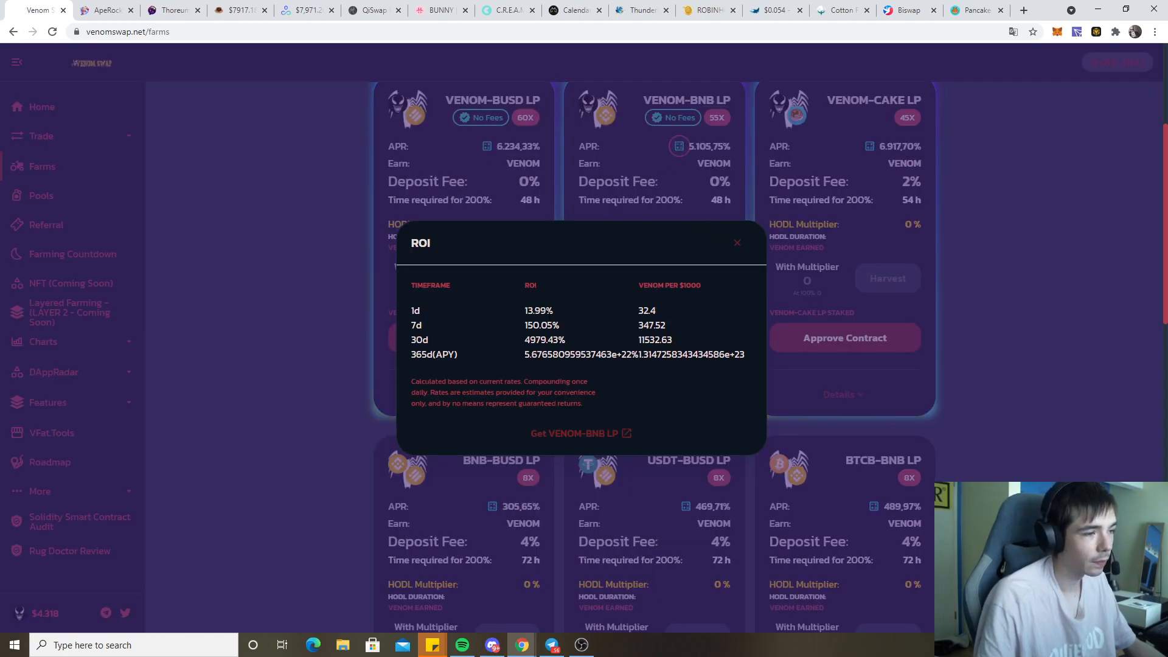
click(736, 243)
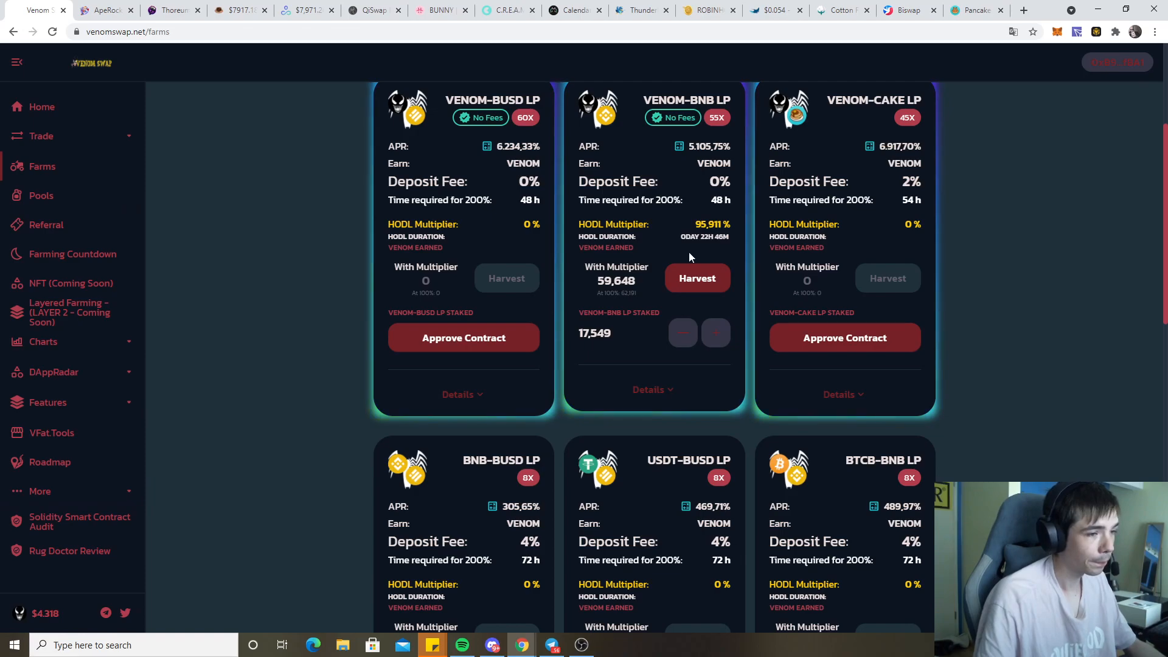
mouse_move(586, 282)
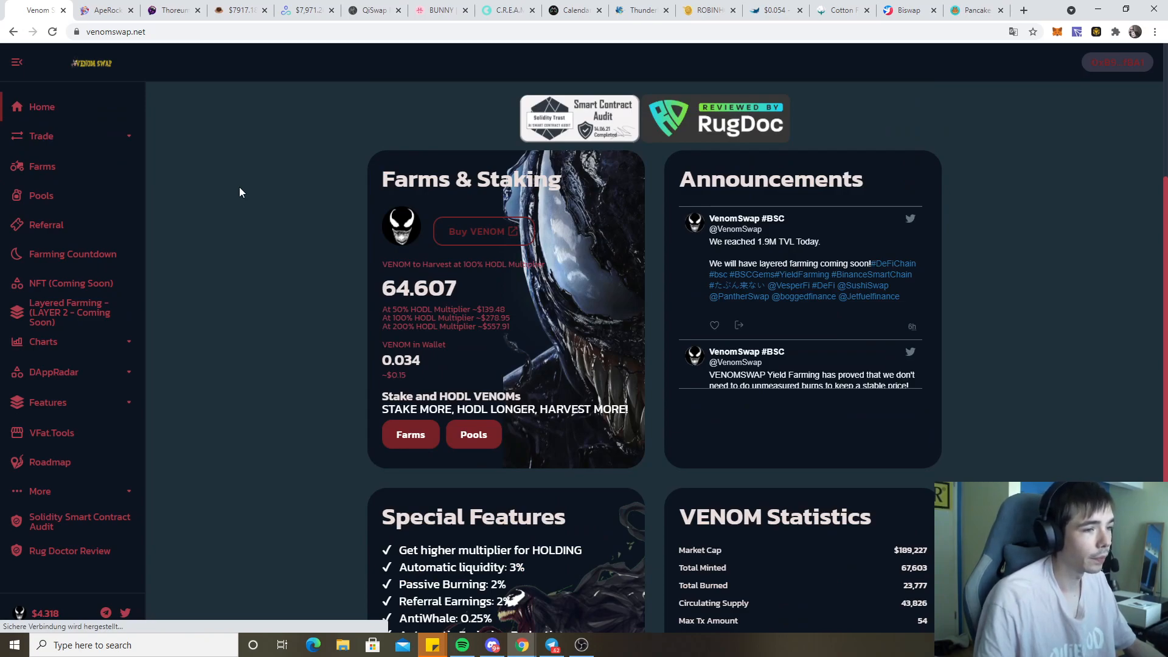
scroll(down, 3)
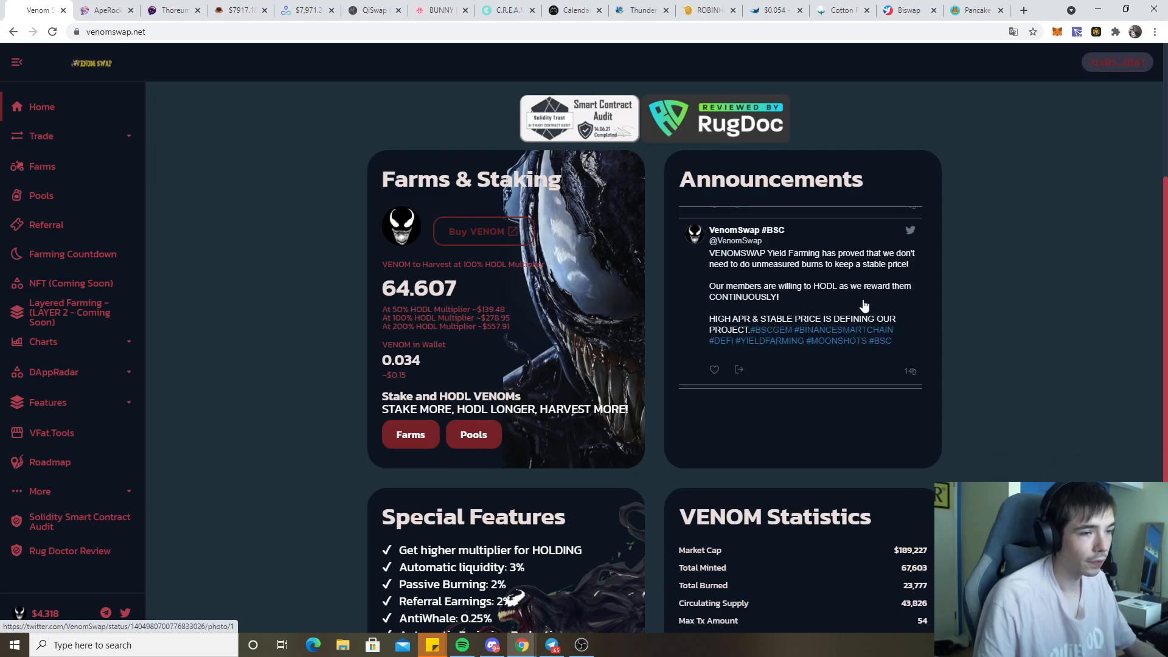
scroll(up, 3)
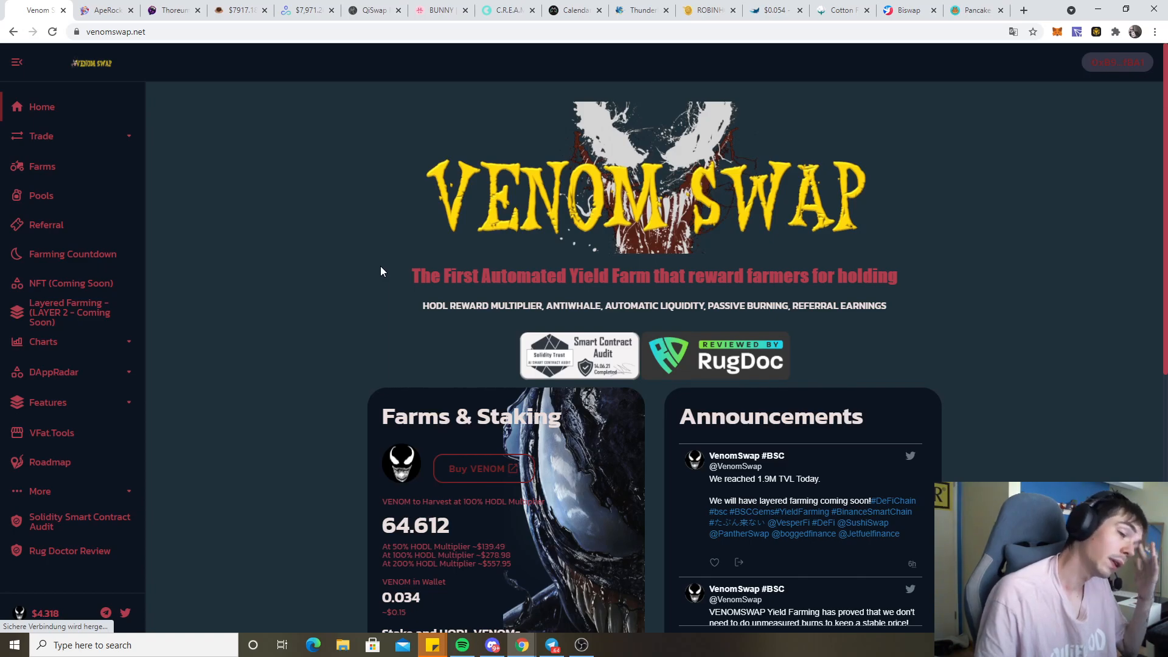
mouse_move(70, 283)
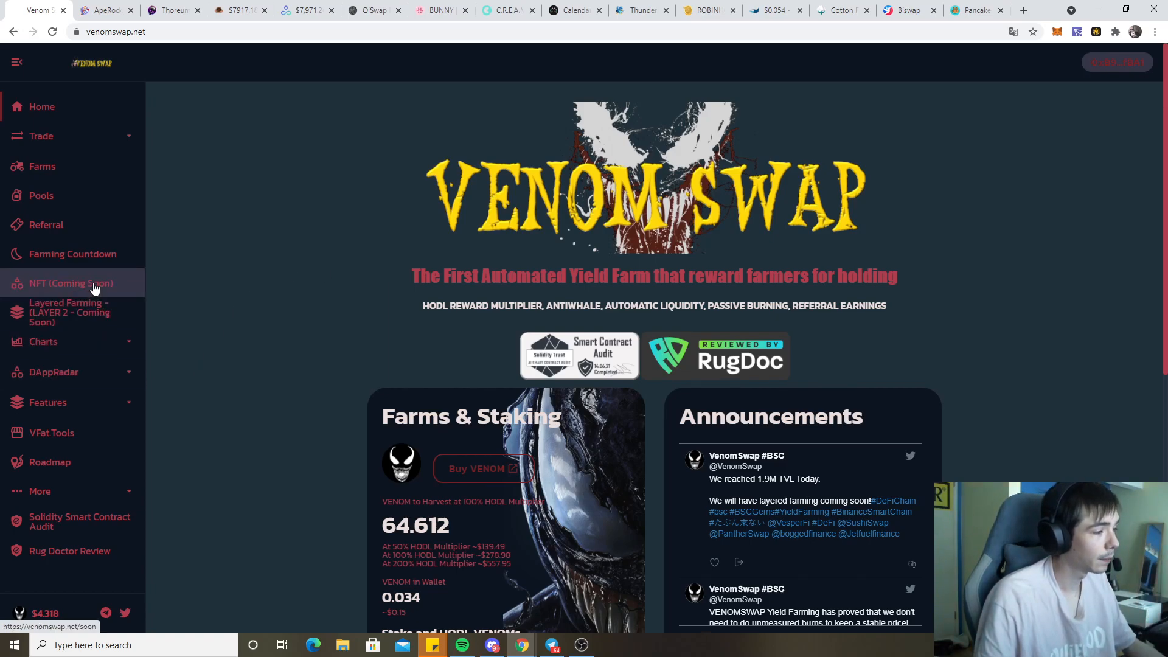
click(69, 312)
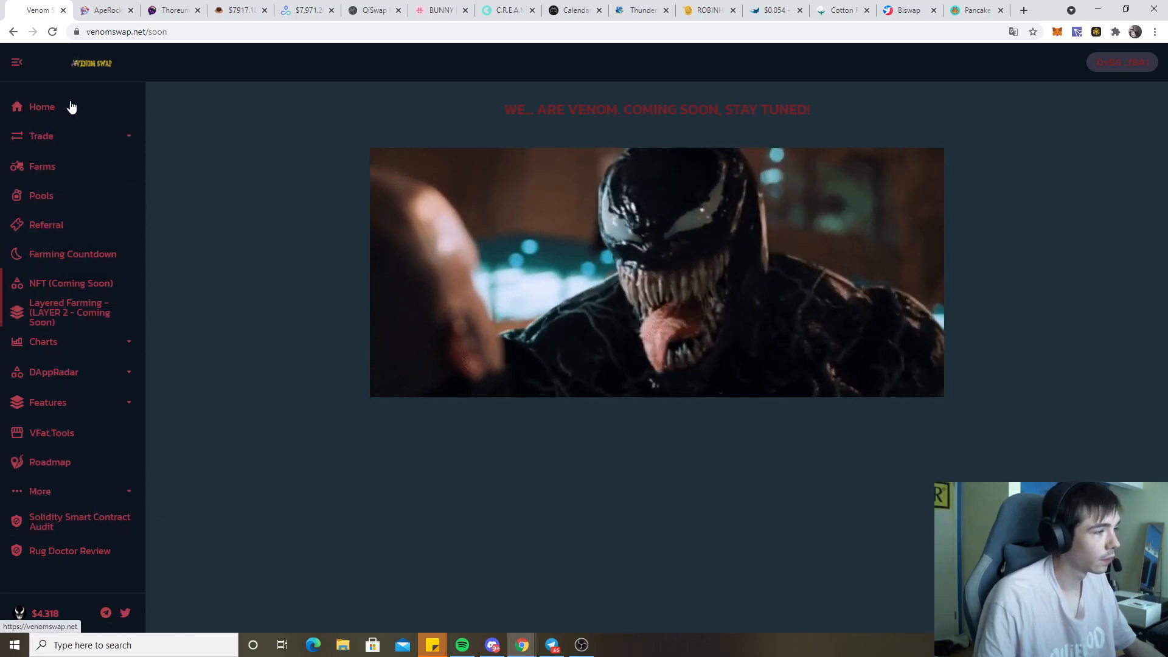
click(42, 107)
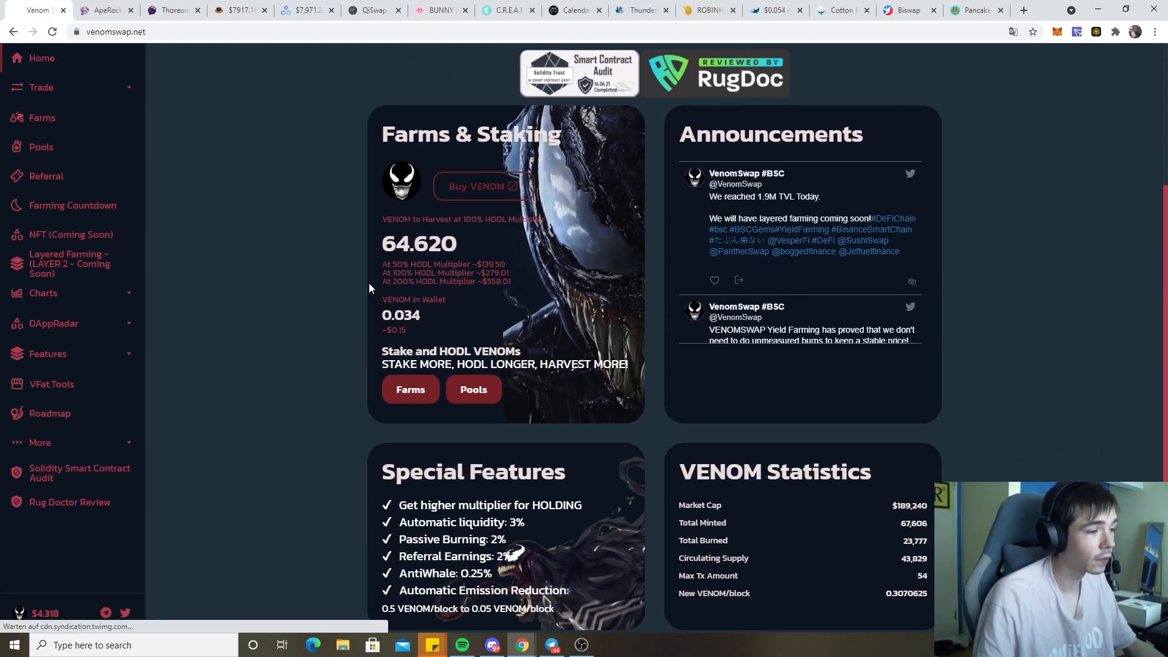
mouse_move(438, 219)
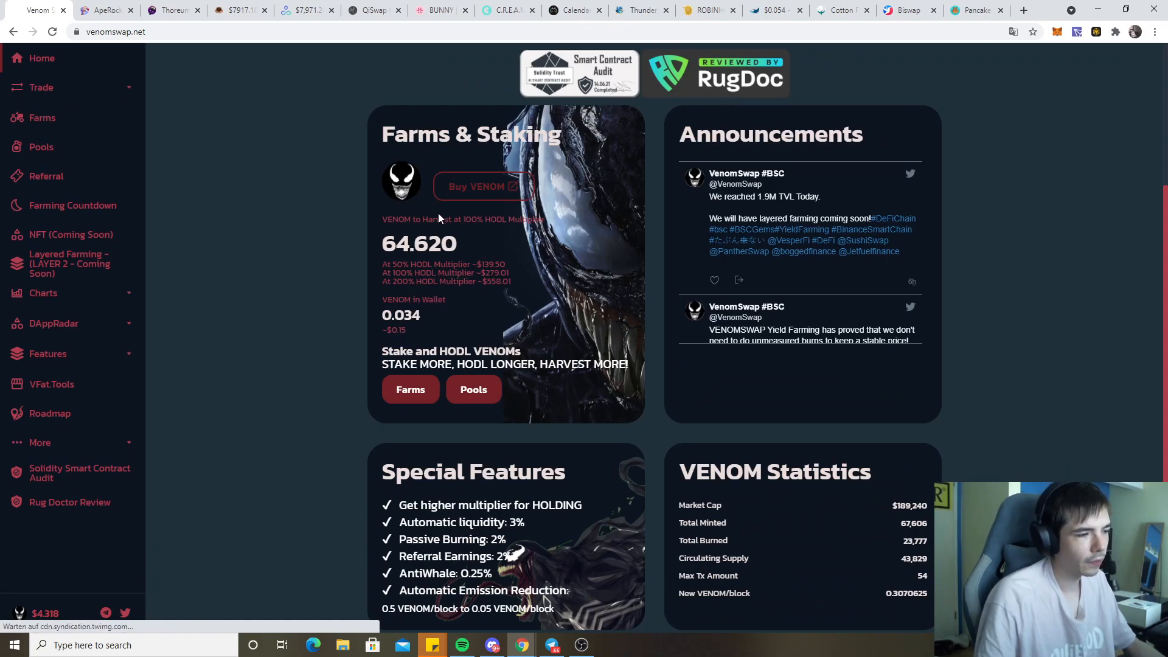
mouse_move(503, 287)
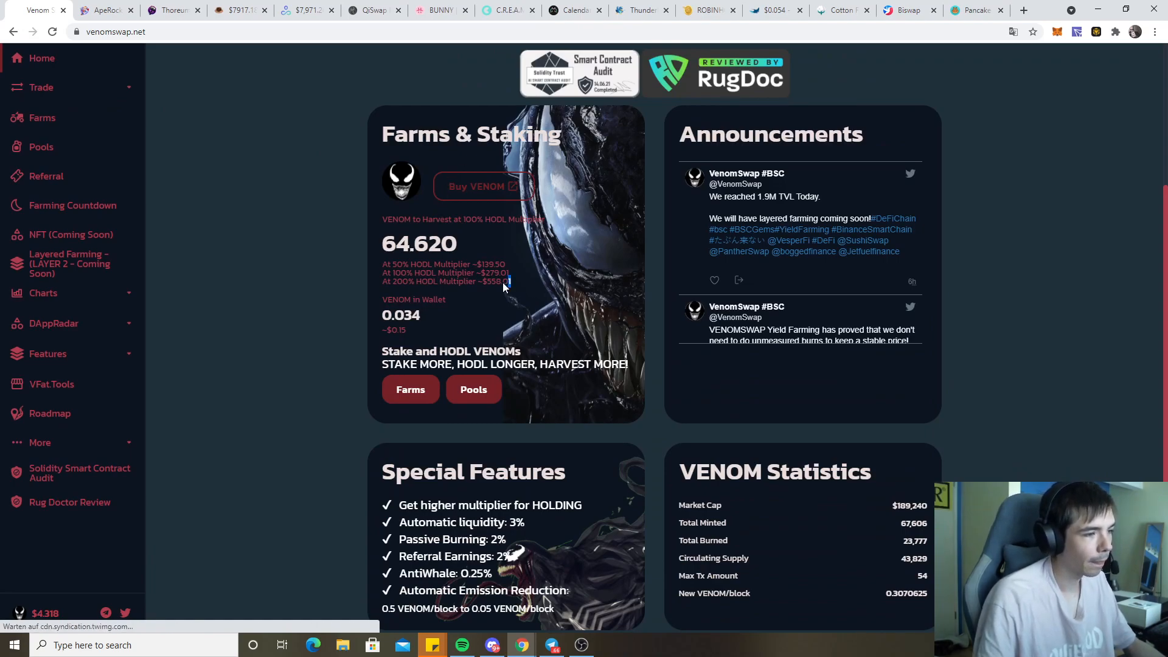
double_click(497, 273)
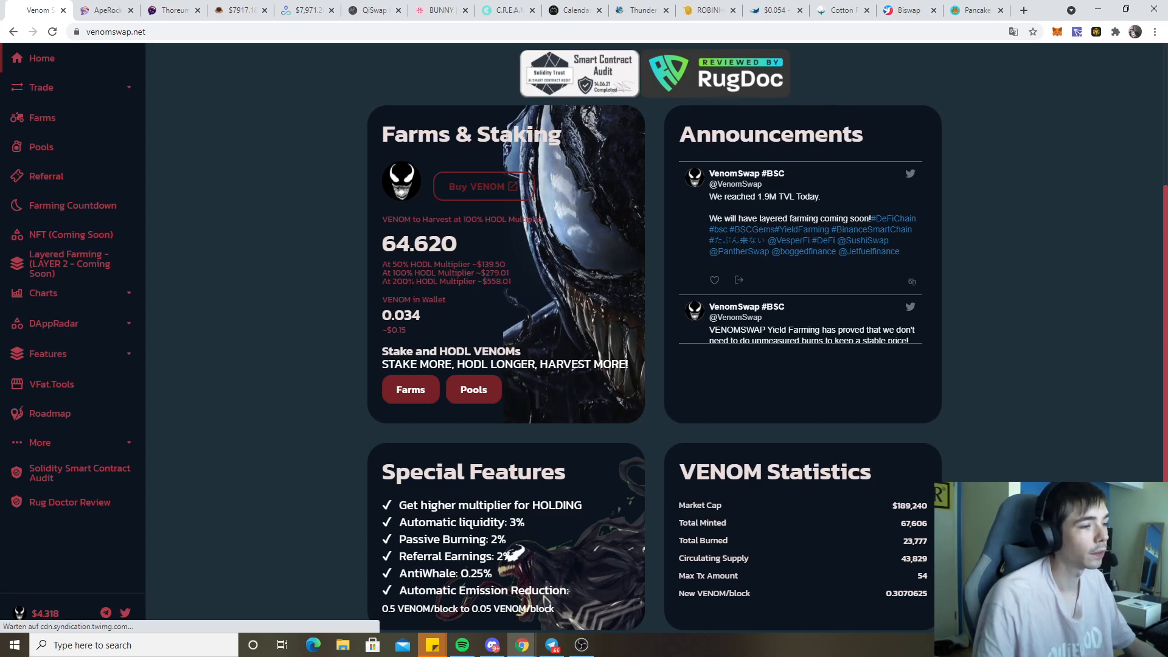
mouse_move(520, 291)
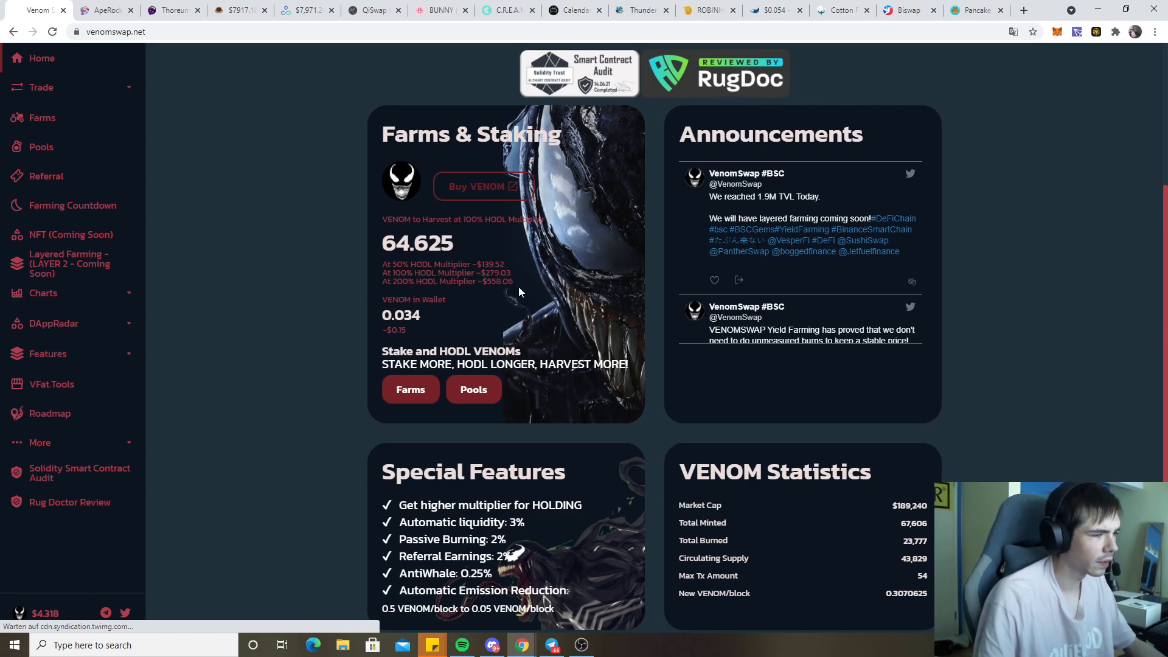
double_click(498, 281)
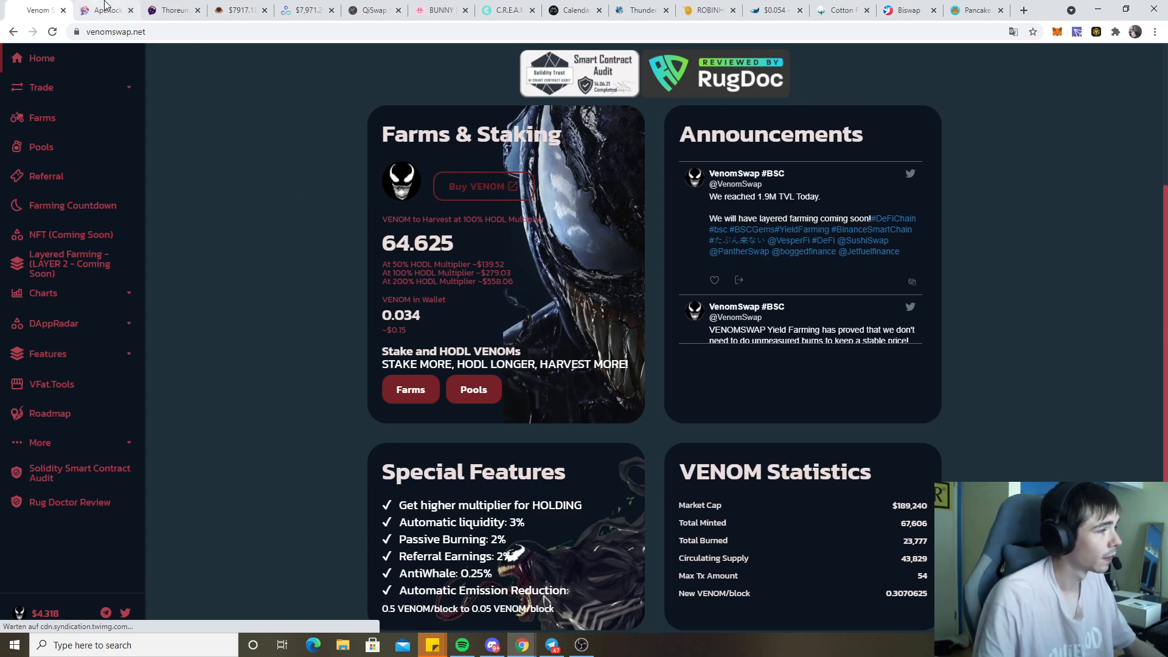
Switch to ApeRocket and highlight the BANANA-BNB LP vault's 1.537 SPACE estimated profit
click(104, 10)
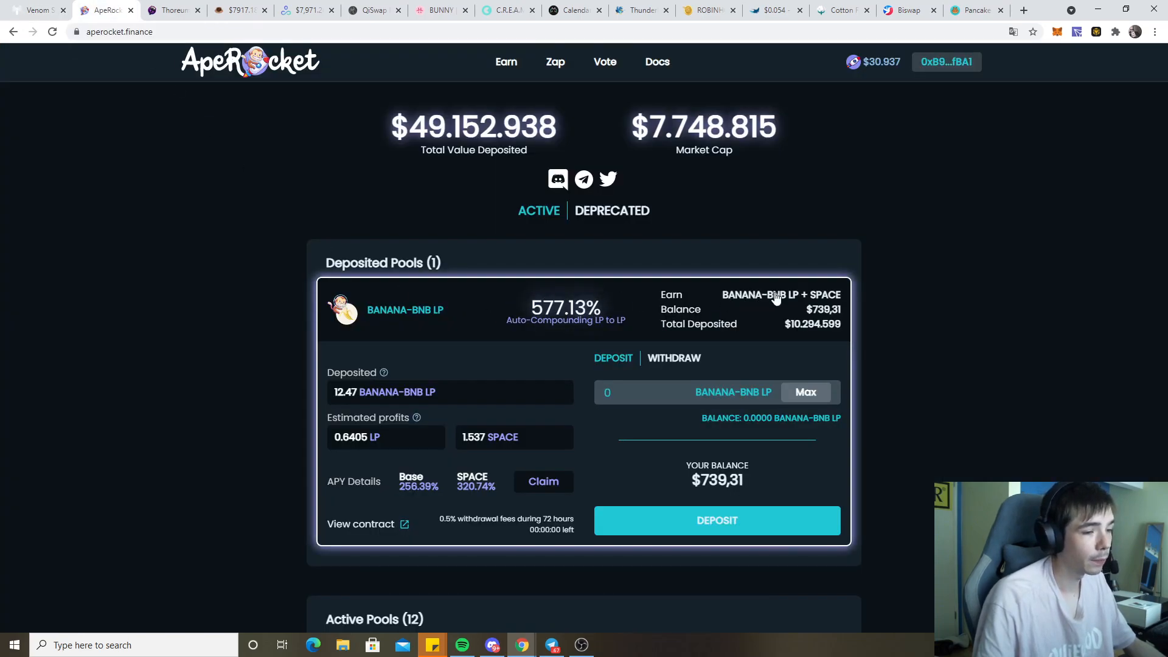
mouse_move(299, 361)
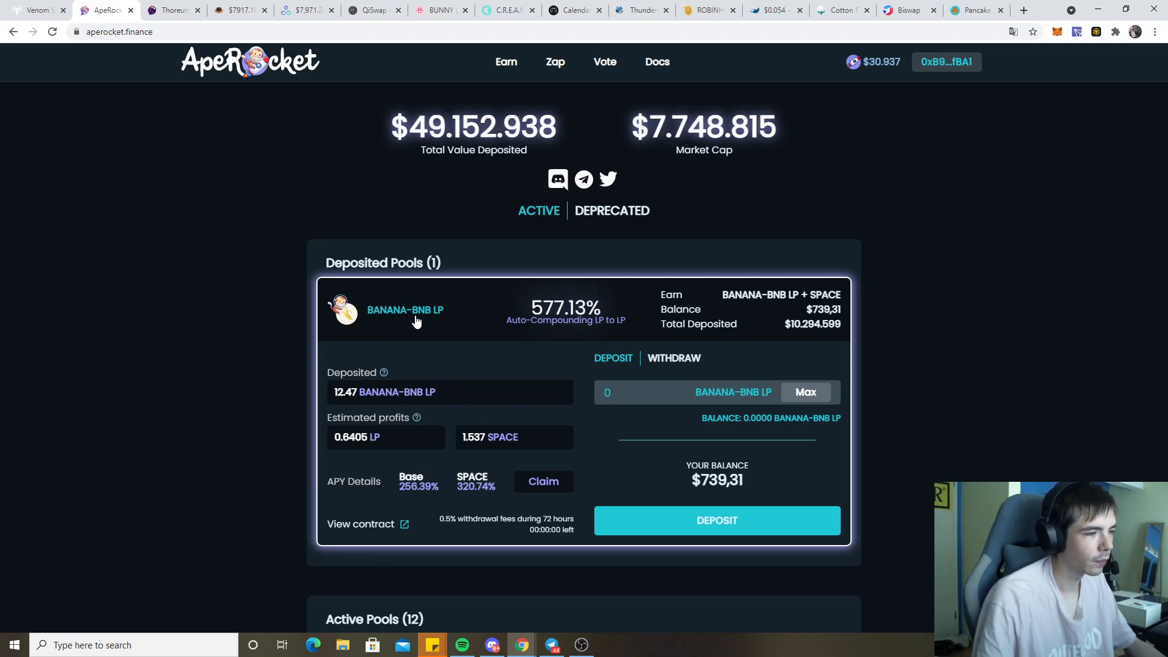
mouse_move(602, 341)
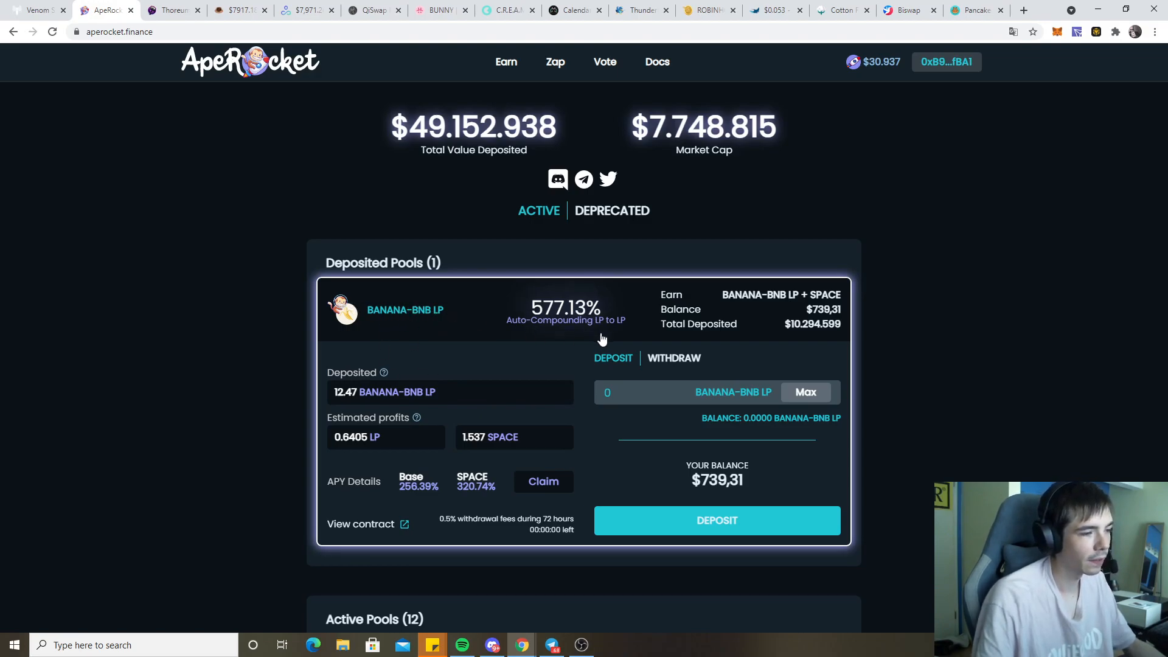
mouse_move(752, 480)
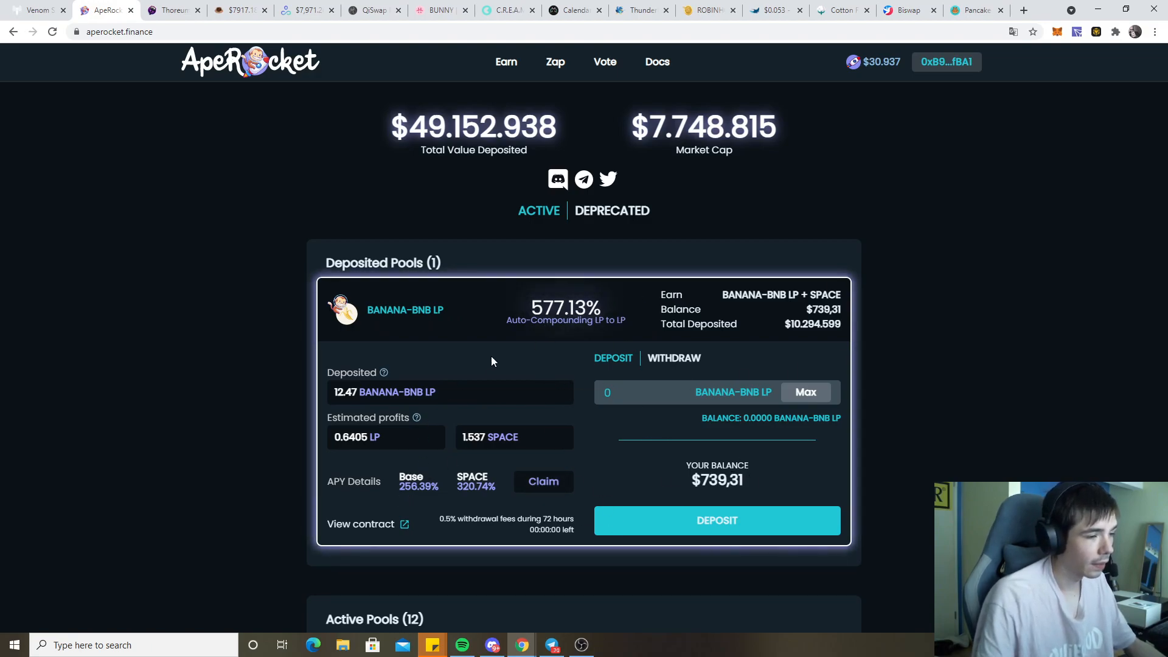
mouse_move(568, 313)
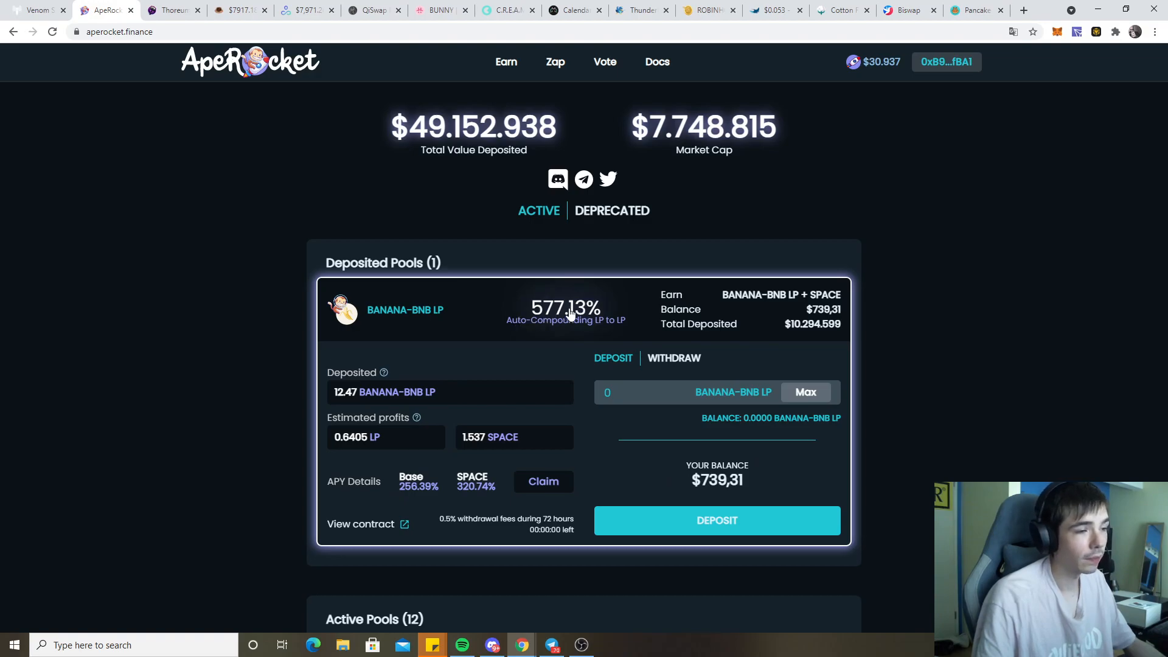
mouse_move(668, 294)
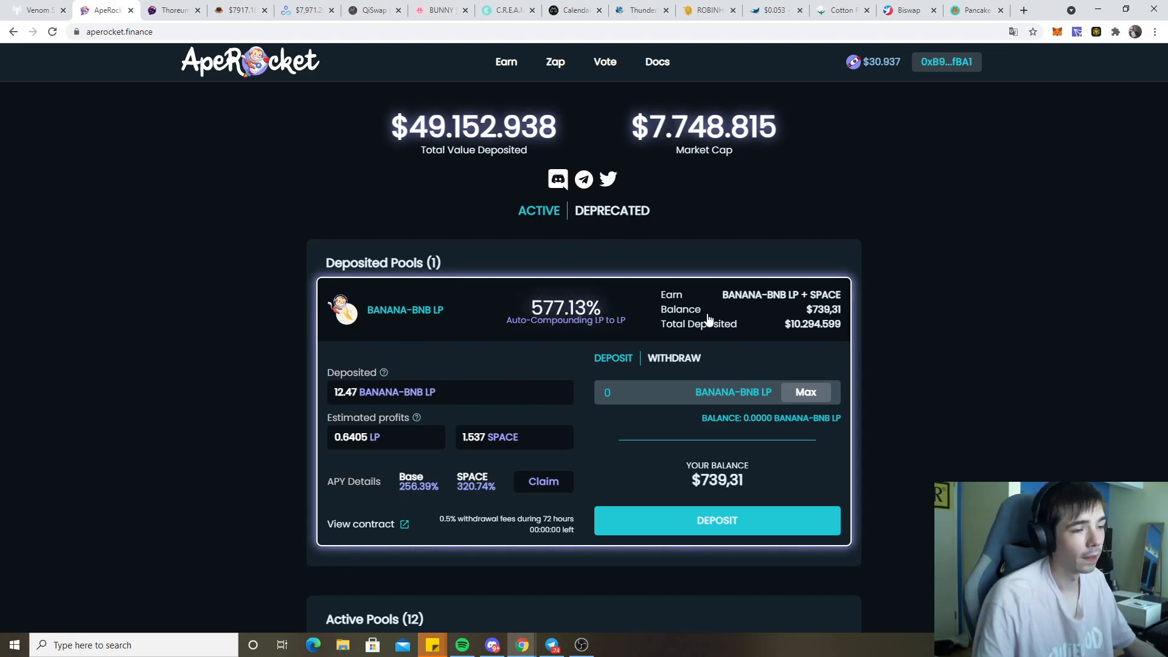
mouse_move(758, 488)
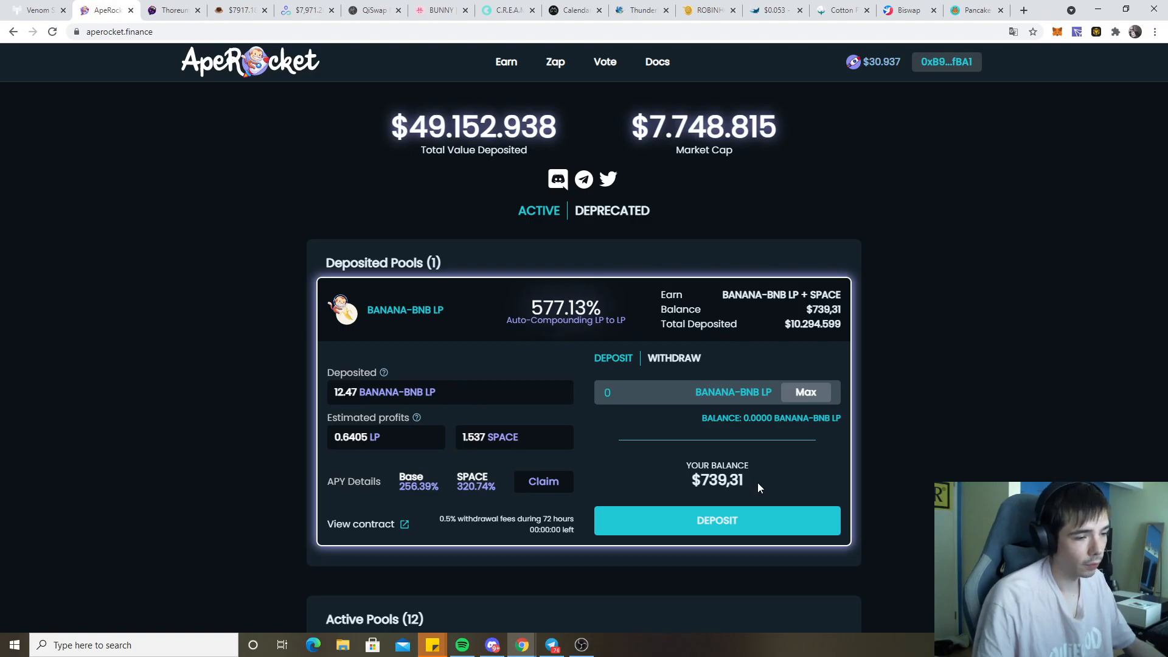
mouse_move(779, 499)
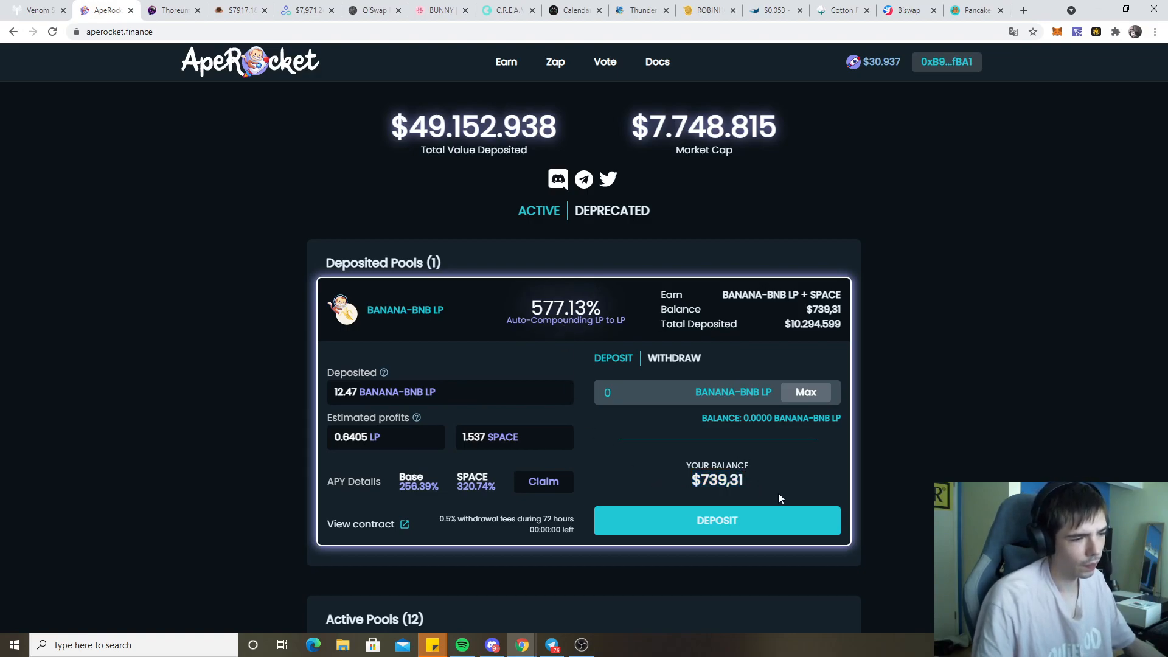
double_click(473, 438)
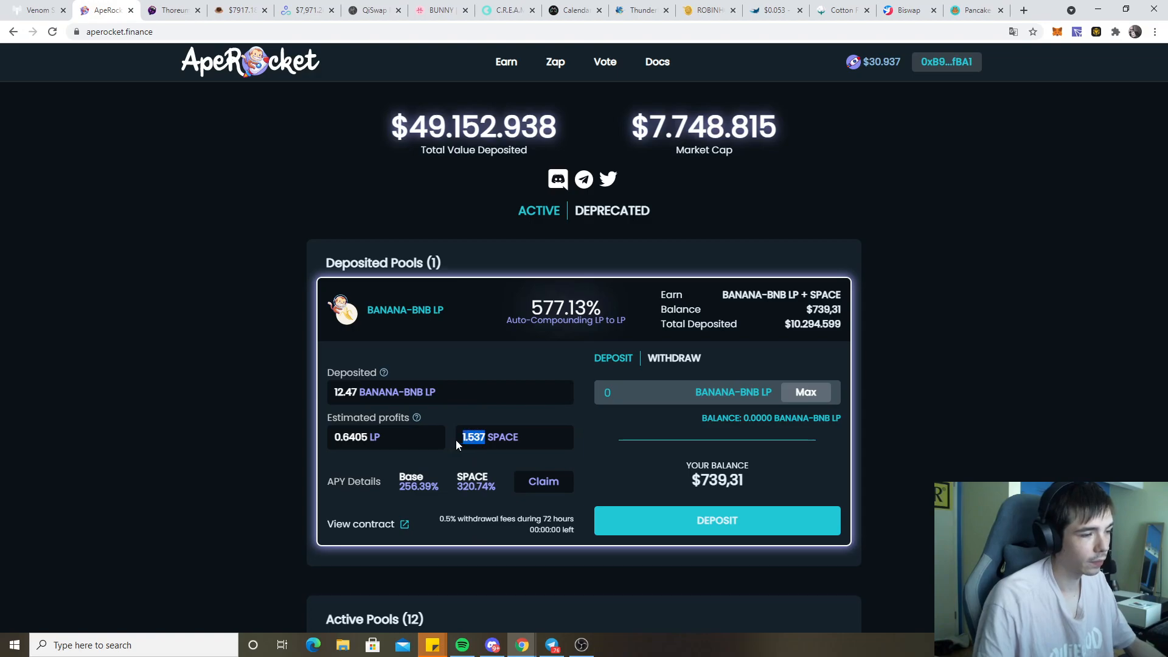
mouse_move(495, 475)
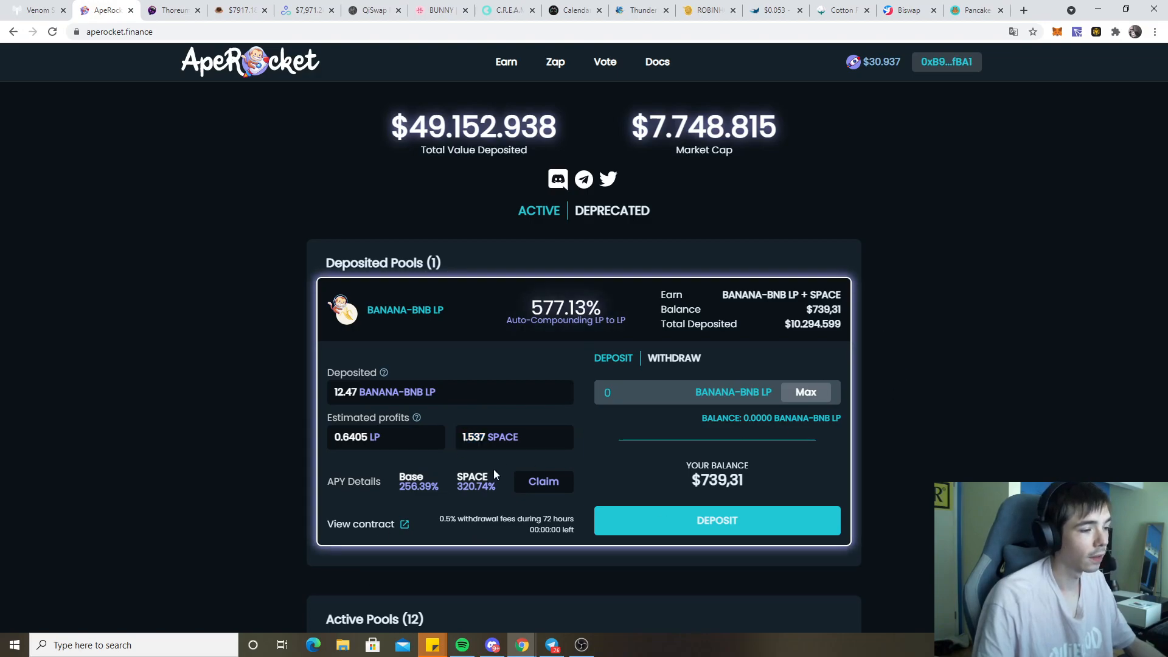
mouse_move(450, 448)
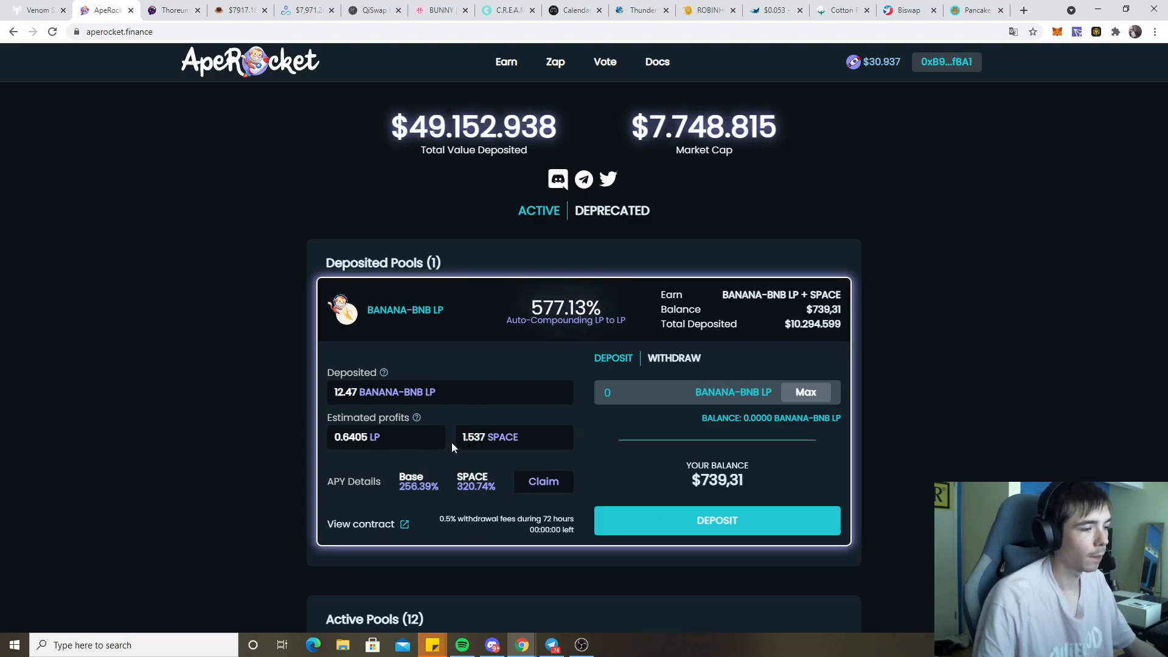
mouse_move(491, 449)
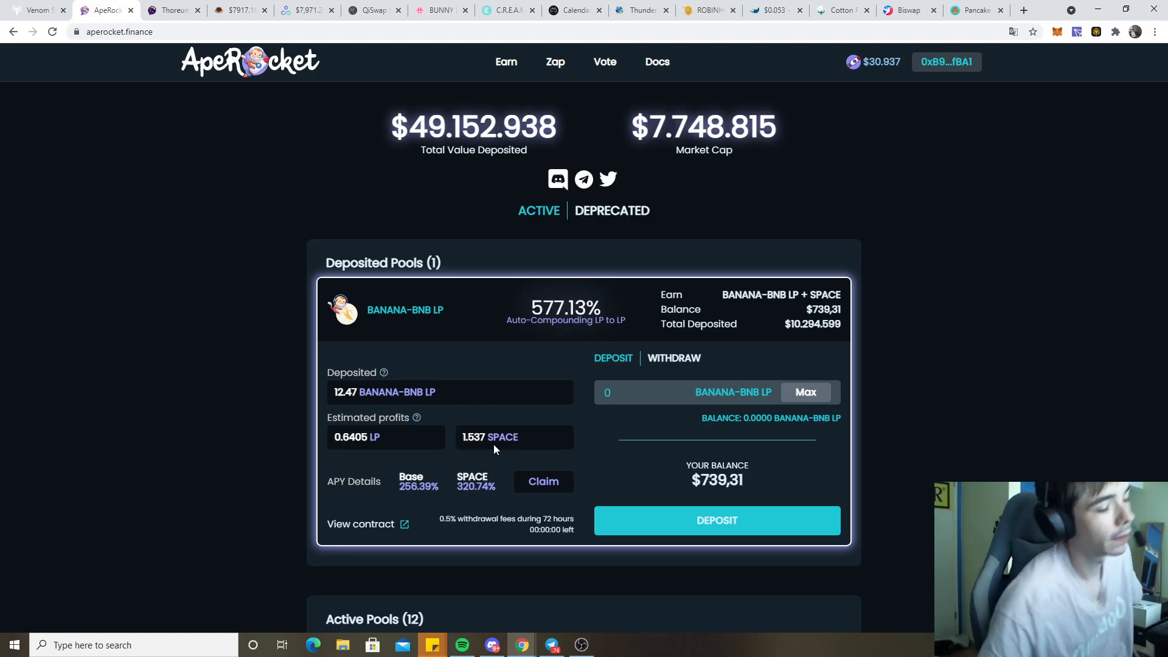
mouse_move(639, 281)
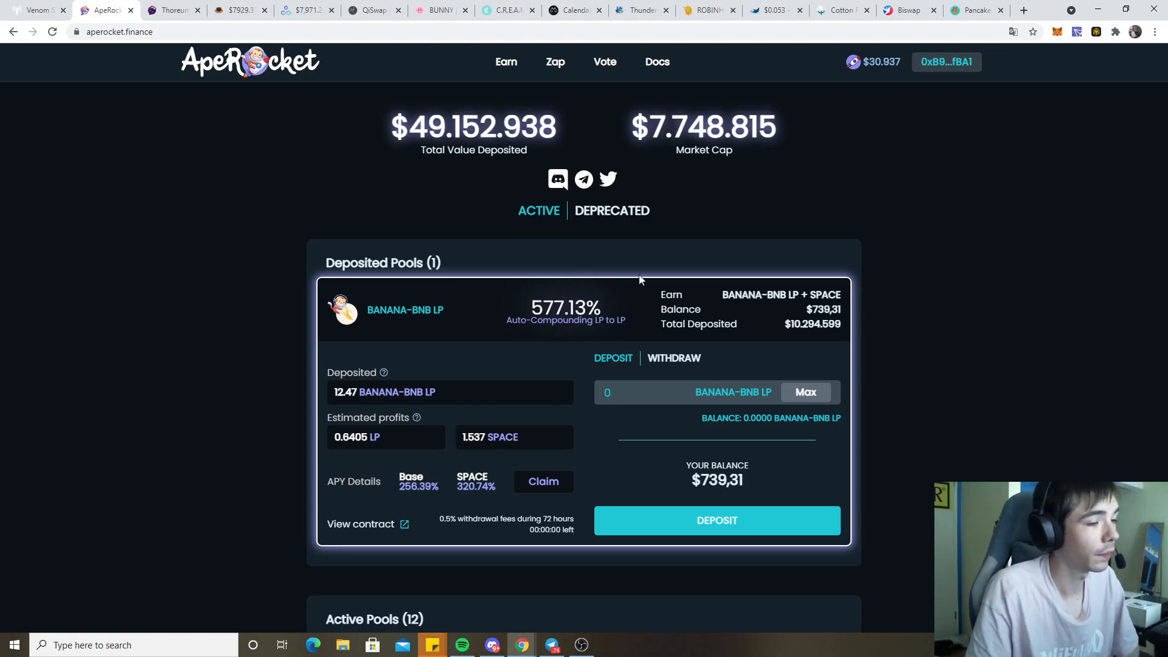
mouse_move(485, 300)
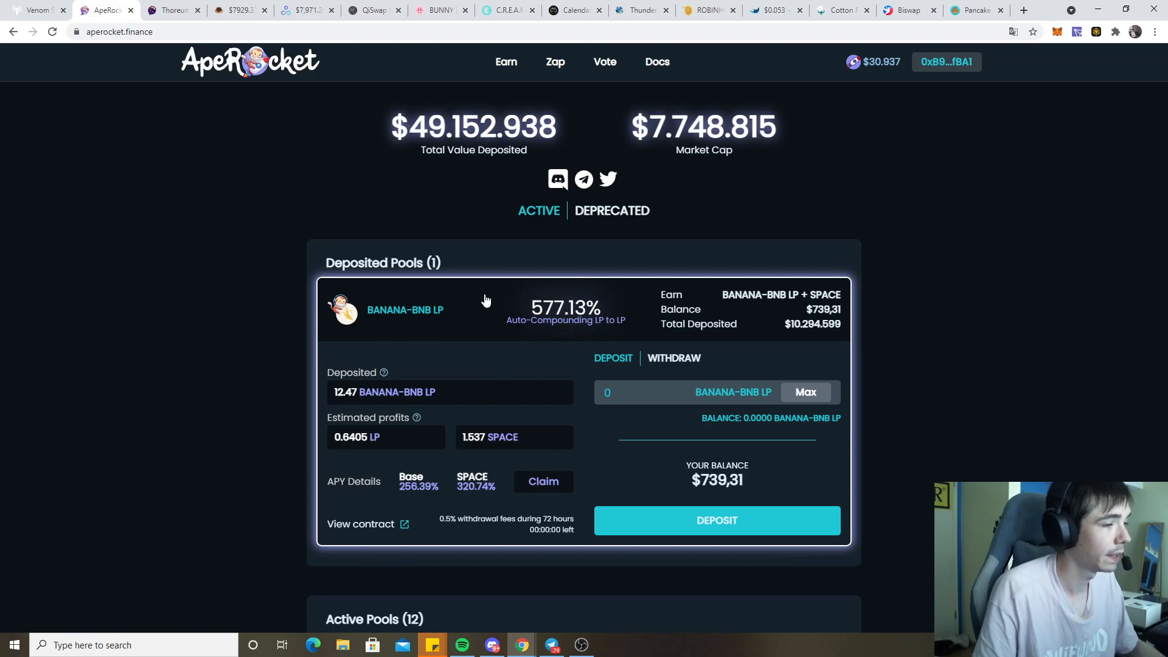
click(554, 62)
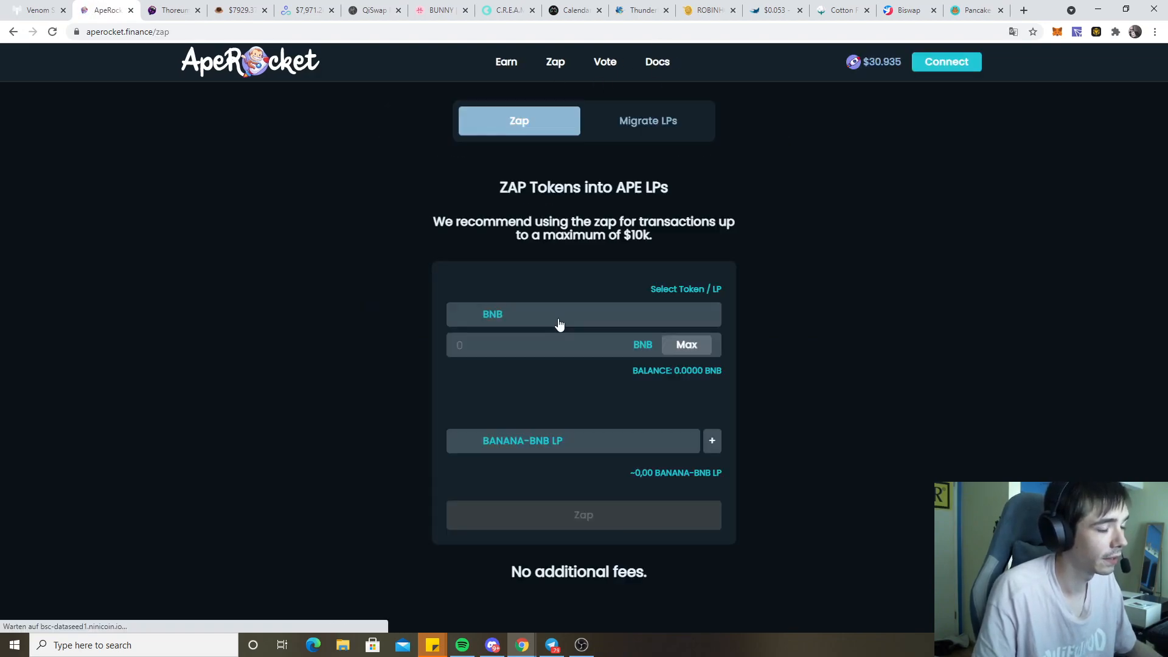
click(945, 61)
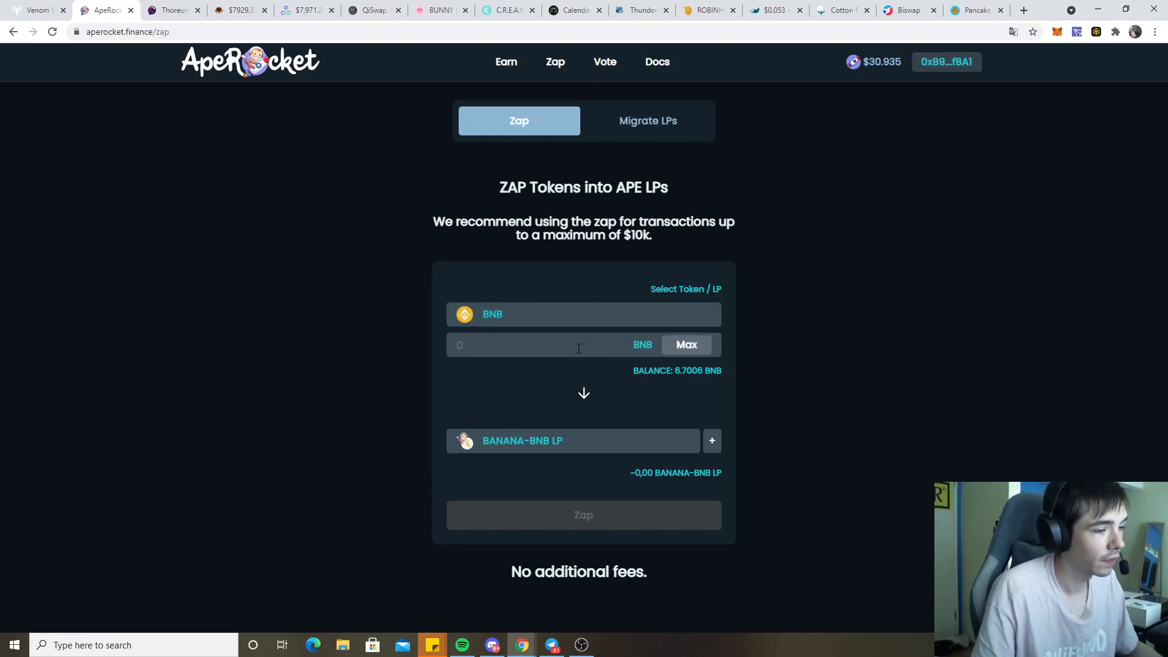
text(2)
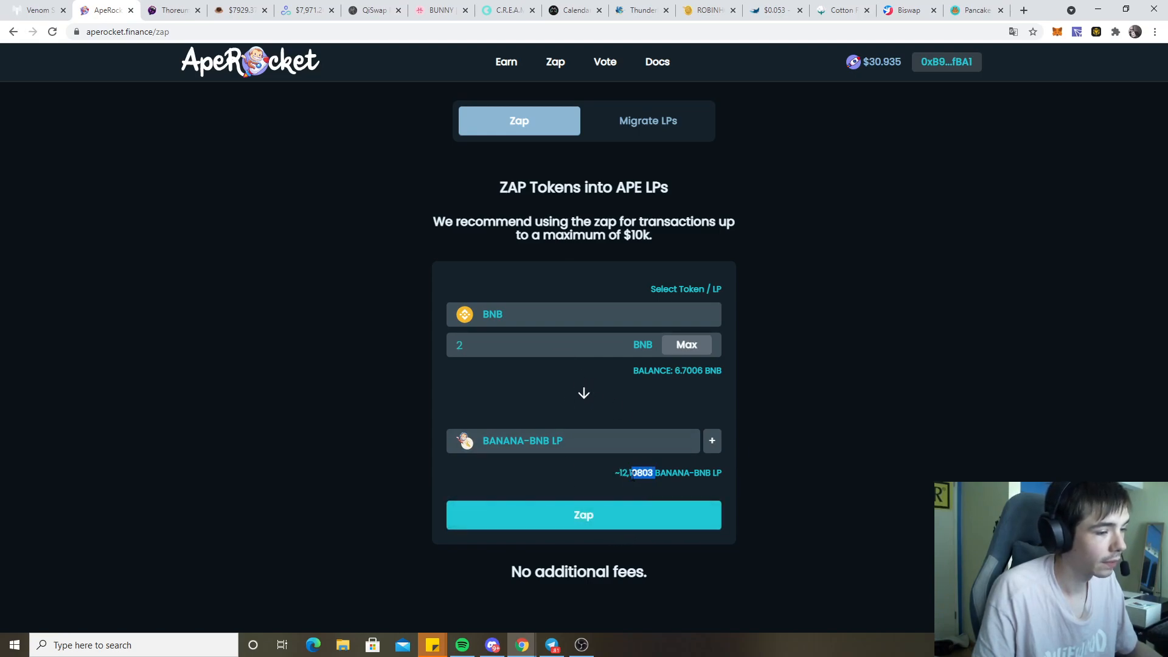
click(505, 62)
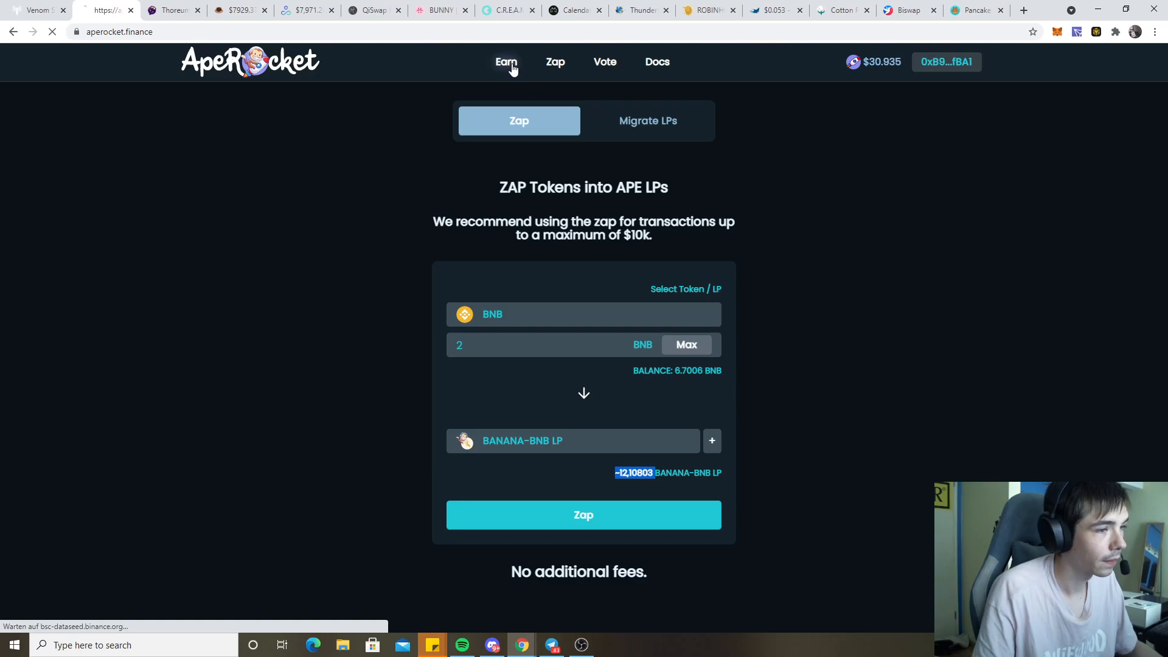
click(505, 63)
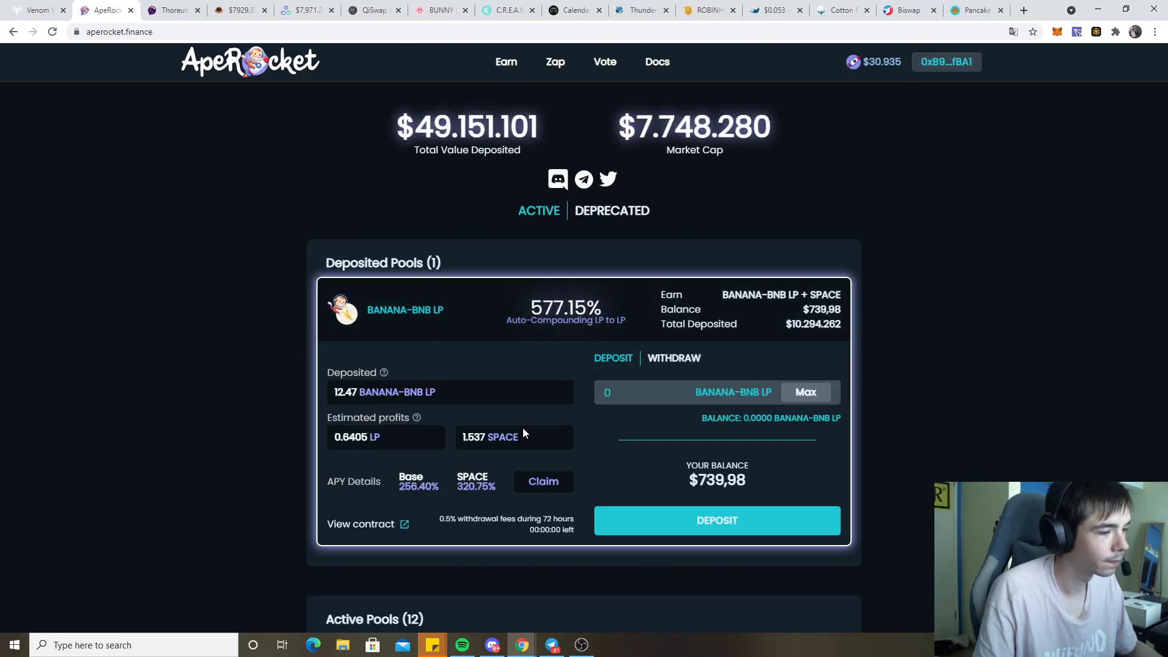
mouse_move(379, 452)
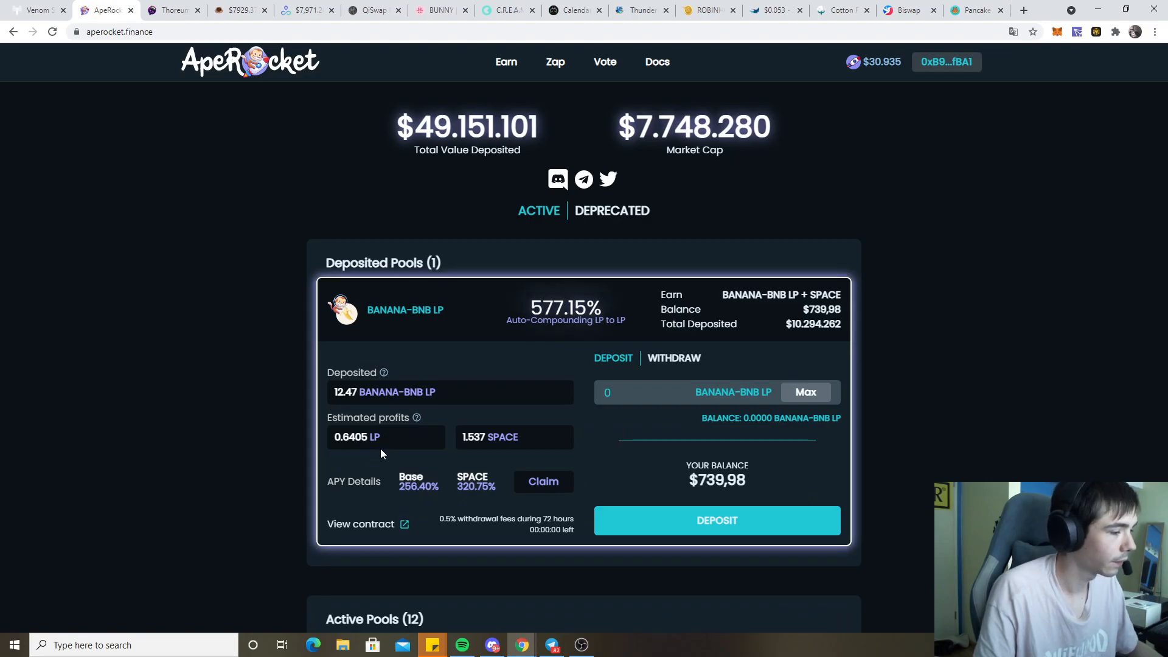
mouse_move(173, 10)
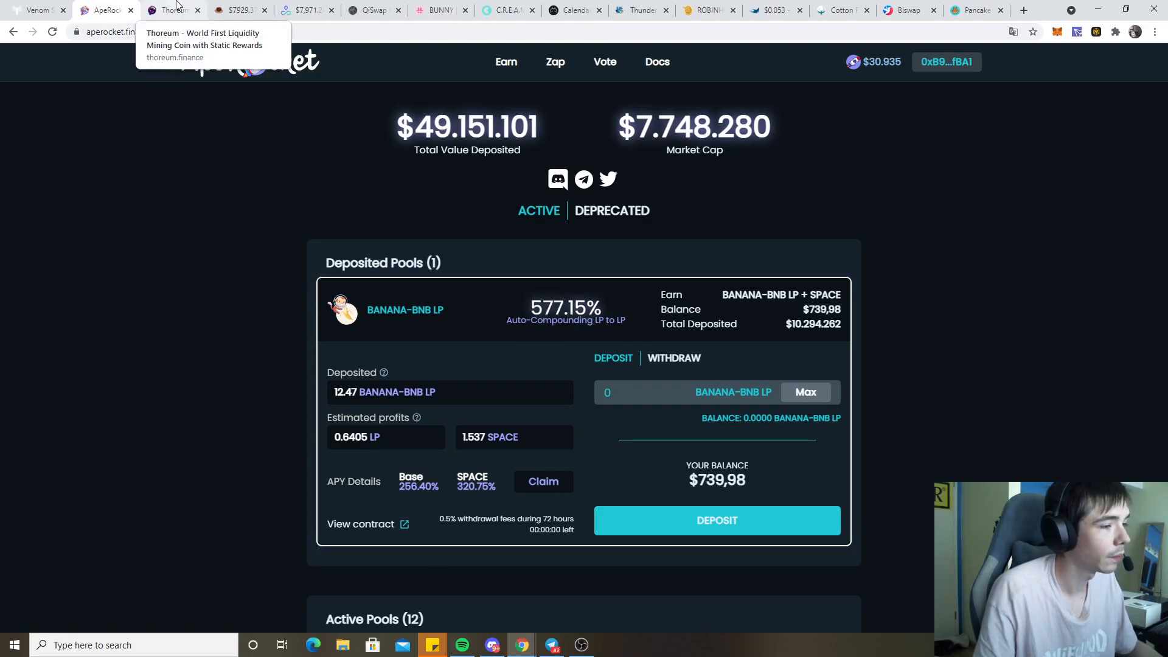
Switch to Thoreum's presale page and mark the Presale 2 rate figure
click(172, 10)
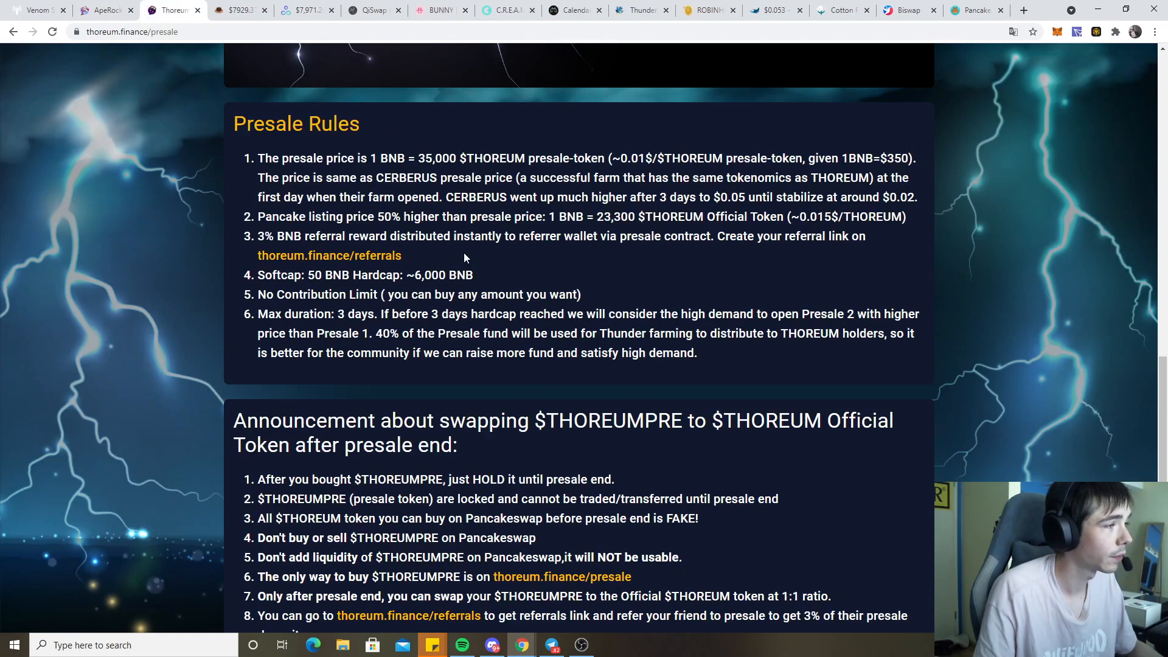
scroll(up, 3)
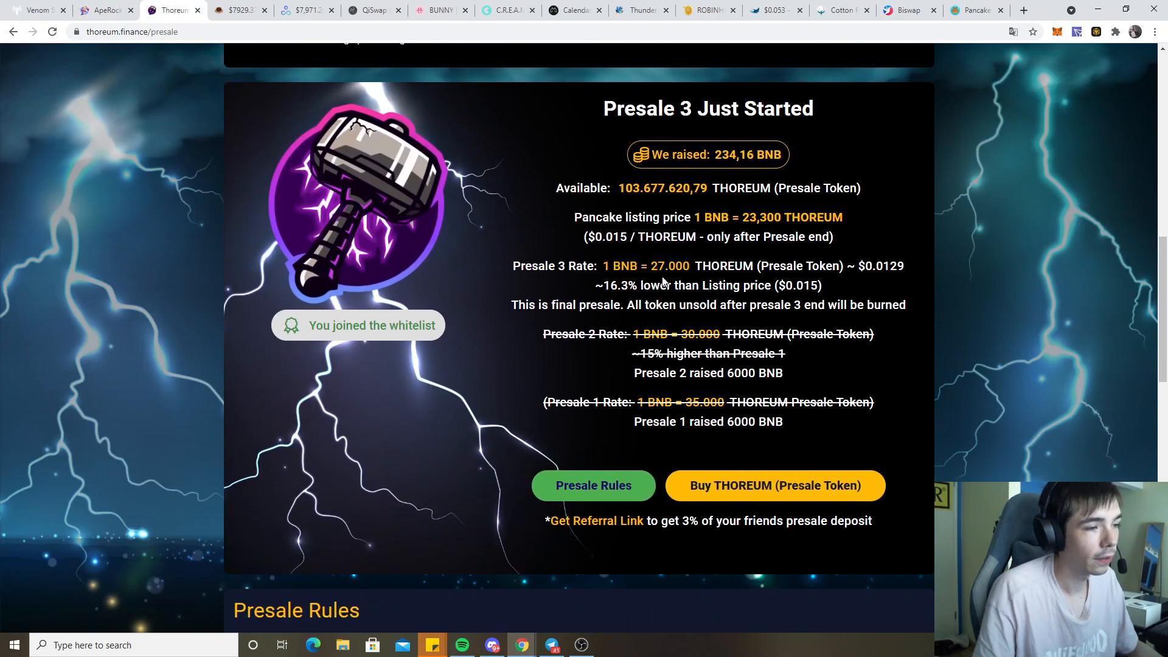
double_click(669, 266)
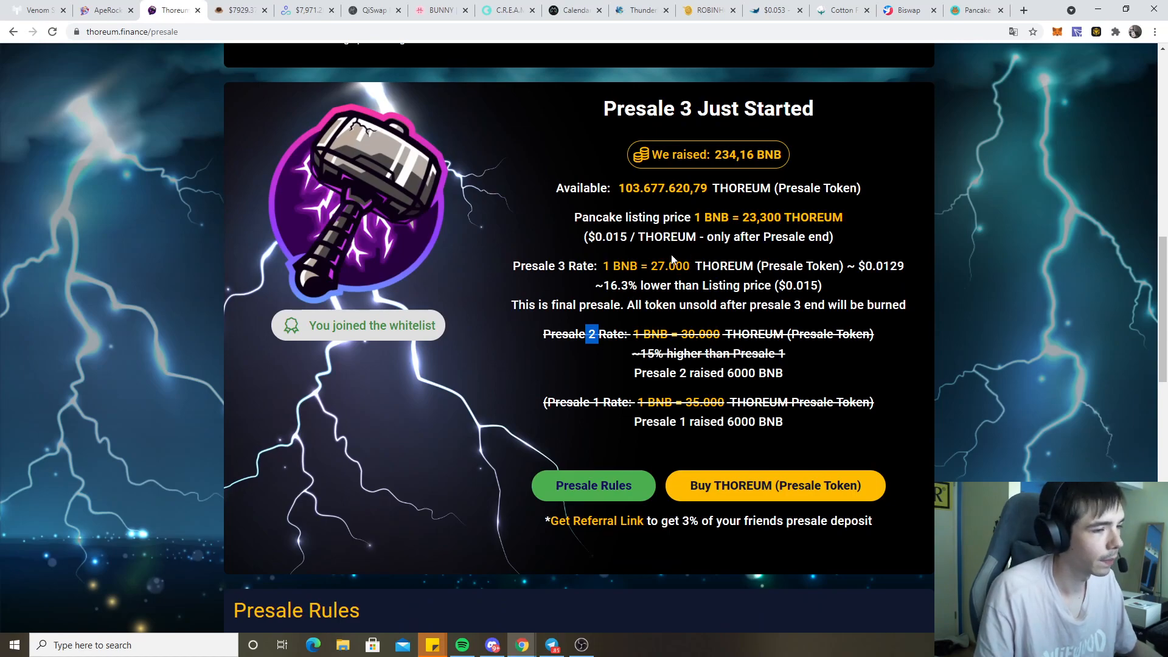
mouse_move(782, 279)
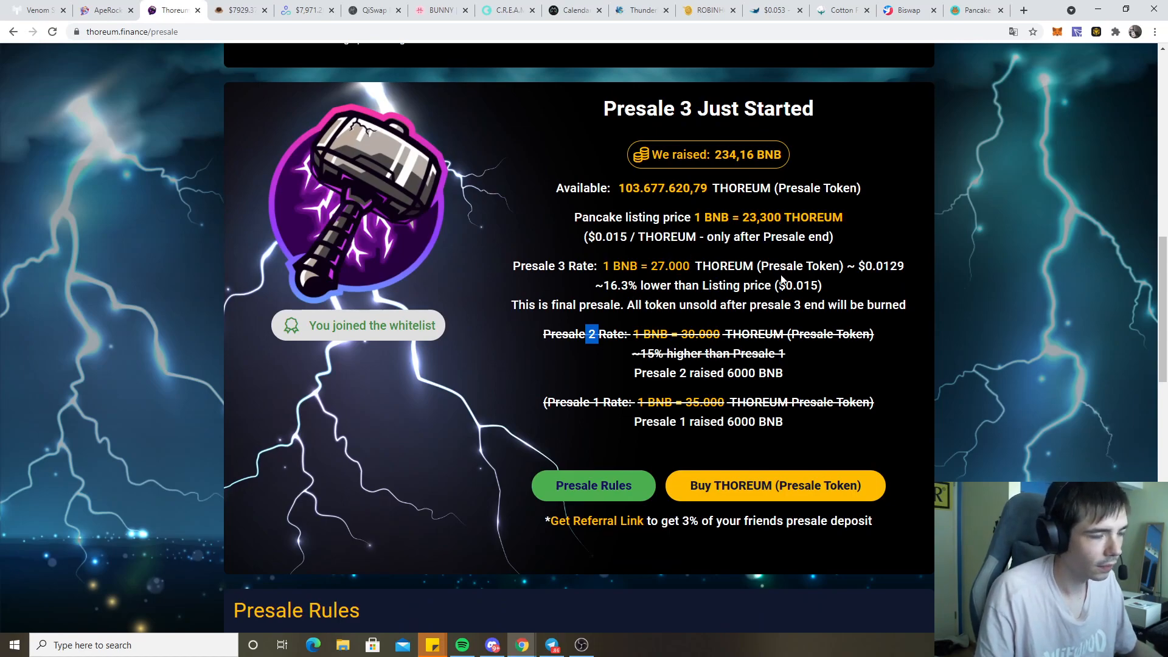
mouse_move(691, 272)
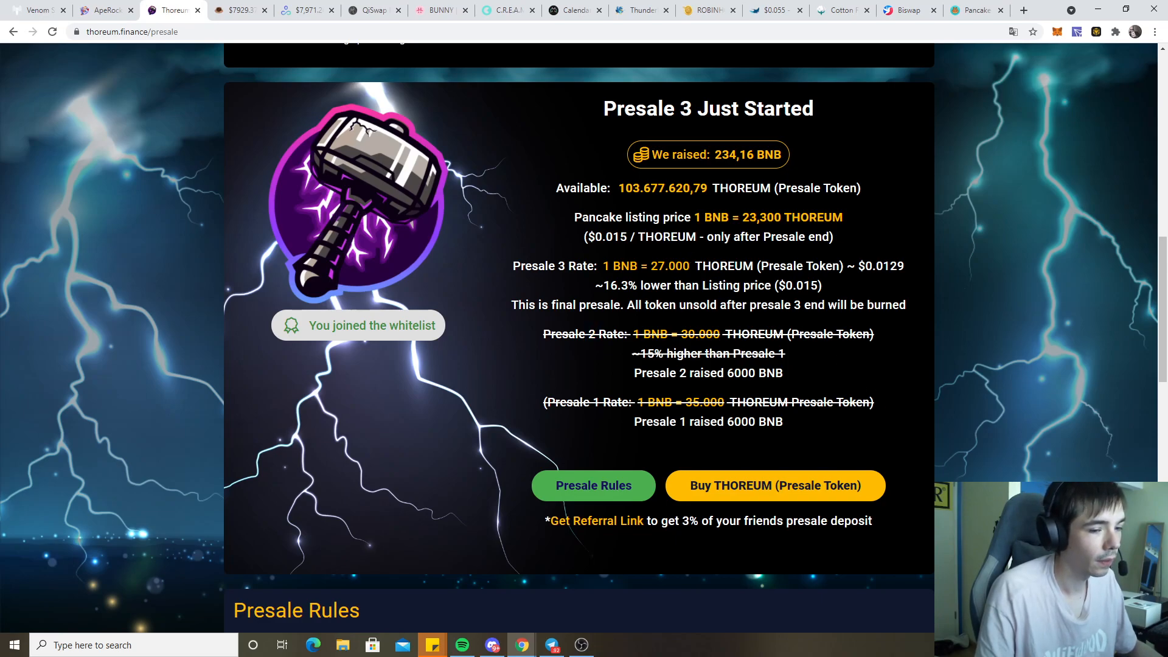
scroll(up, 3)
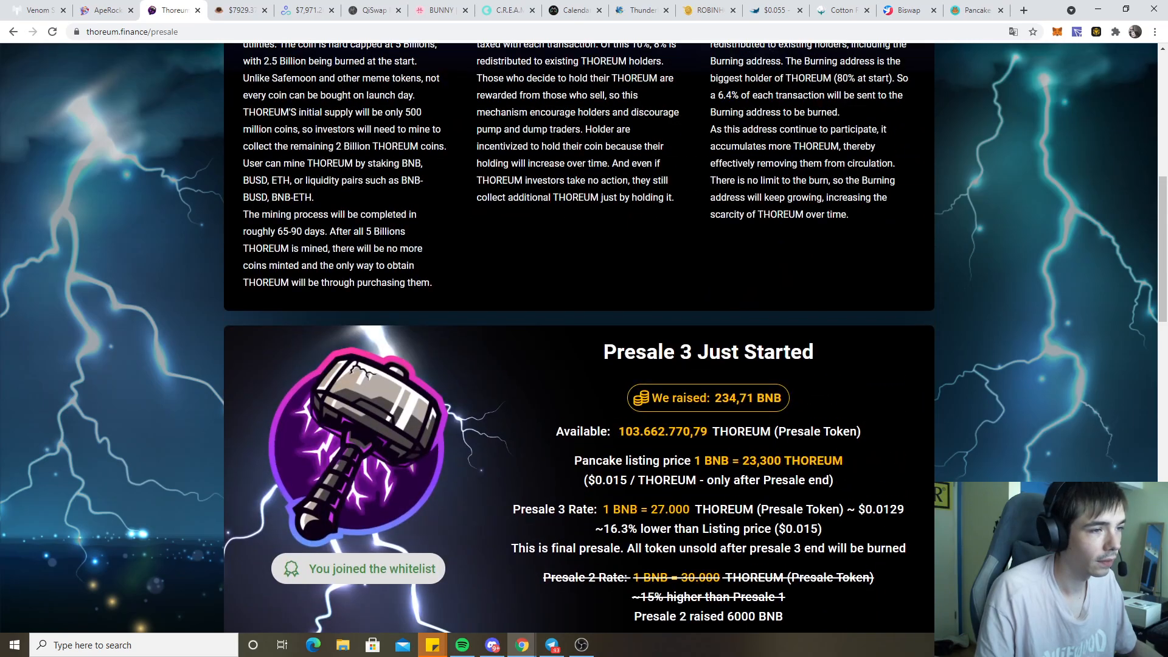
scroll(down, 3)
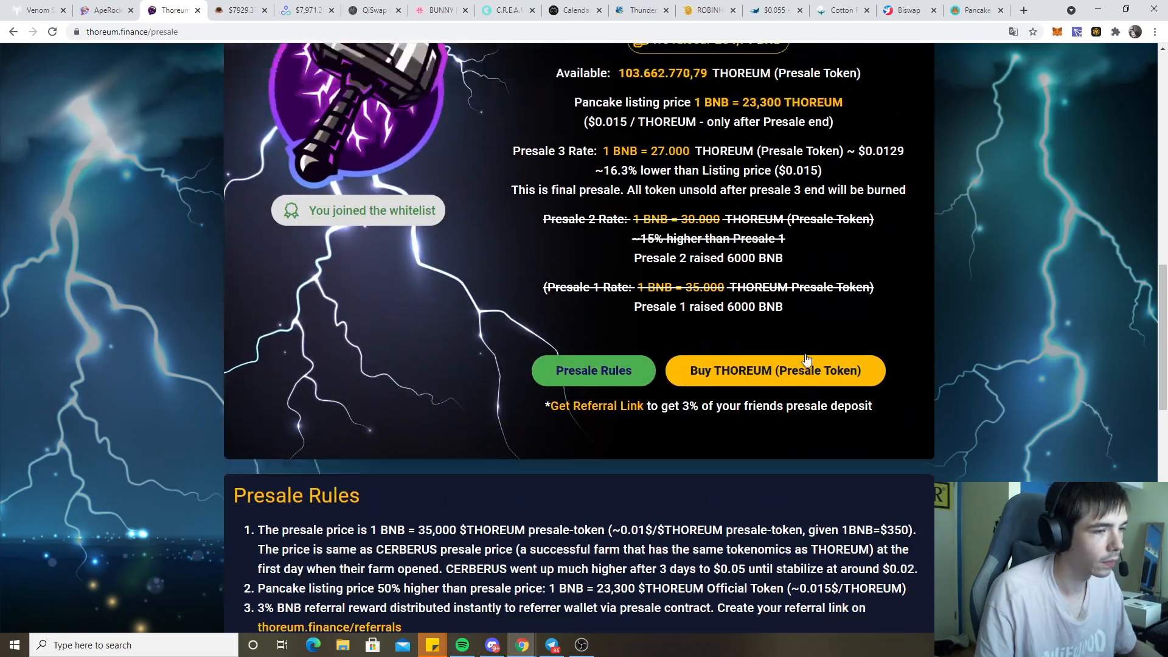
scroll(up, 3)
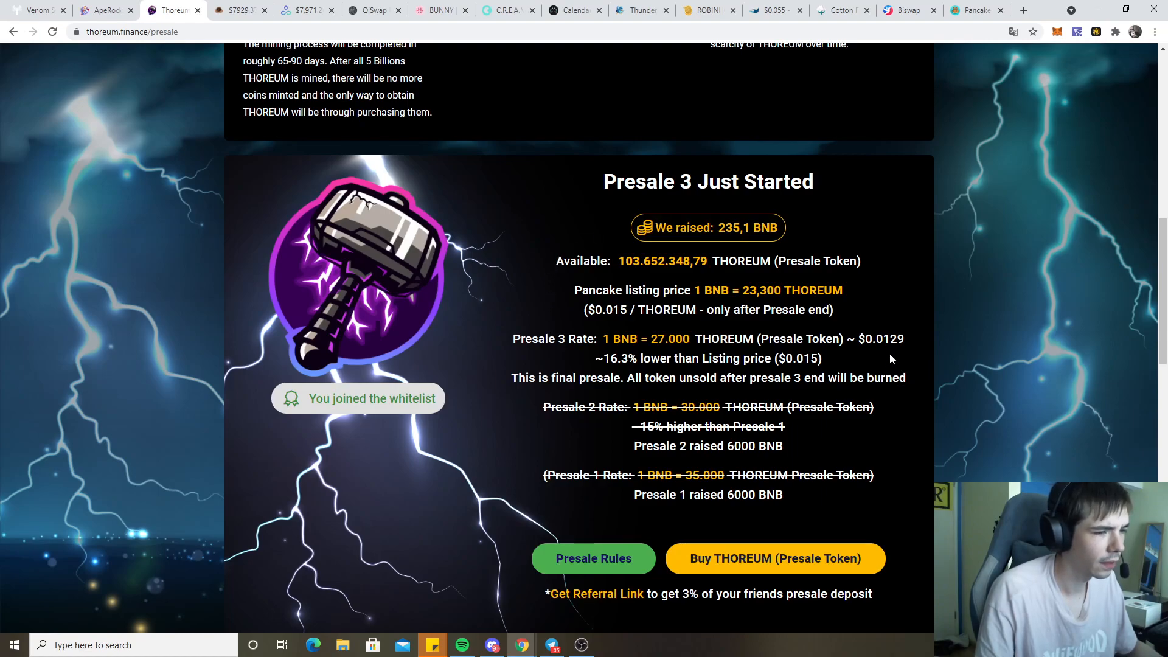
mouse_move(458, 162)
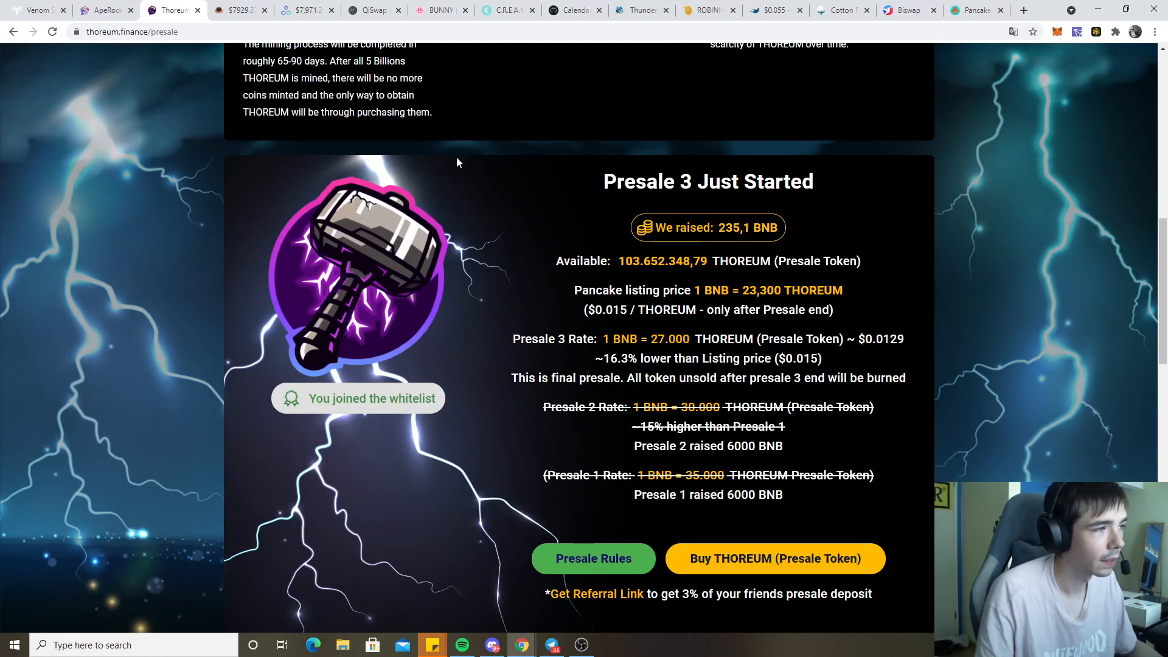
mouse_move(541, 172)
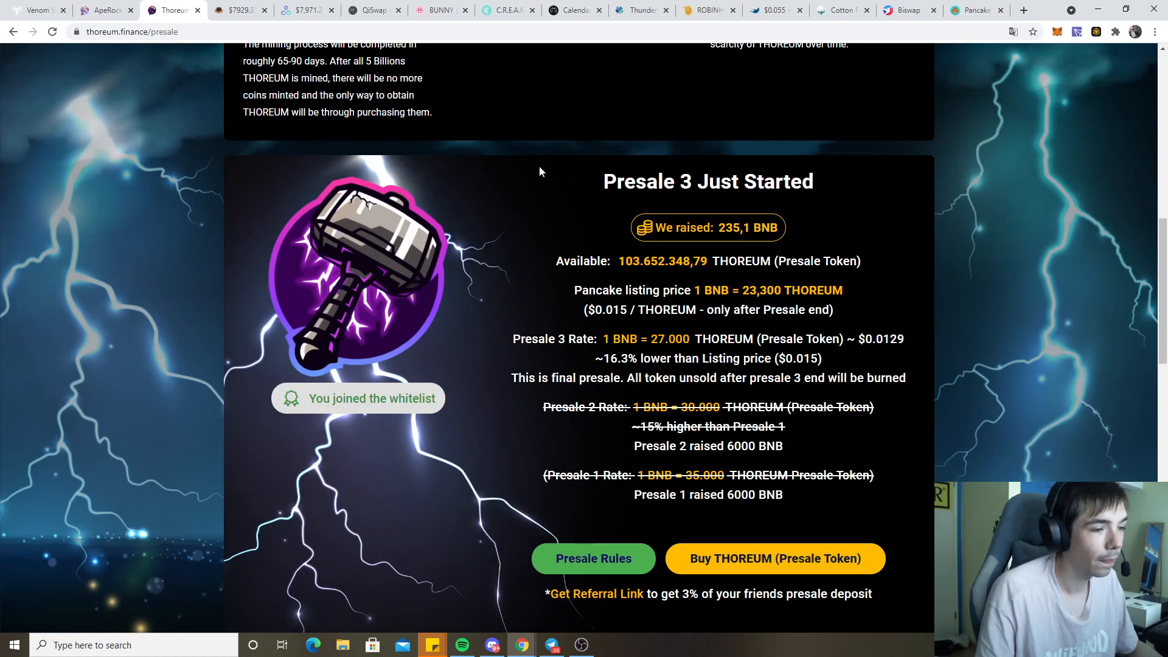
mouse_move(946, 116)
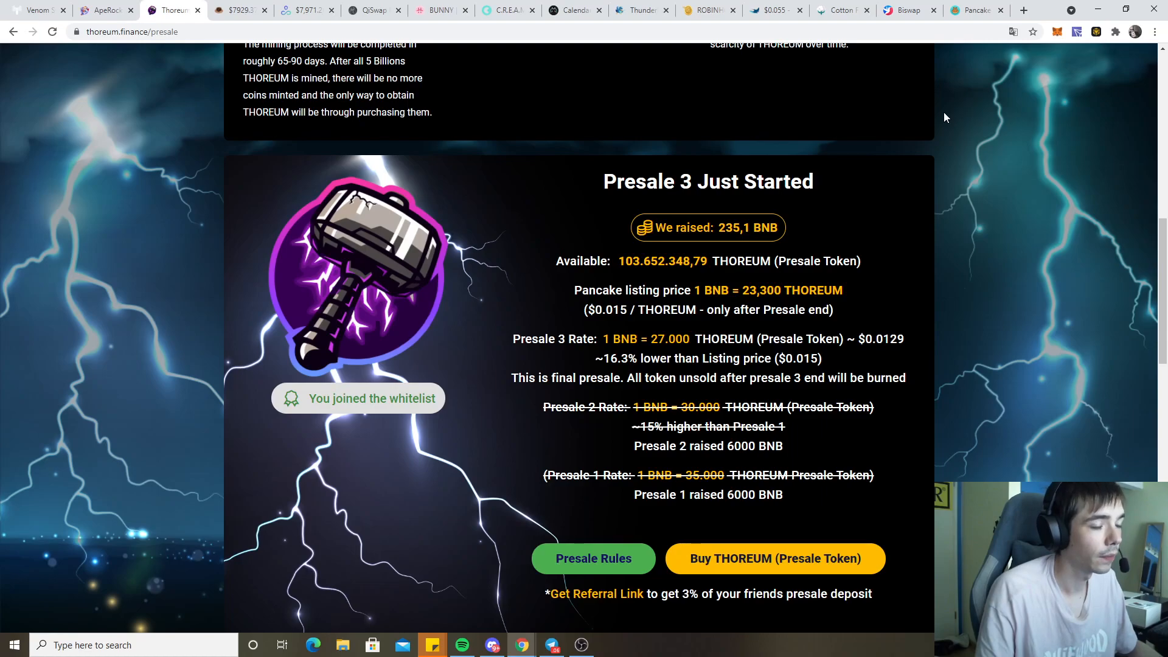
mouse_move(926, 117)
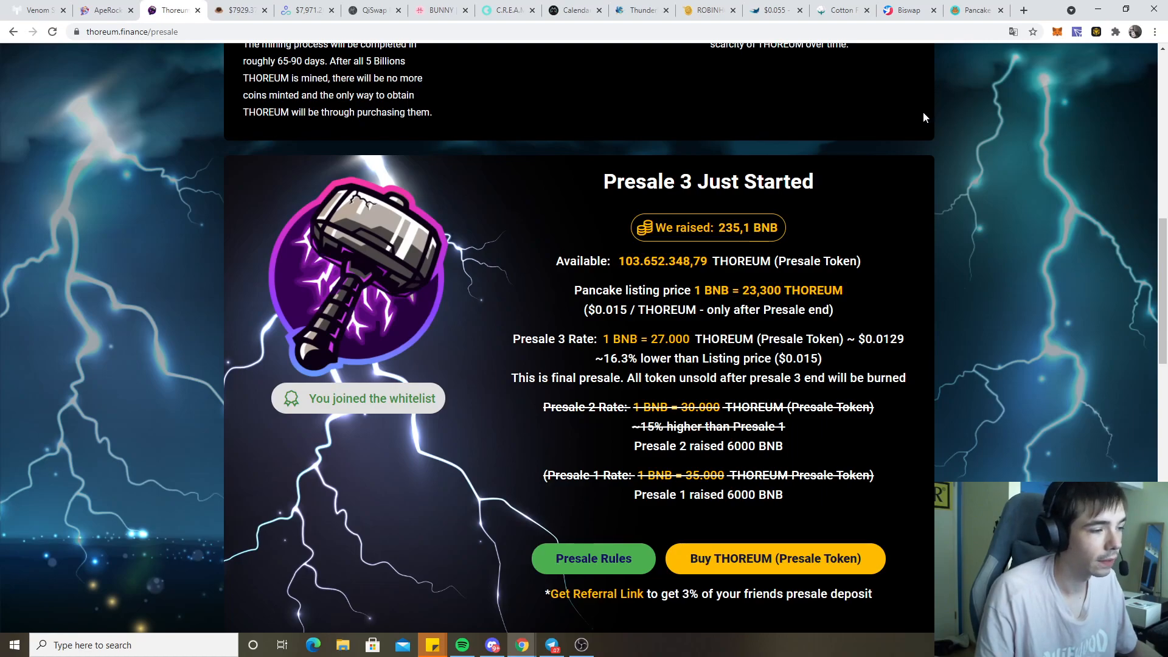
mouse_move(923, 120)
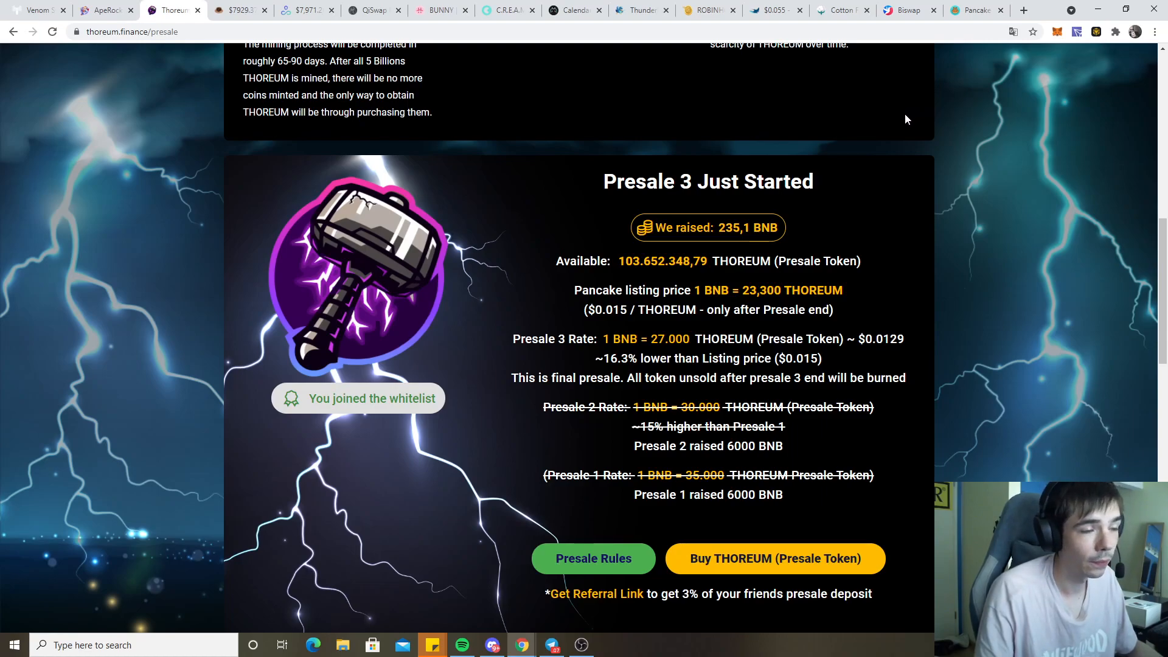
mouse_move(466, 203)
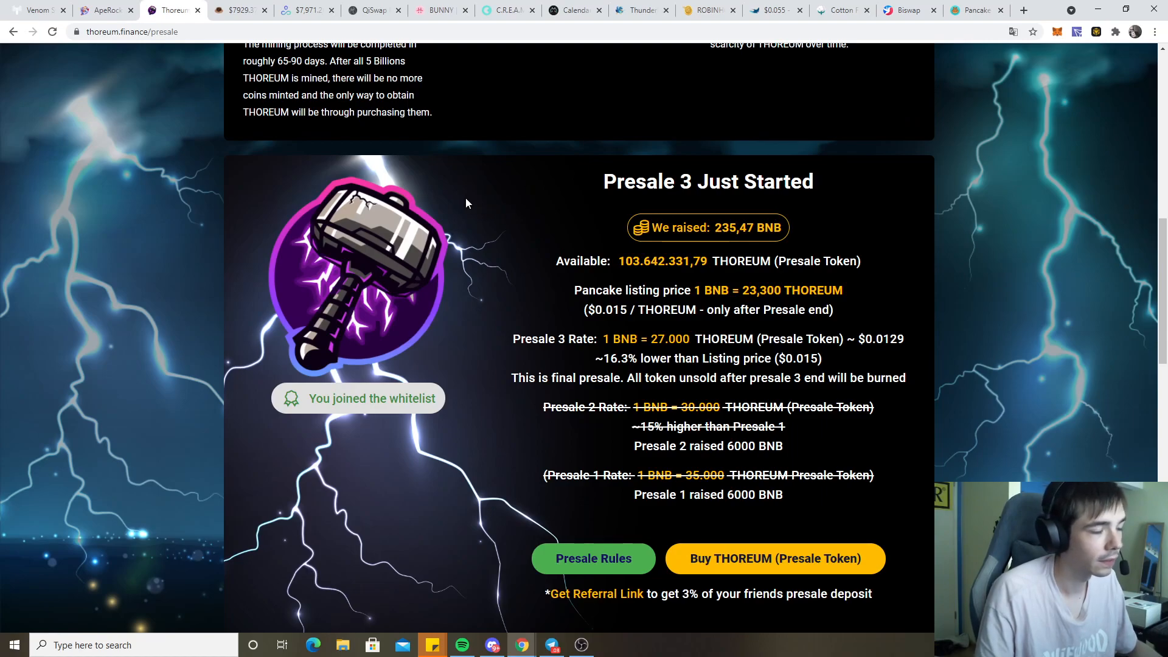
Scroll Thoreum's Presale 3 figures (236.01 BNB raised), then move to the QiSwap dashboard
scroll(up, 3)
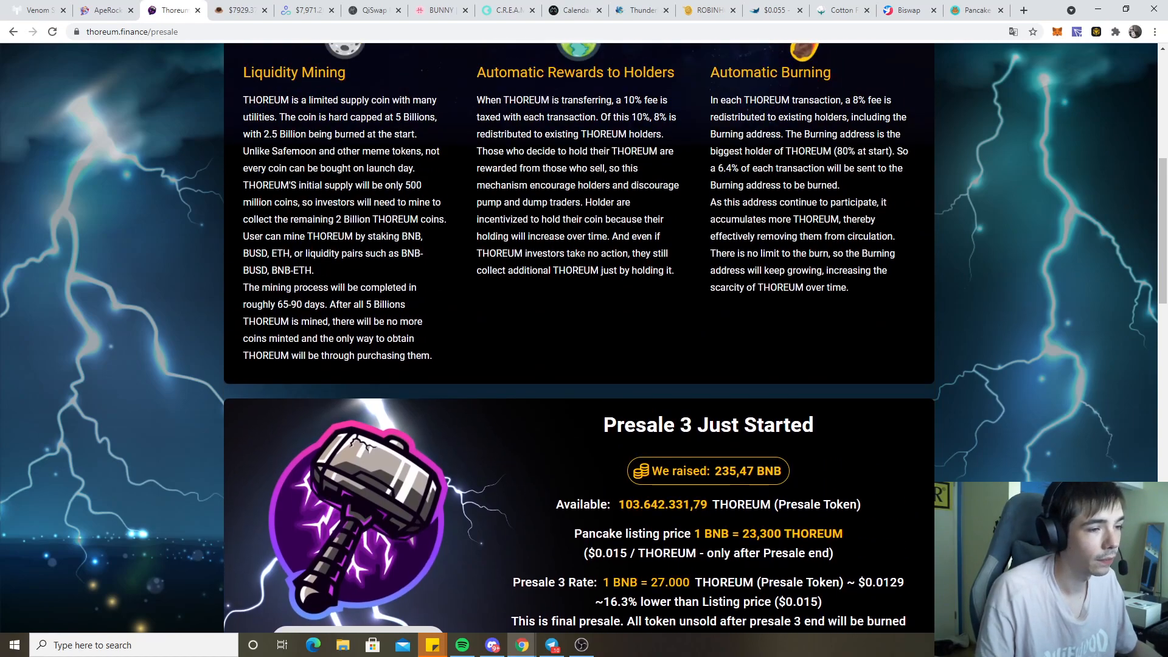
scroll(up, 3)
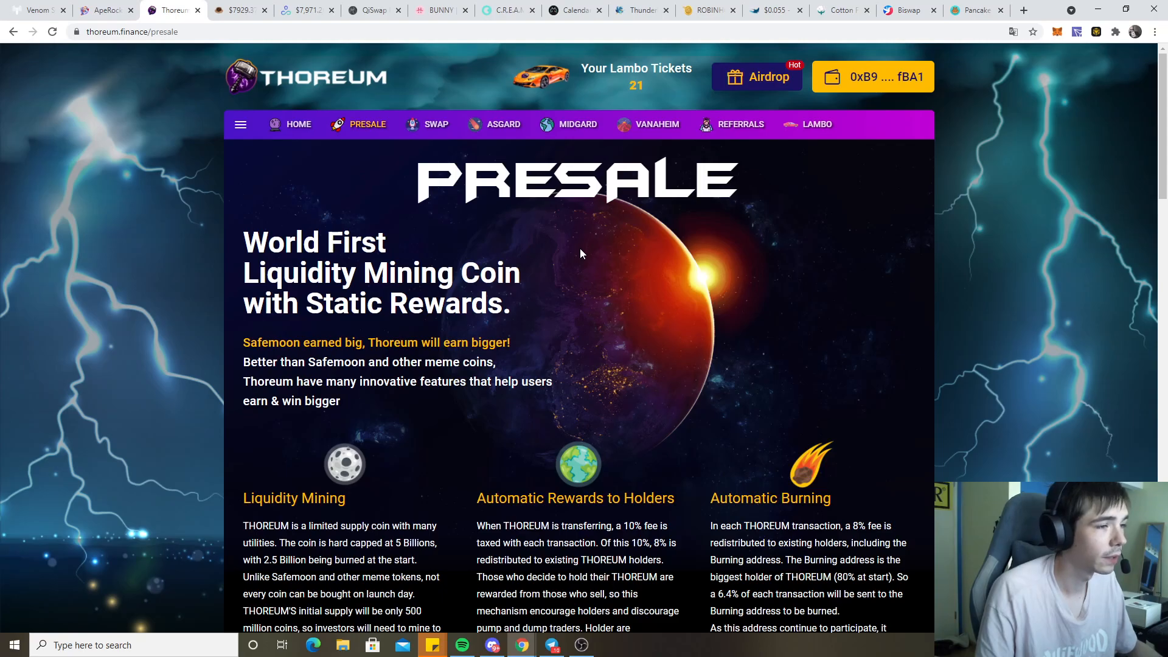
scroll(down, 3)
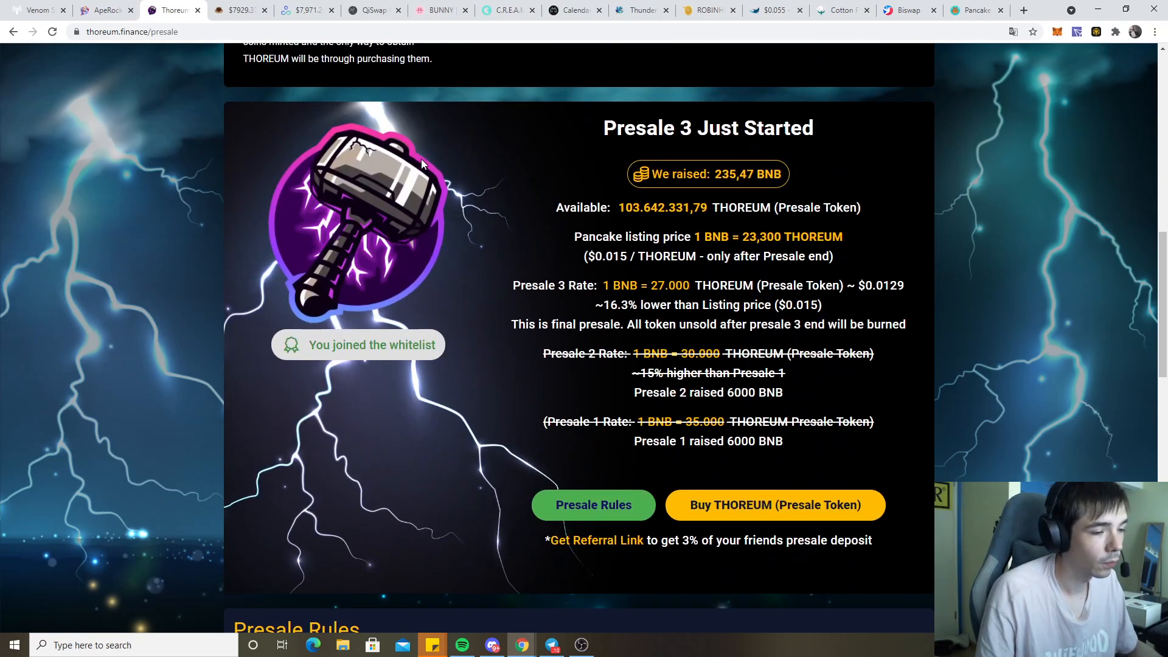
scroll(up, 3)
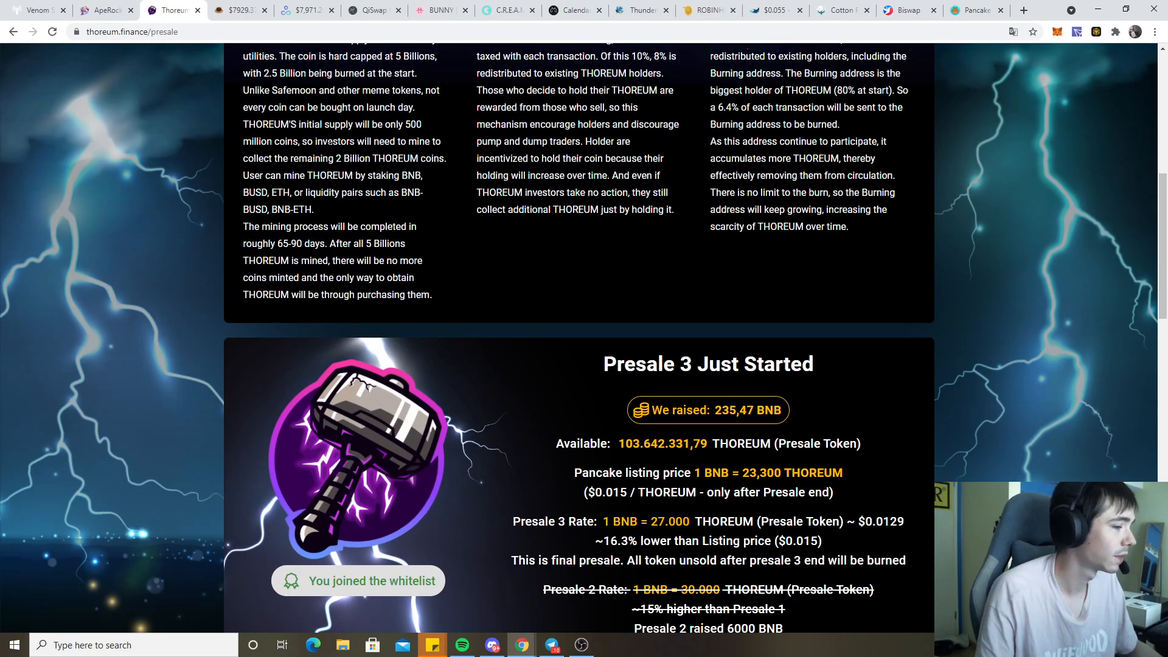
scroll(up, 3)
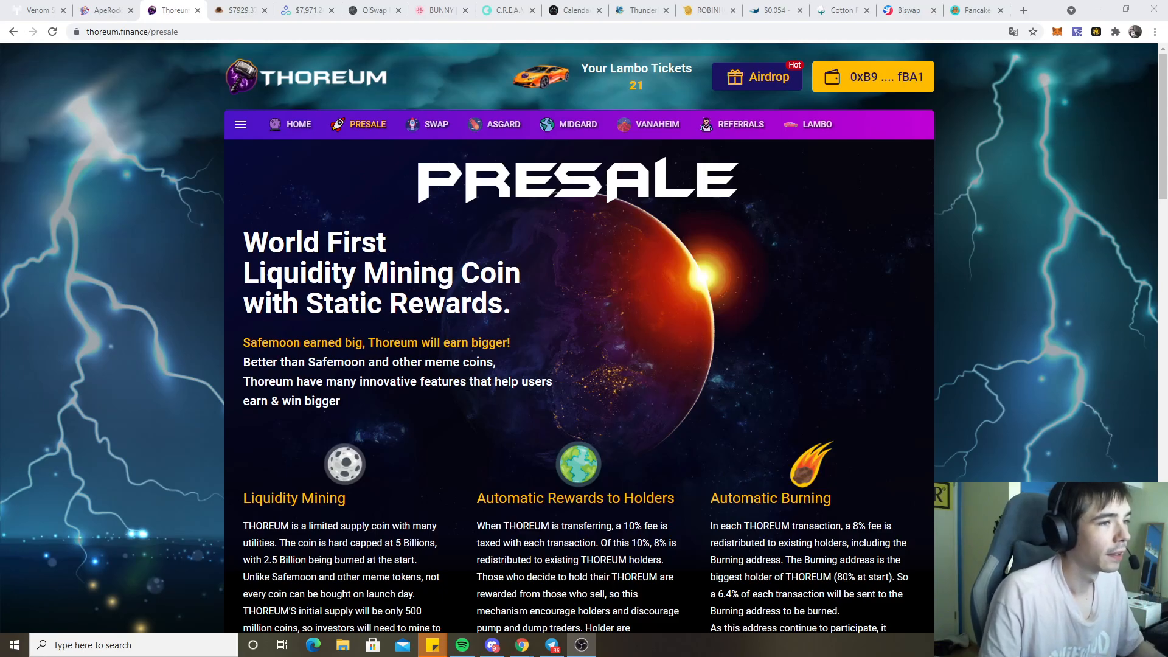
scroll(down, 3)
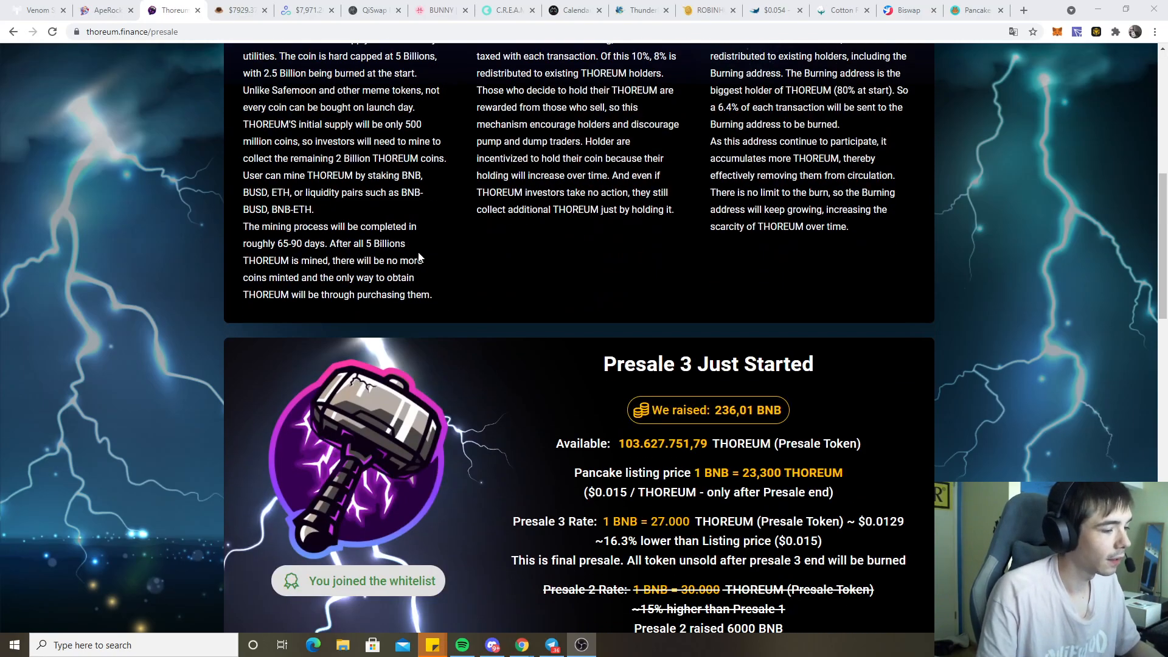
click(237, 9)
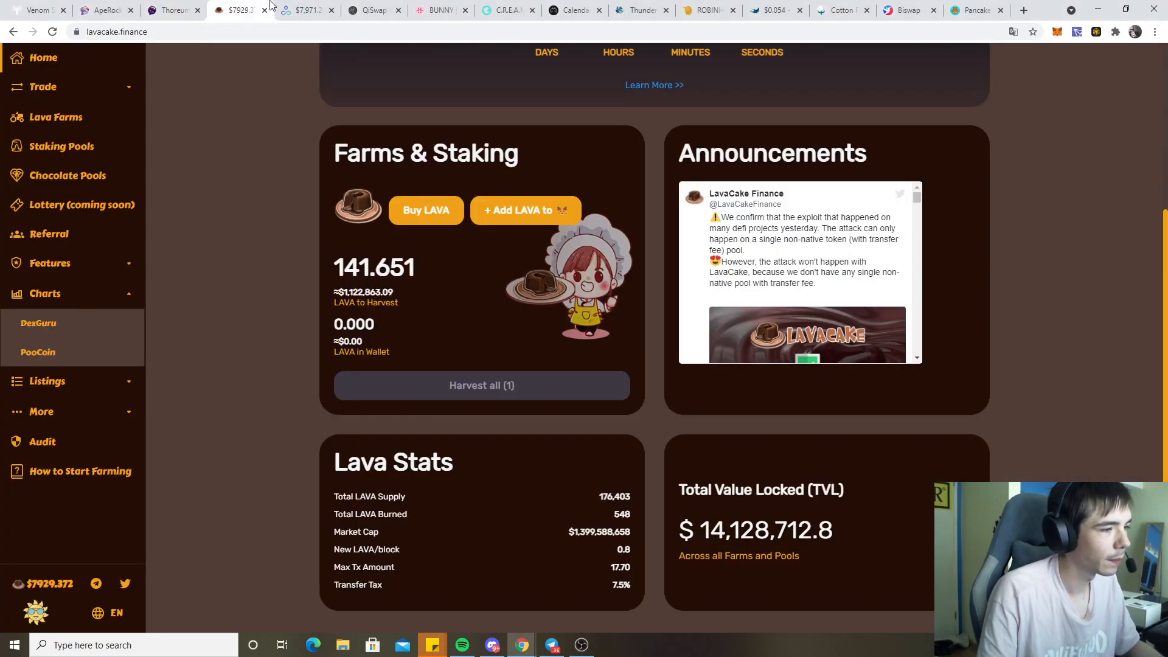
click(364, 10)
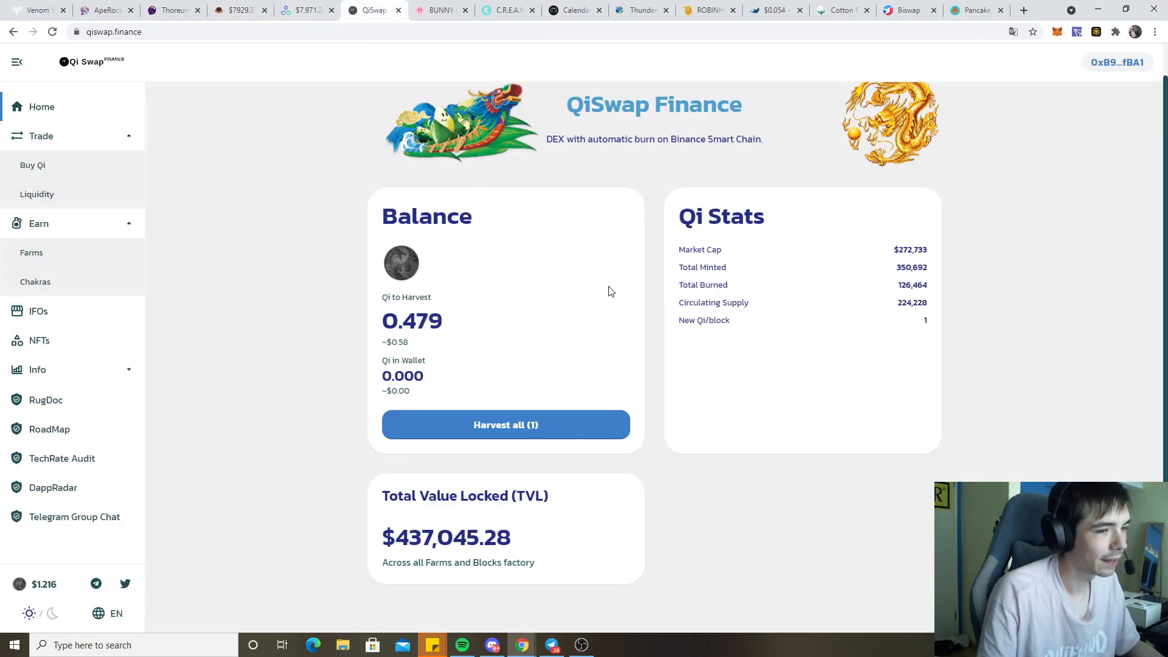
Open QiSwap's farms and check the QI-BNB LP farm's 12.76% 1-day ROI
click(31, 253)
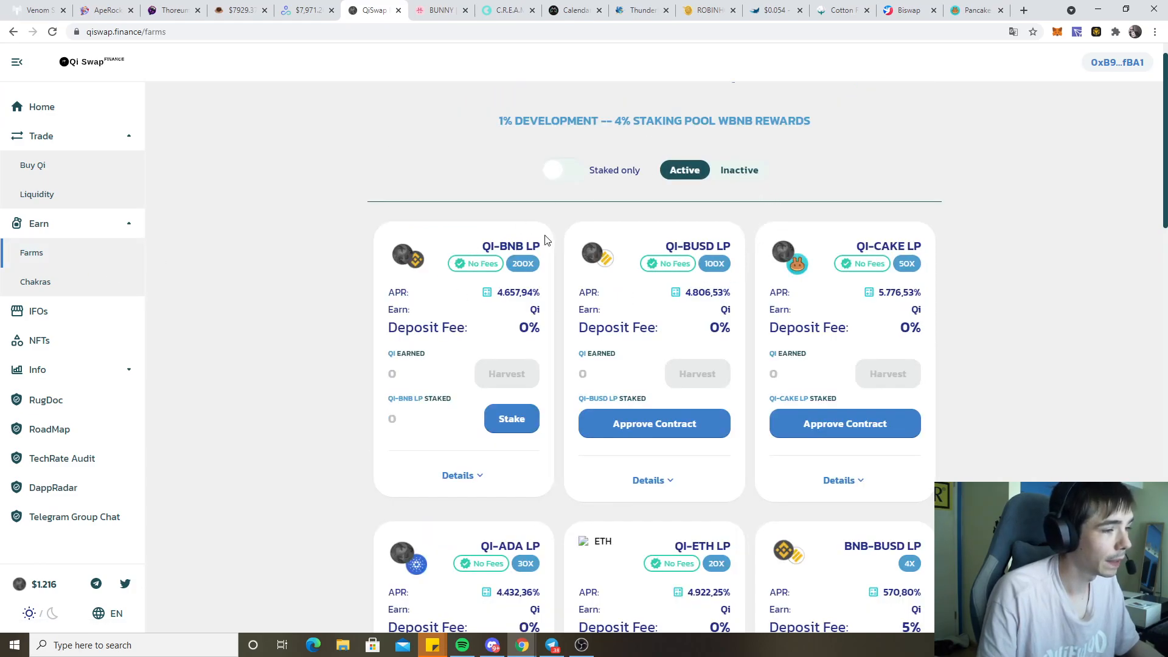
mouse_move(730, 252)
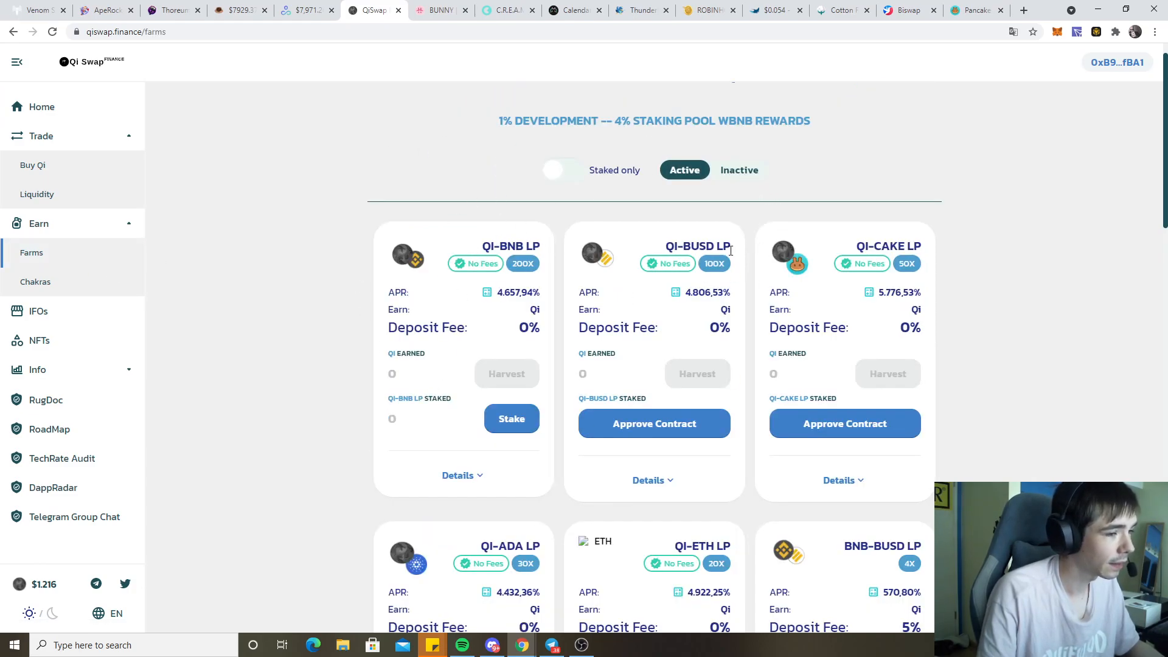
click(516, 292)
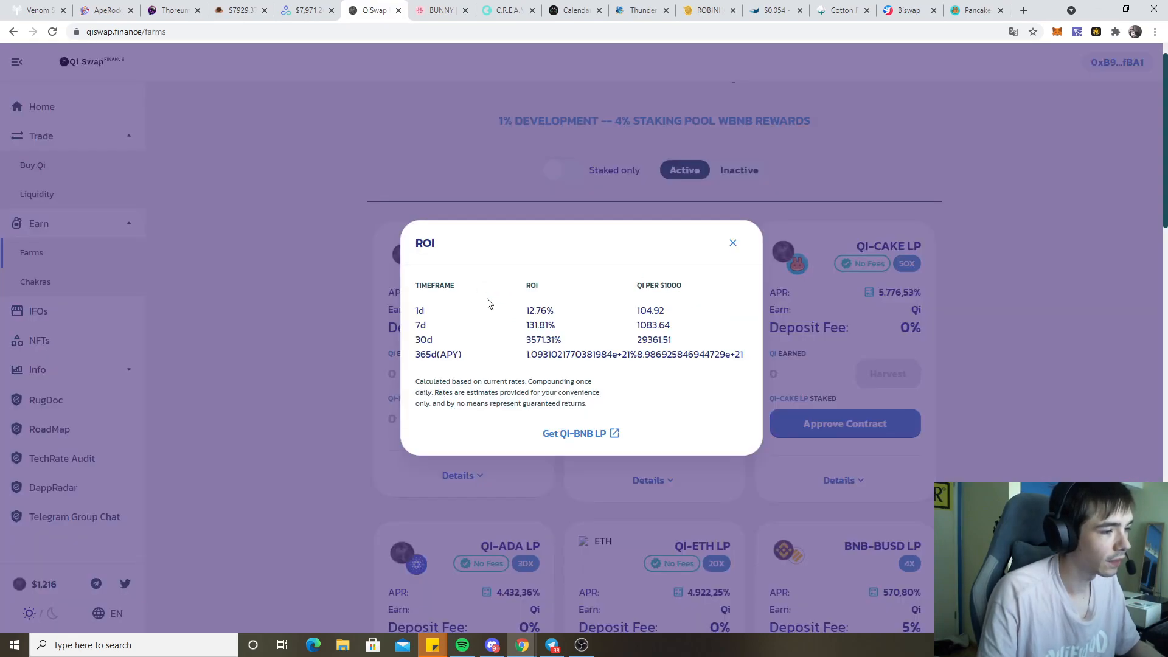
double_click(538, 311)
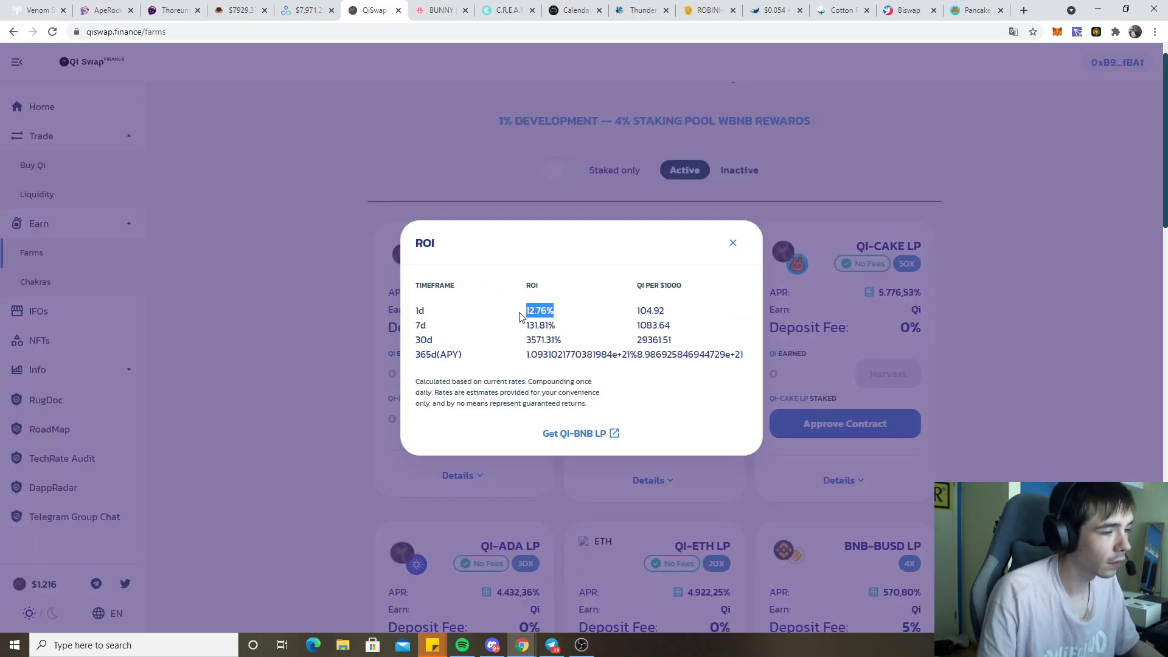
click(733, 242)
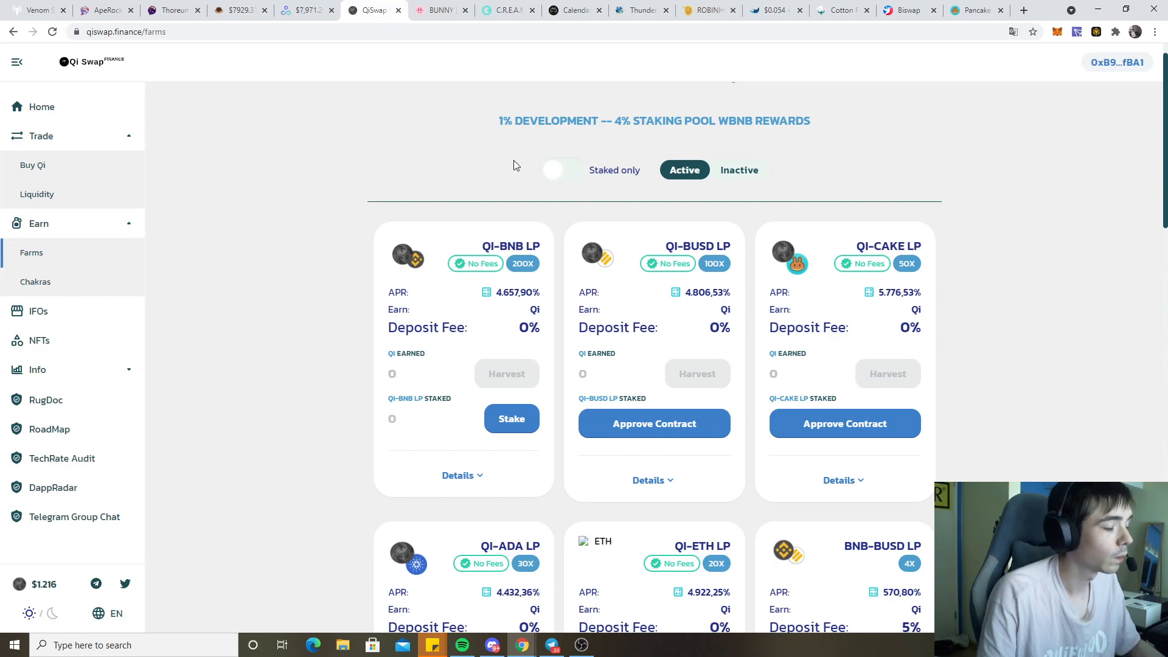
mouse_move(600, 121)
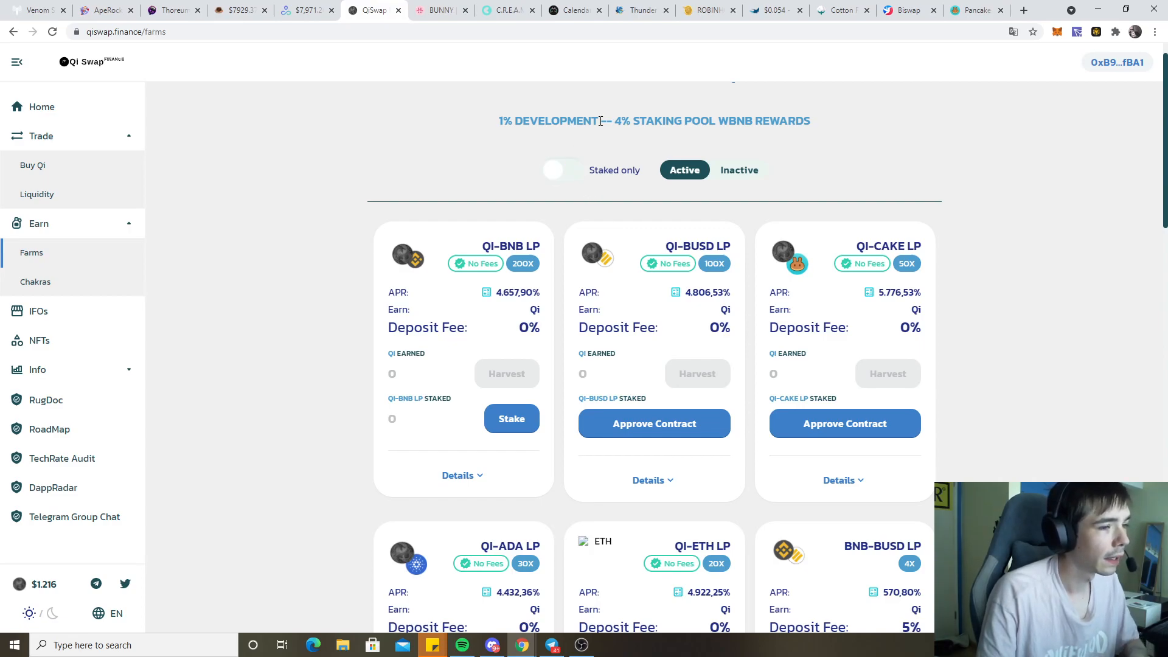
mouse_move(511, 272)
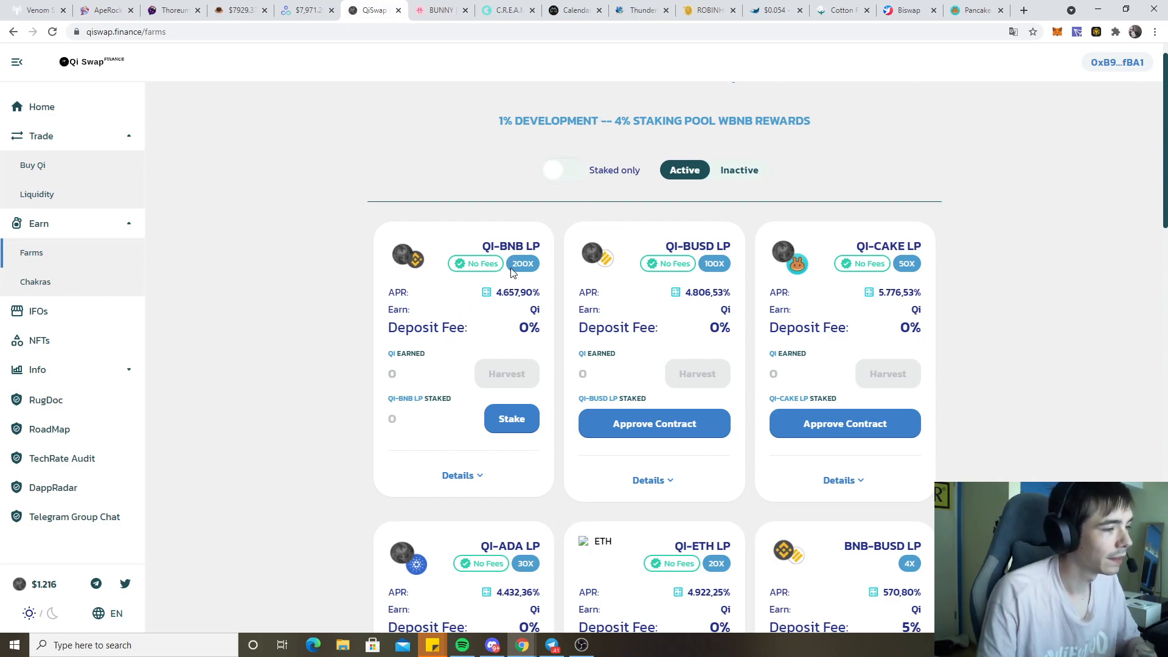
Review the CAKE-BNB farm's 17,986 LP staked, then switch to PancakeBunny's CAKE pool
scroll(up, 3)
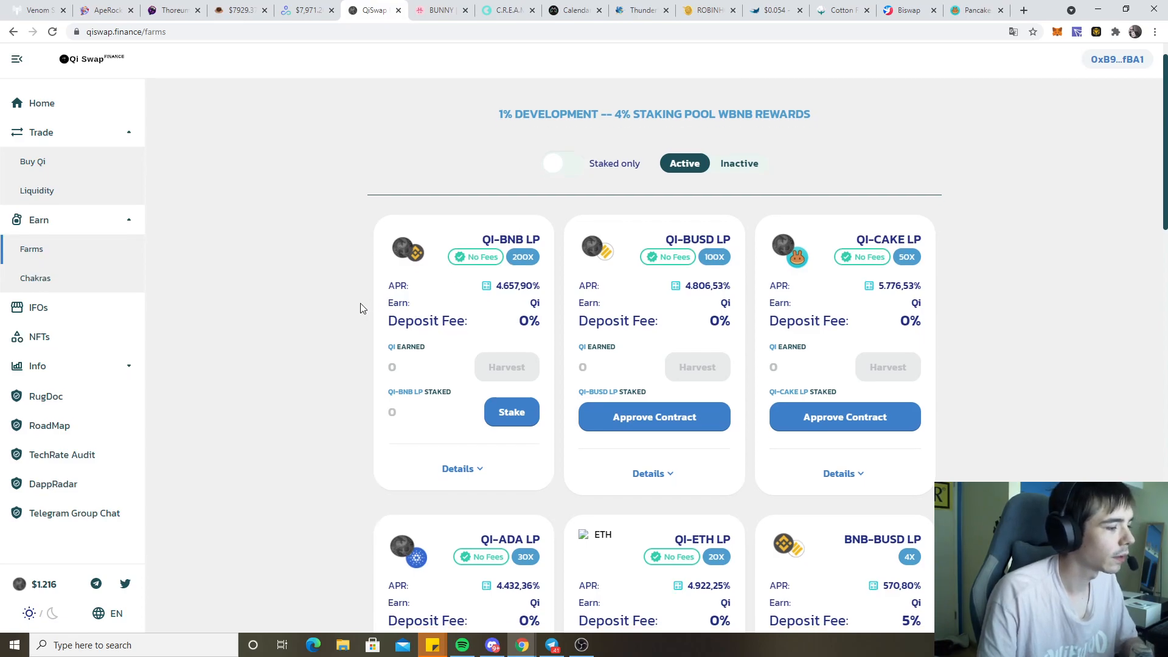
scroll(down, 3)
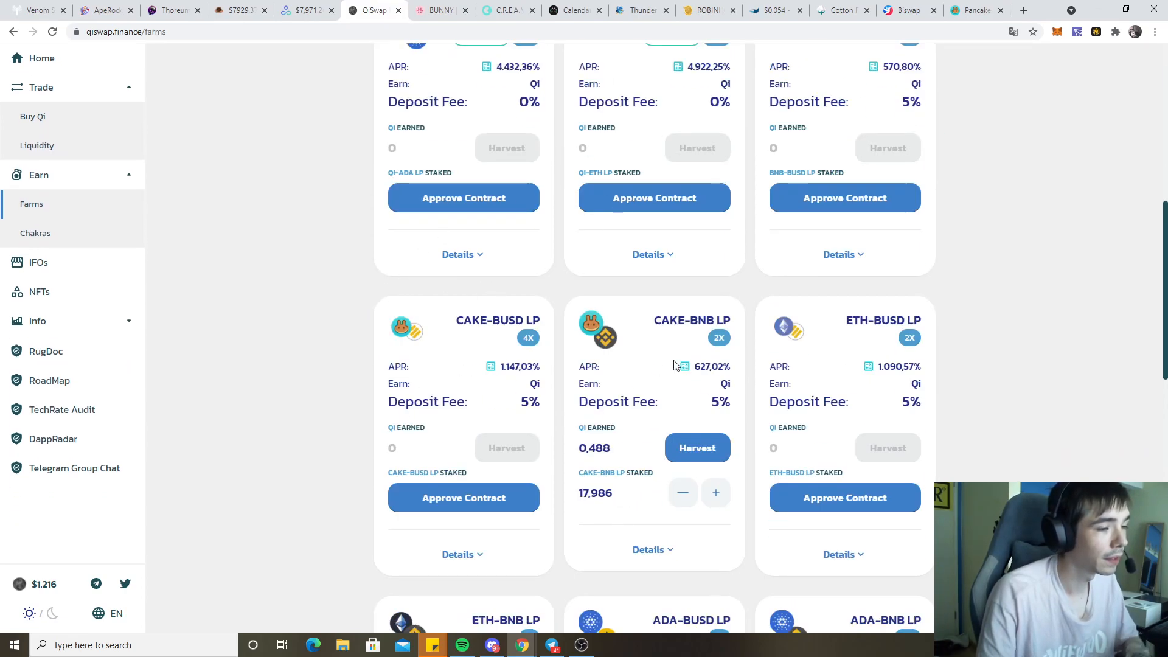
double_click(683, 319)
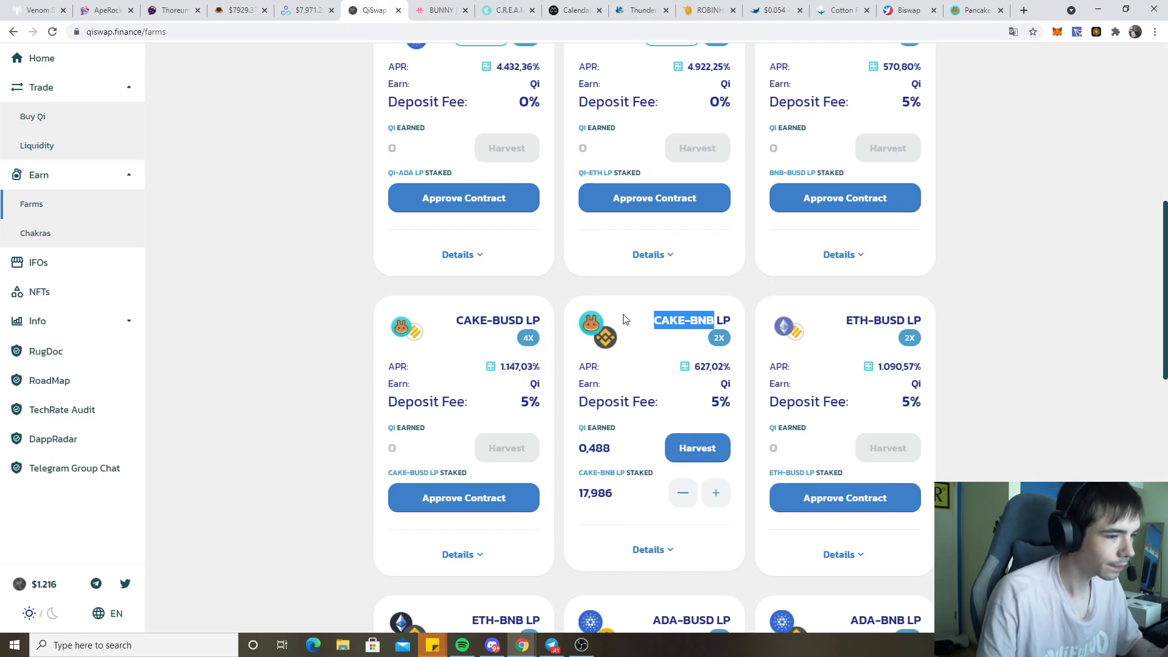
scroll(up, 3)
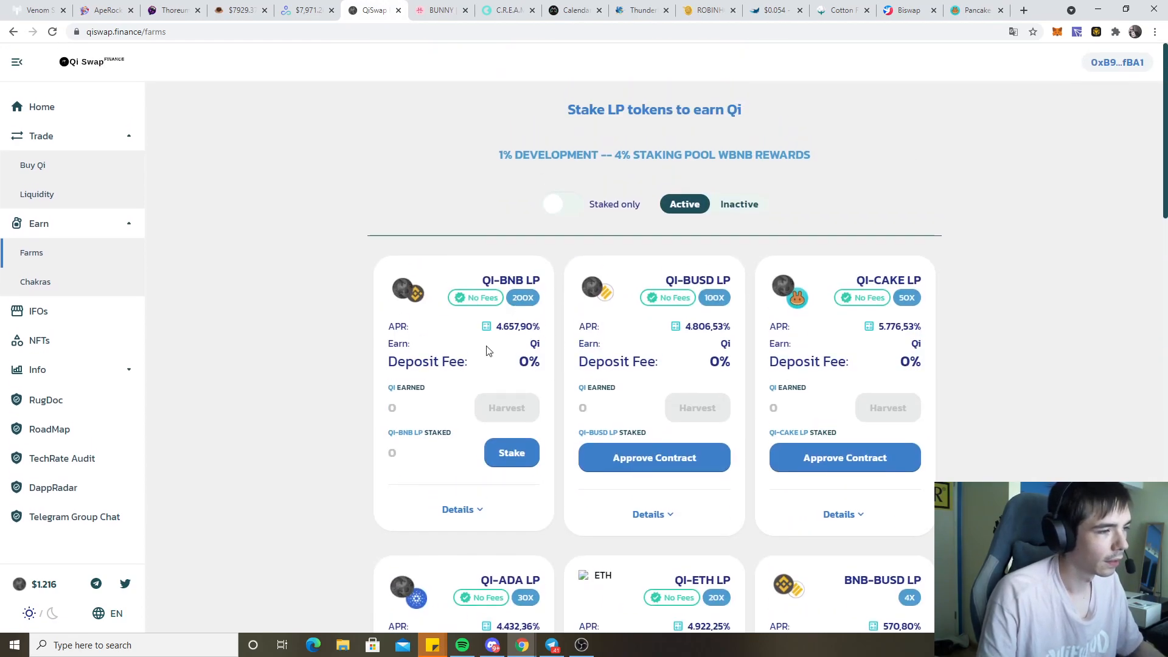
mouse_move(485, 408)
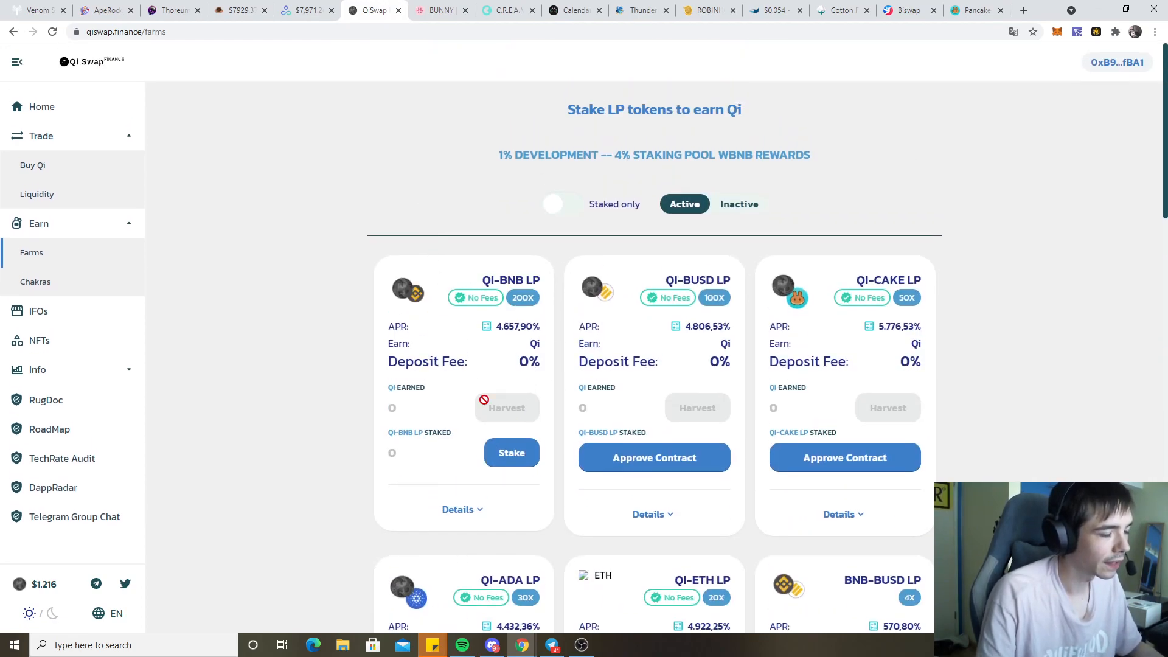
scroll(down, 3)
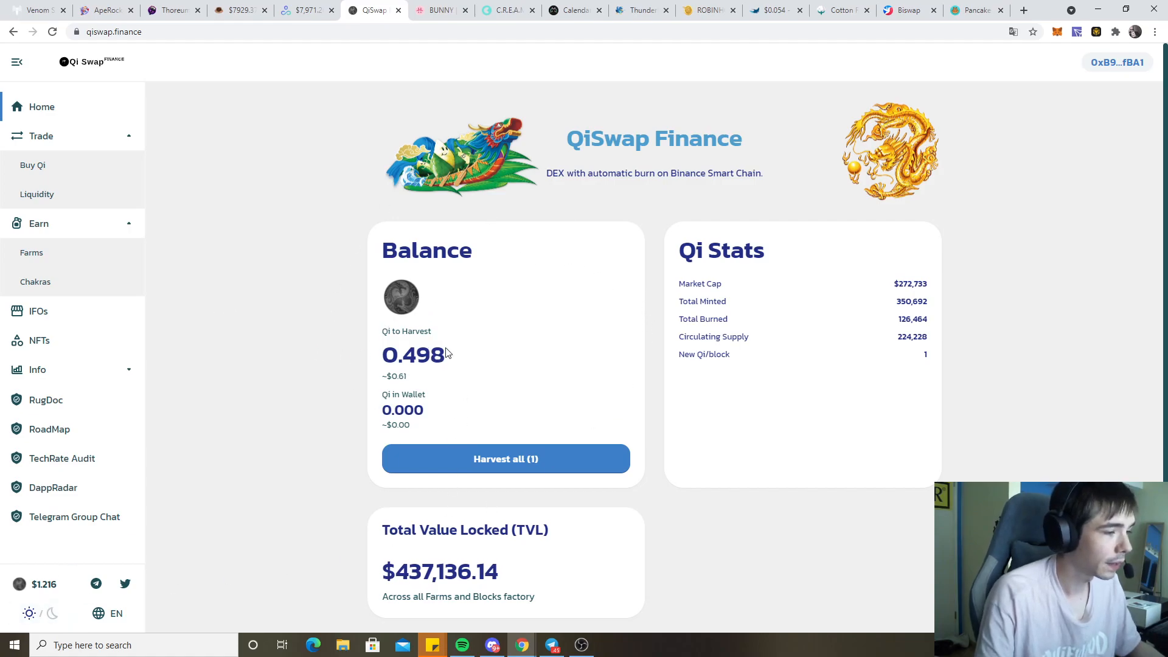
mouse_move(409, 232)
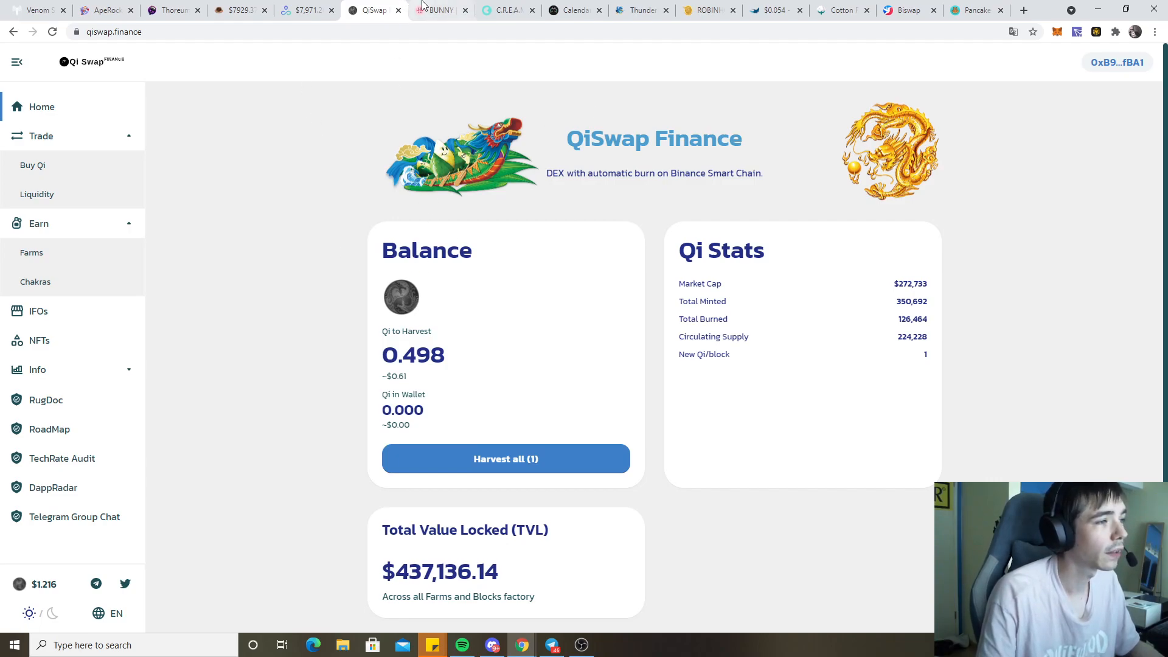
click(435, 9)
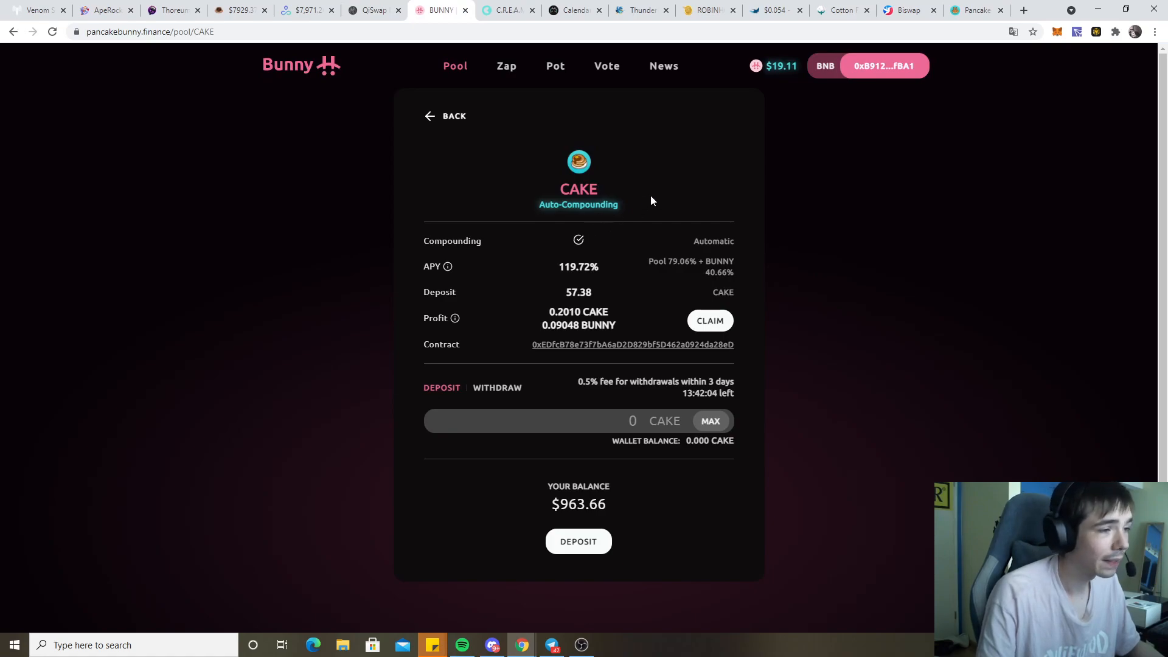
mouse_move(657, 341)
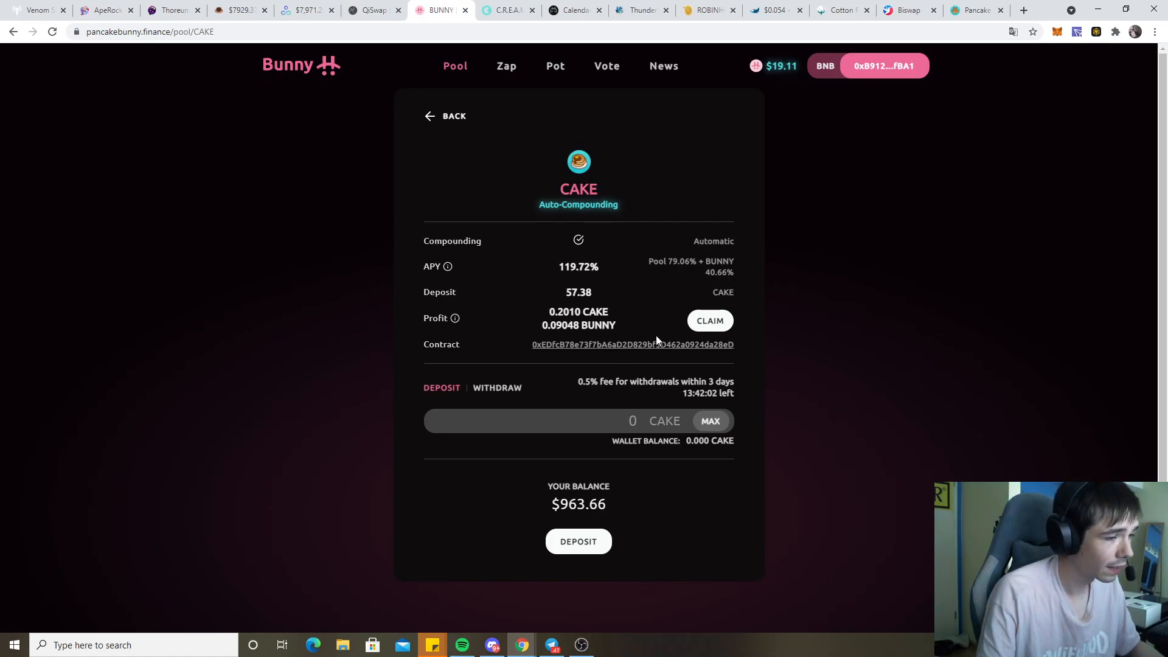
mouse_move(614, 271)
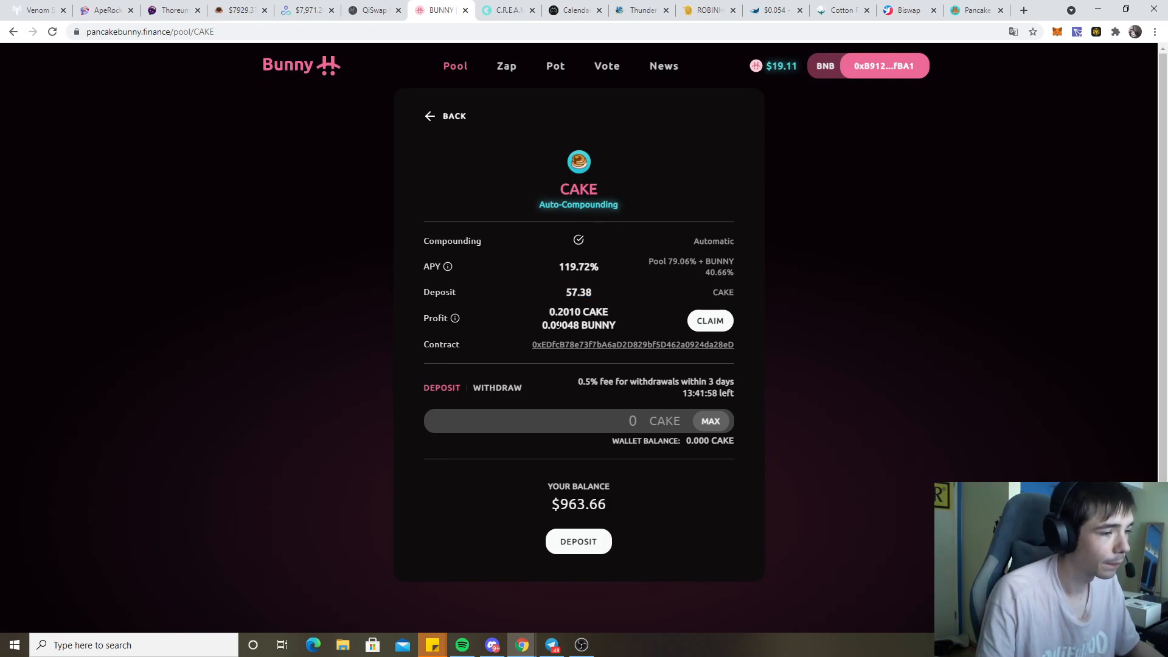
double_click(564, 311)
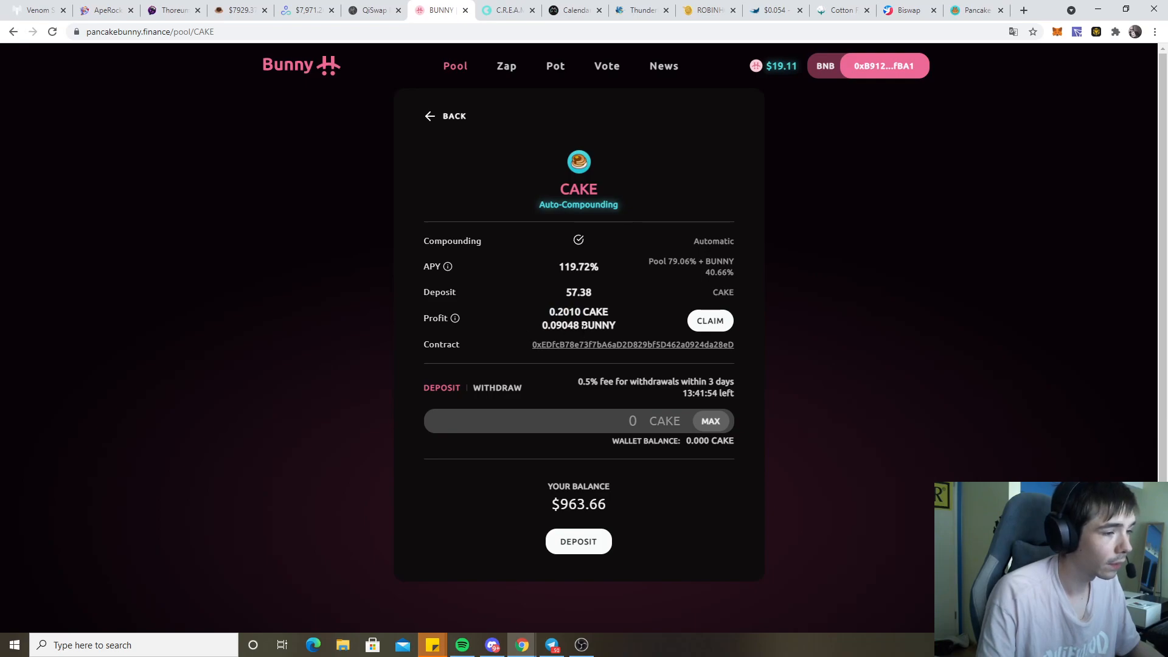
mouse_move(616, 232)
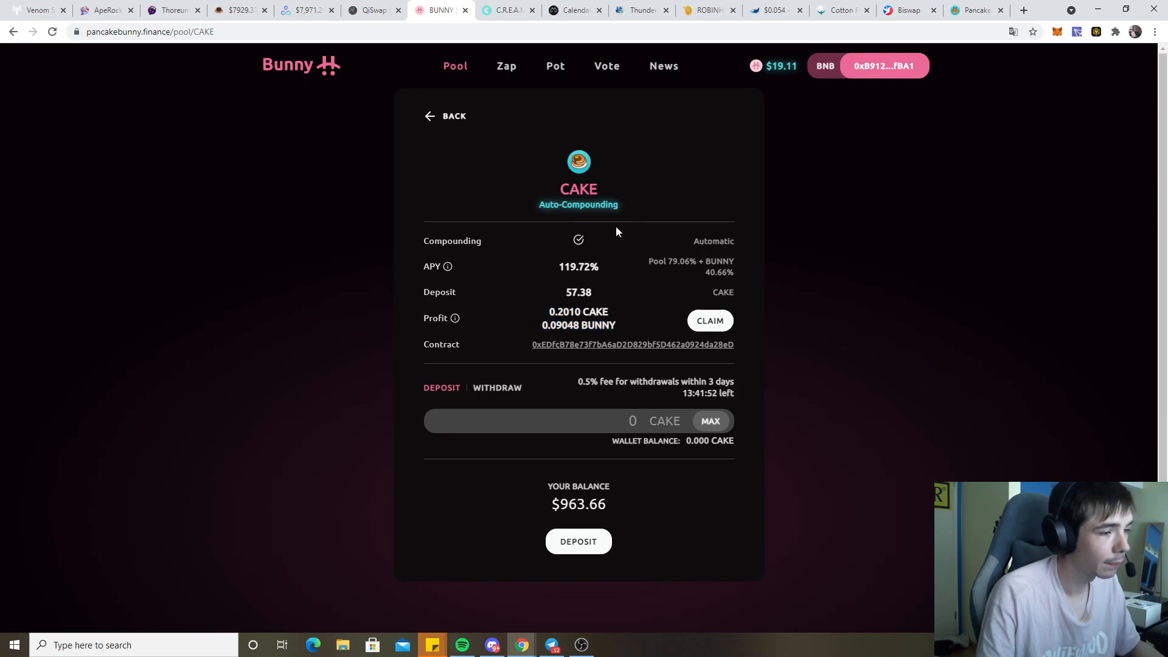
mouse_move(561, 240)
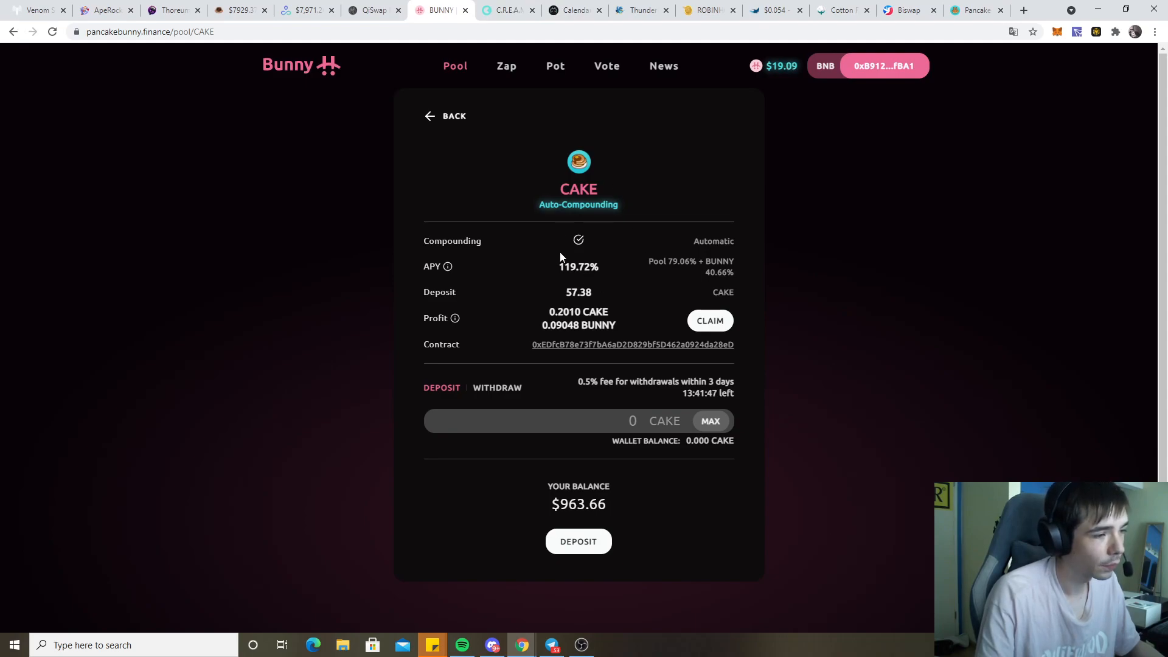
mouse_move(749, 92)
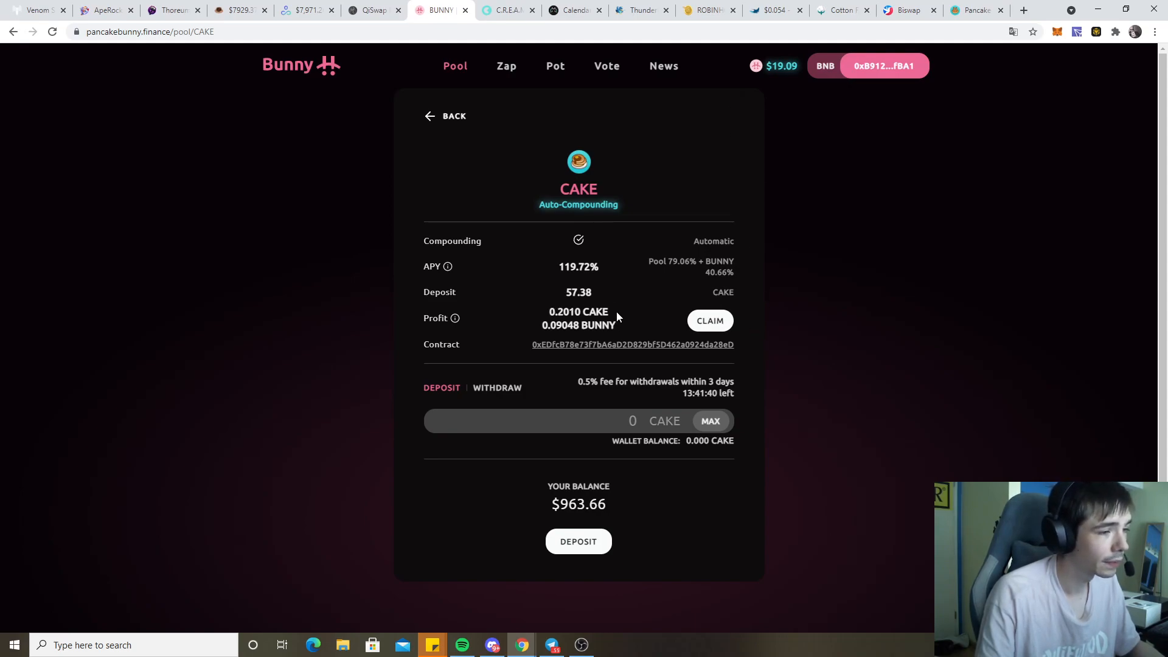
Switch to C.R.E.A.M. Finance lending, showing $50,769 supplied and $26,208.92 borrowed
click(507, 10)
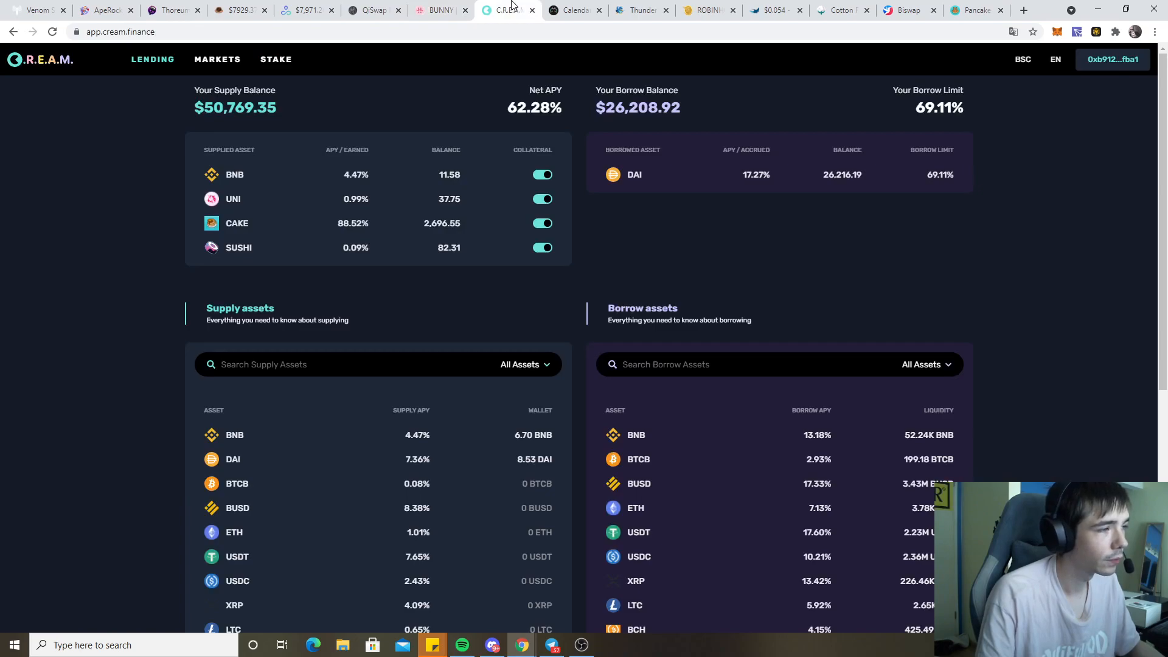
mouse_move(353, 234)
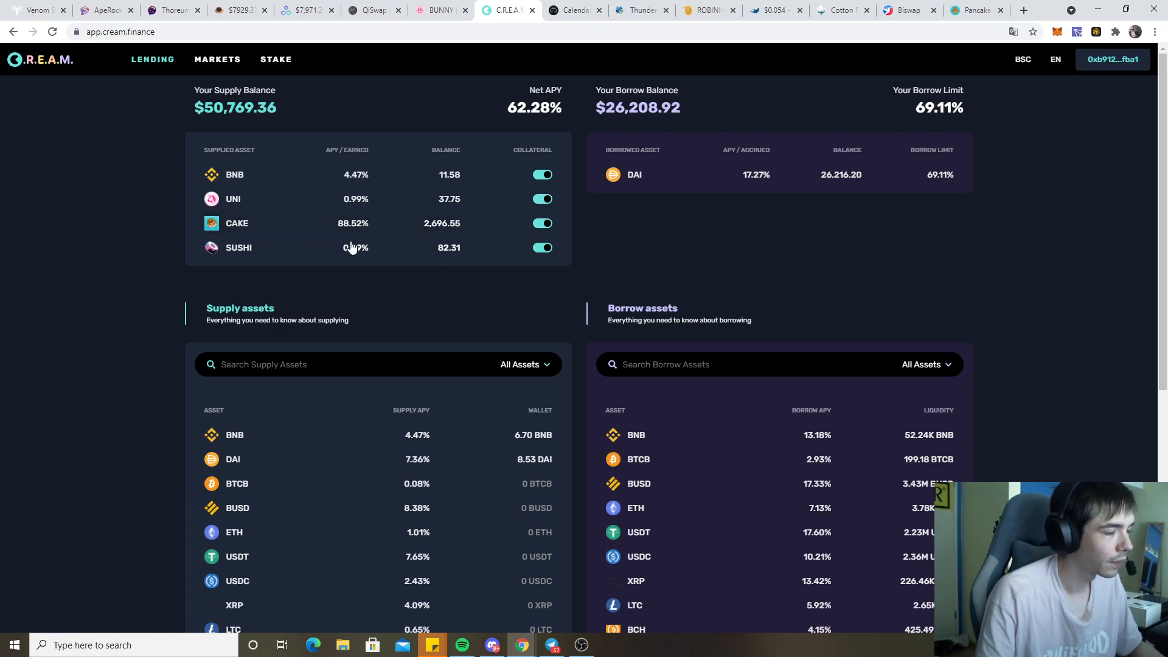
mouse_move(337, 231)
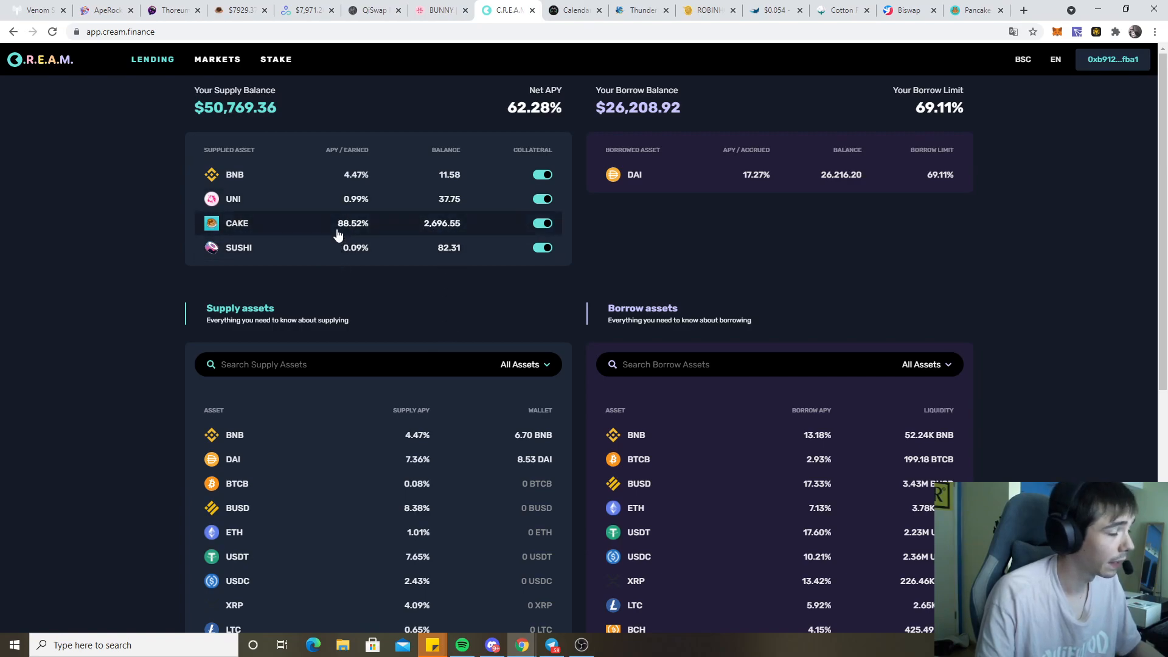
mouse_move(304, 187)
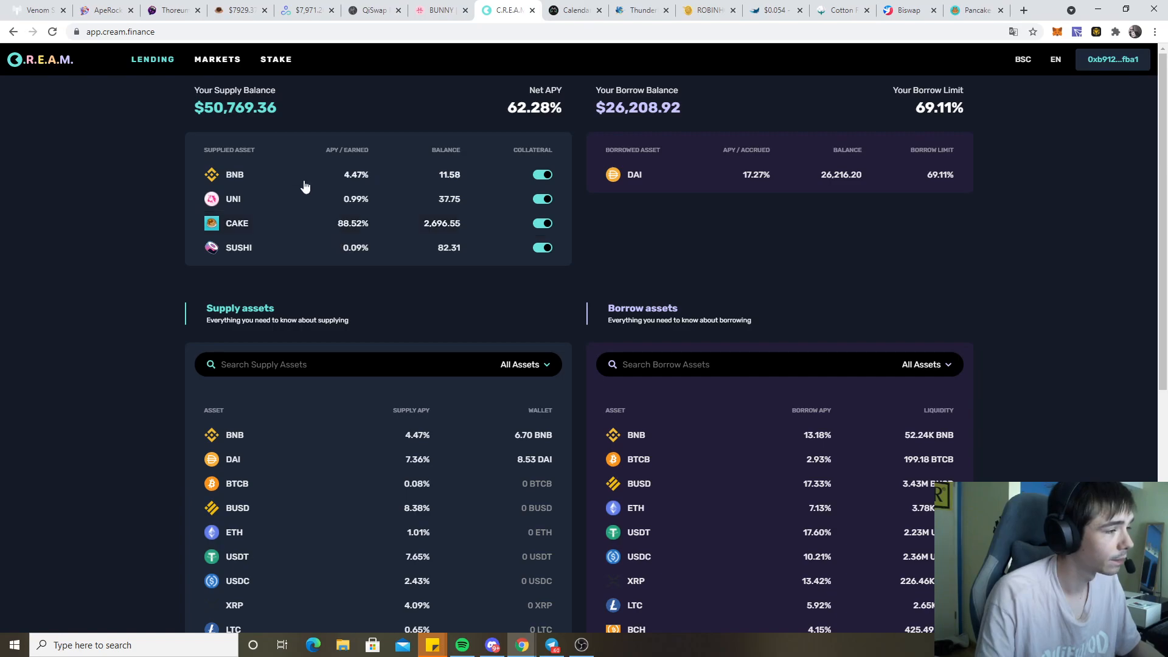
mouse_move(514, 147)
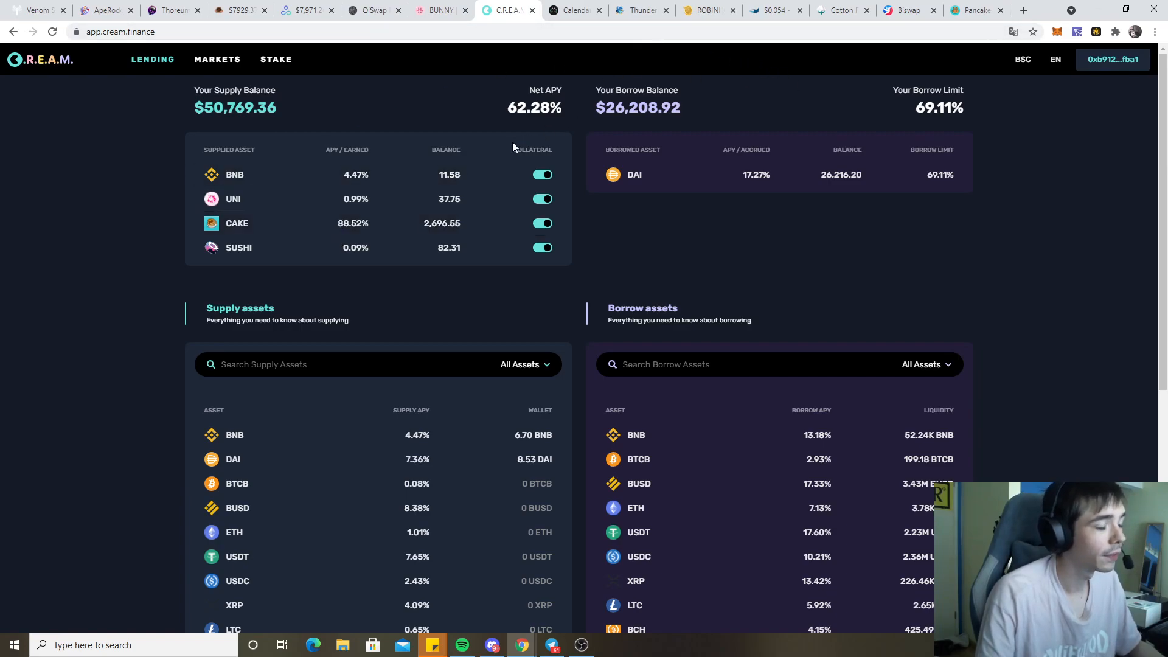
mouse_move(420, 91)
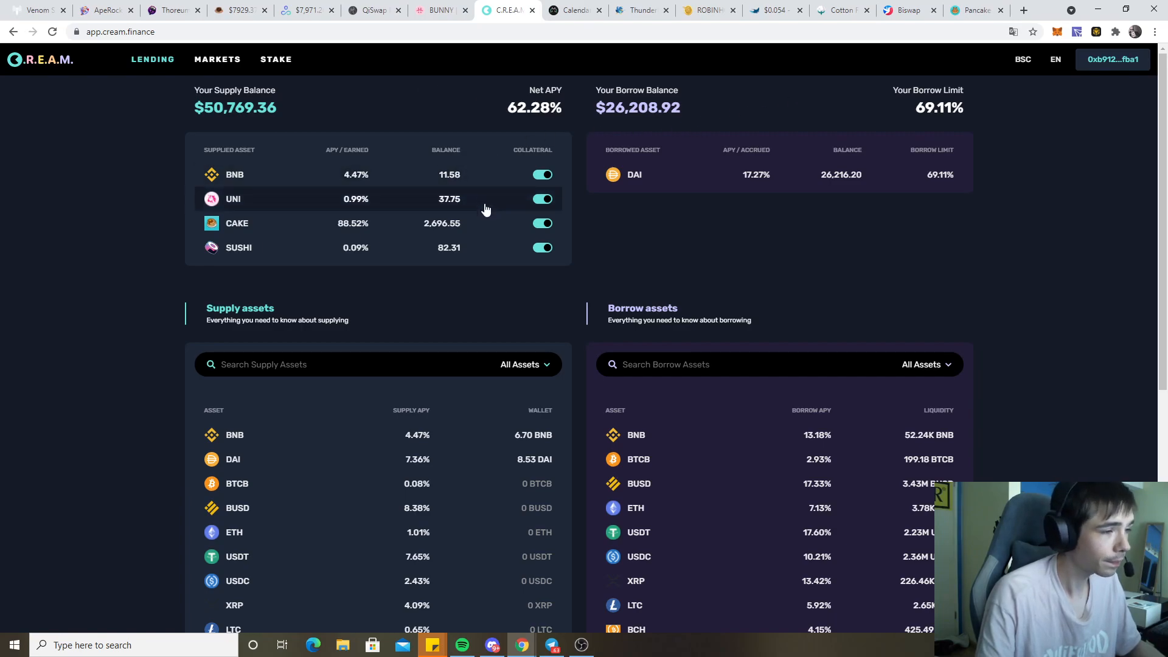
mouse_move(574, 10)
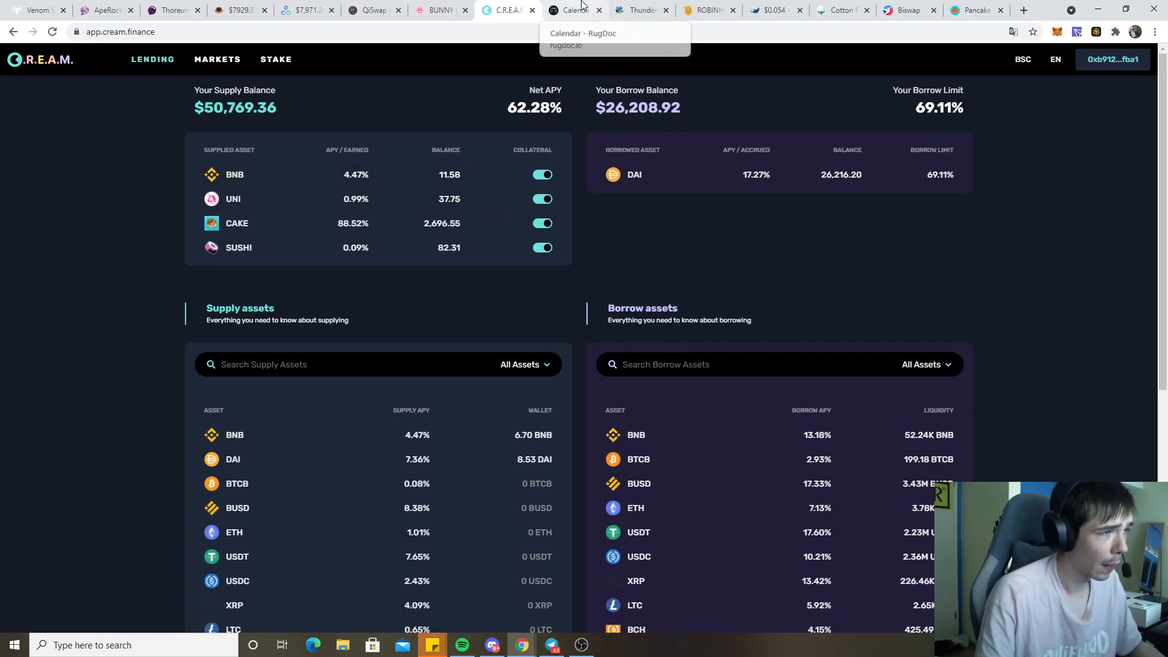
Scroll RugDoc's mid-June Farms Calendar, then switch to Thunderbird's TBIRD LP farms page
click(574, 9)
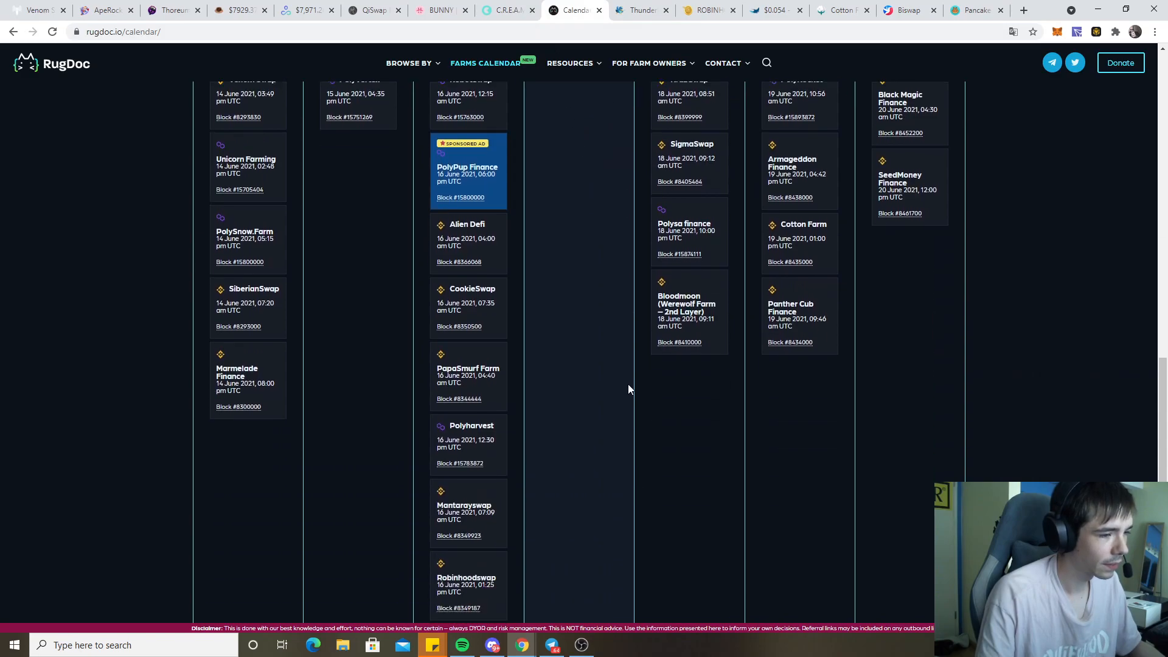
scroll(up, 3)
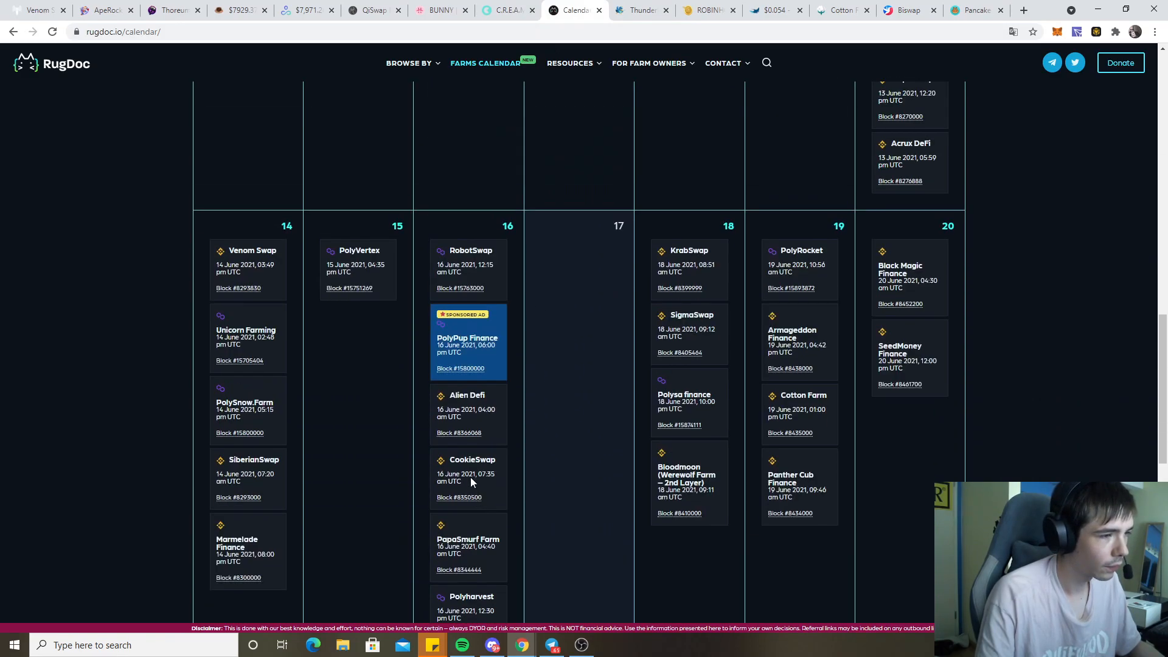
scroll(down, 3)
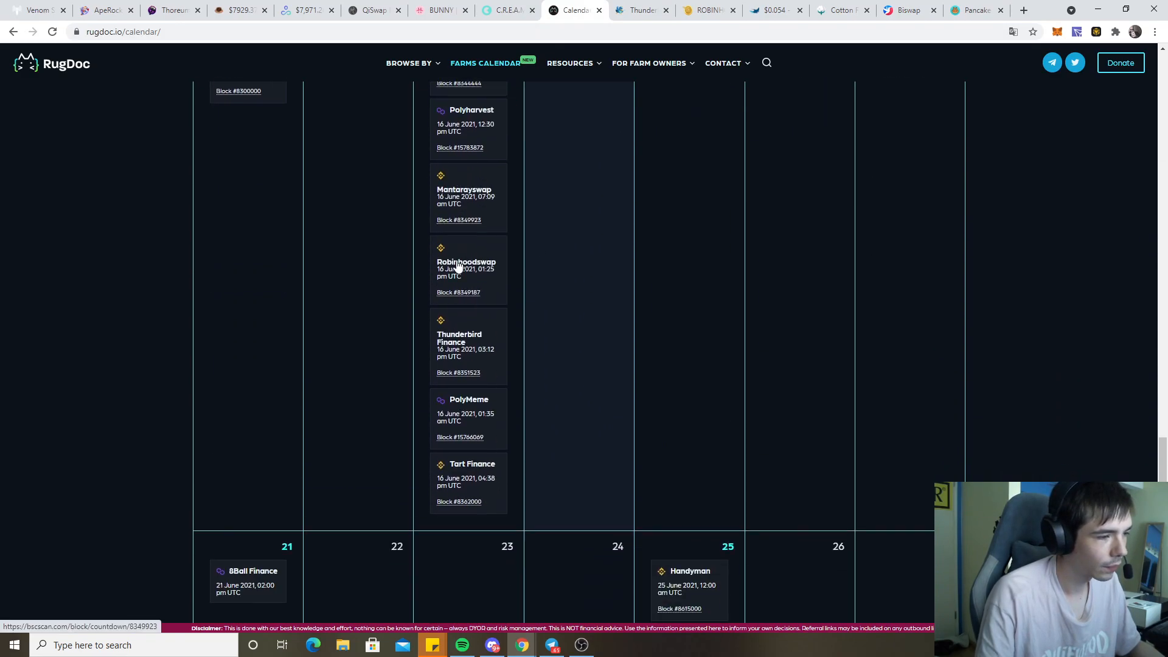
click(640, 9)
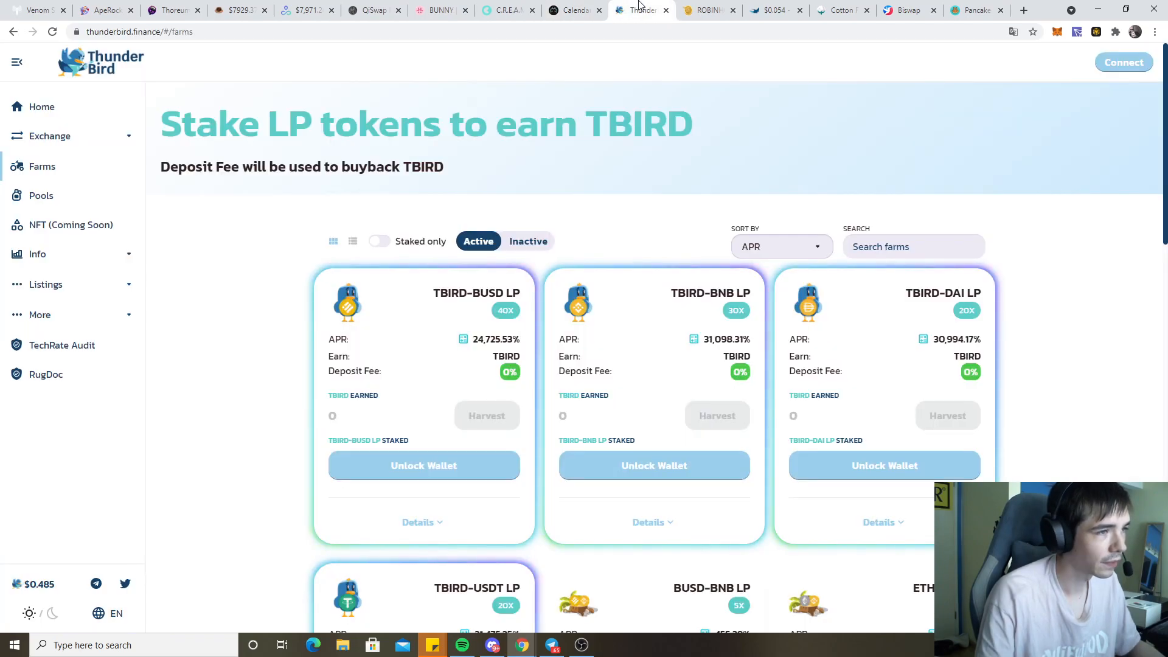
mouse_move(464, 357)
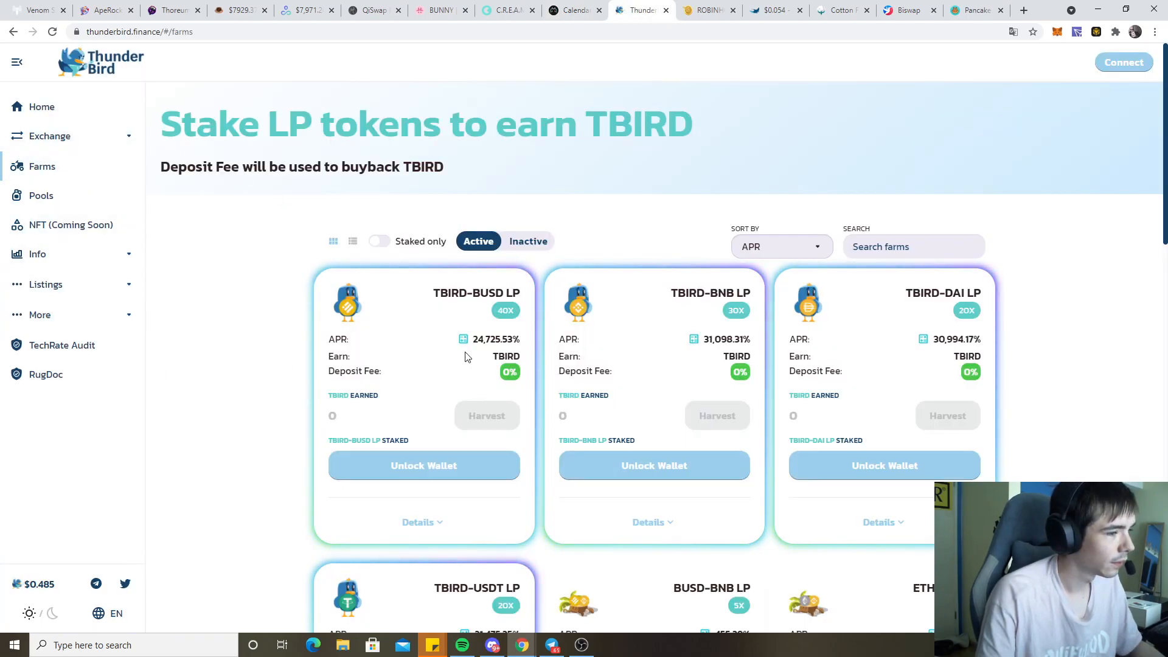
mouse_move(629, 321)
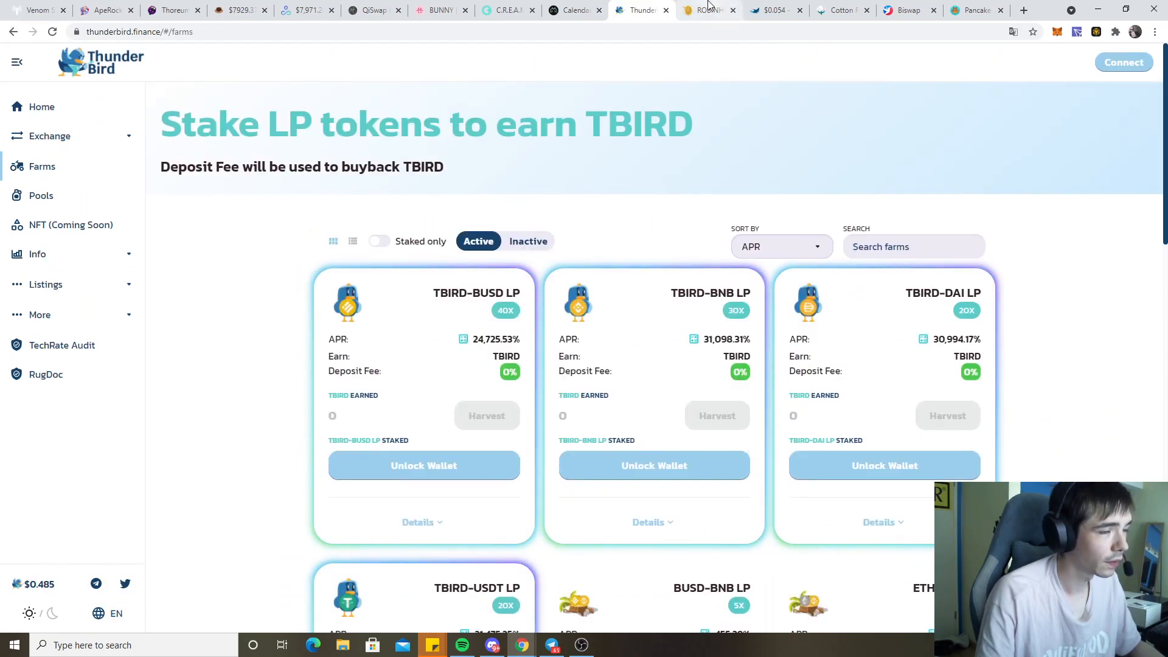
Scroll RobinhoodSwap's home ($840,728 market cap, $1.70M locked), then switch to MantaRaySwap
click(703, 10)
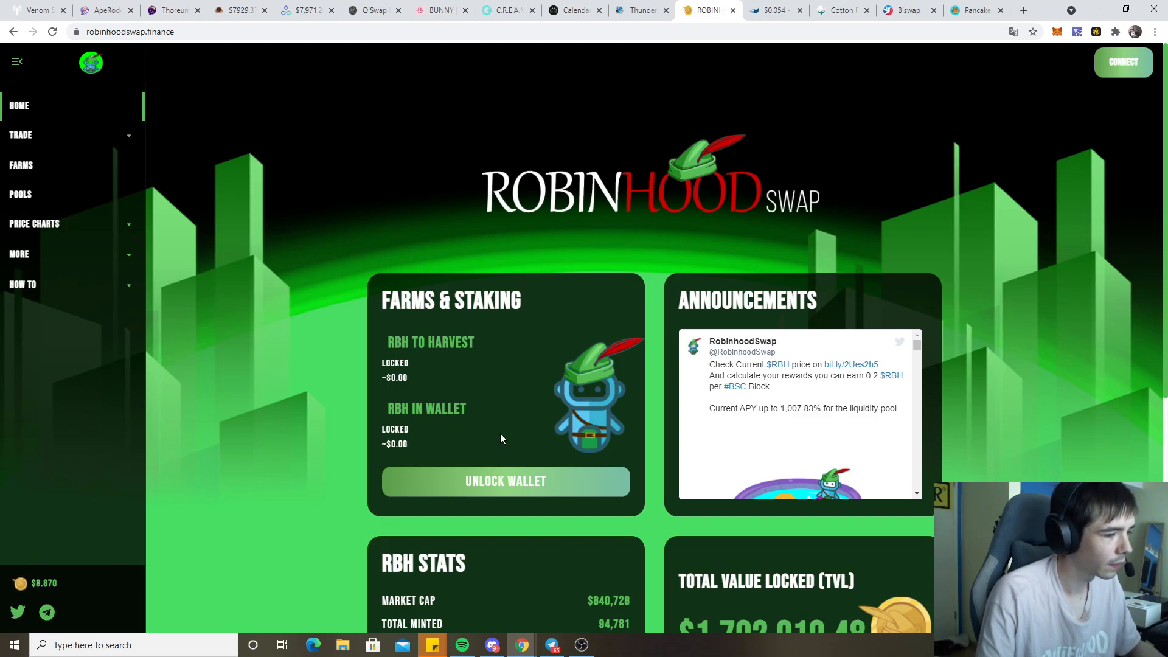
scroll(down, 3)
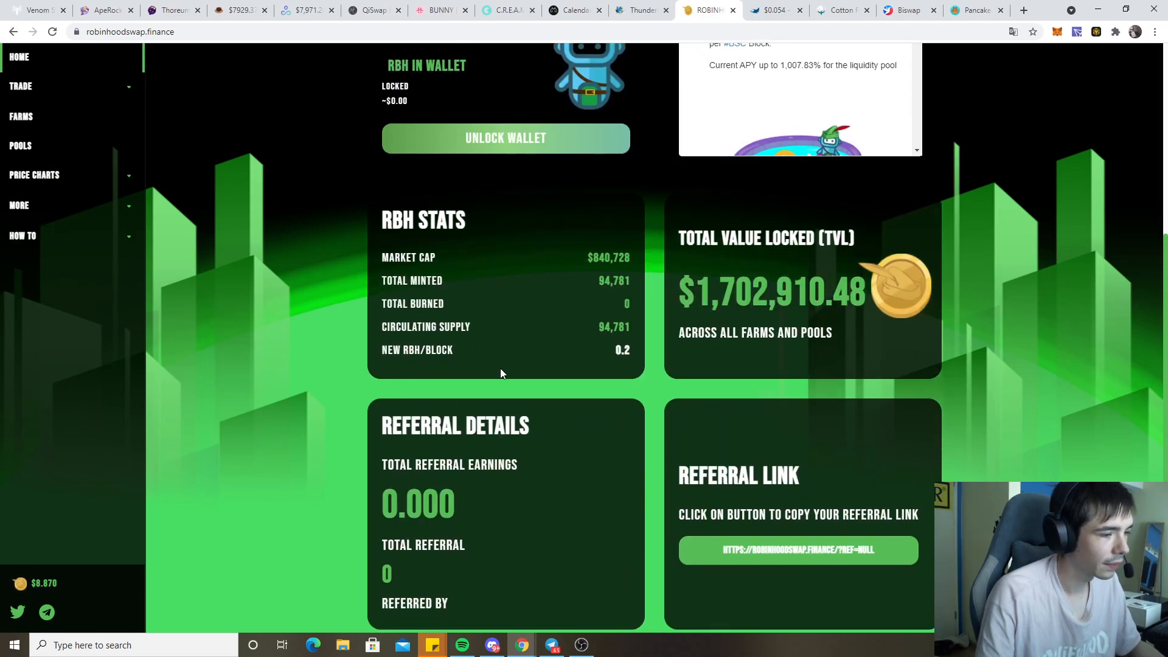
scroll(up, 3)
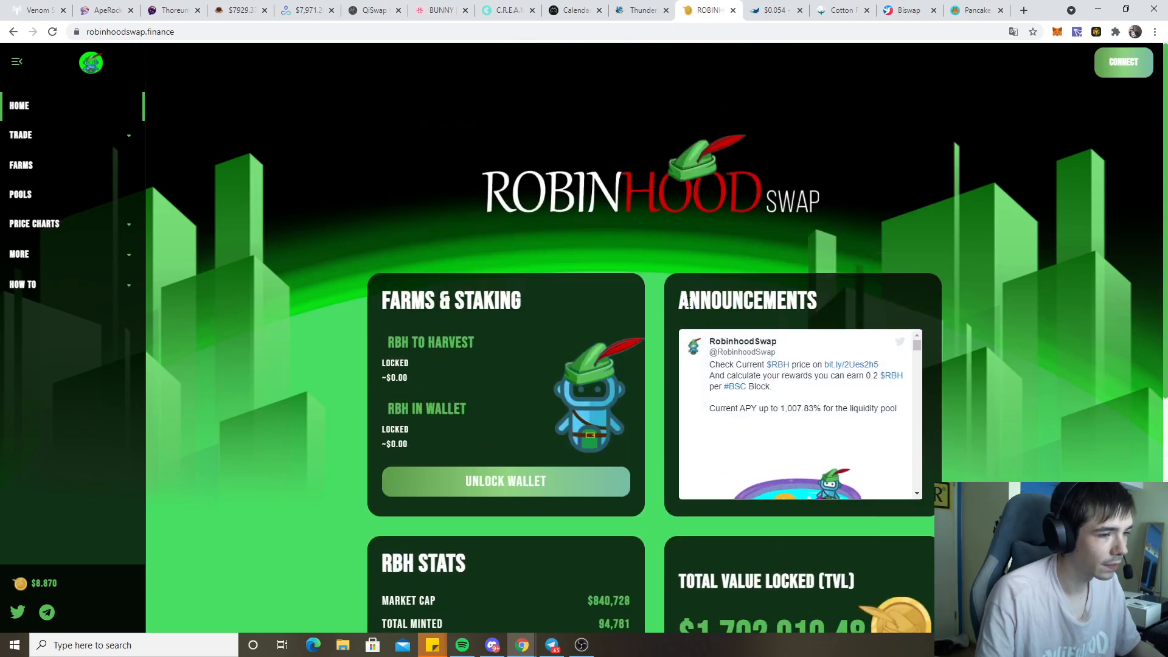
click(775, 10)
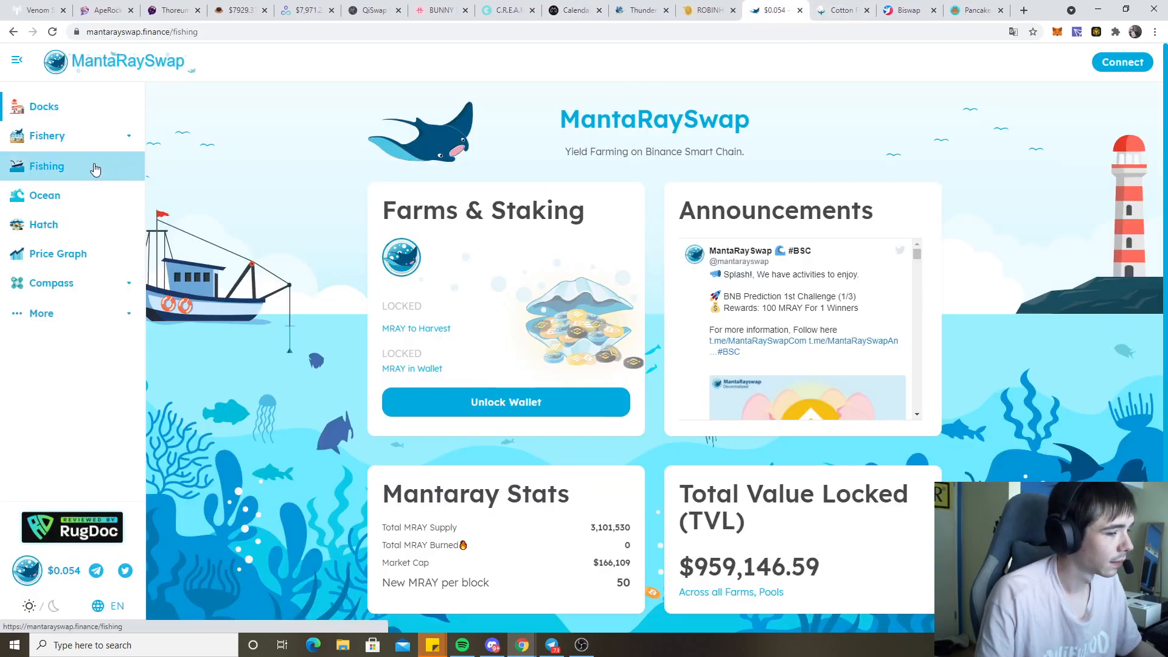
Open MantaRaySwap's Fishing farms and expand the MRAY-BUSD farm's liquidity details
click(47, 166)
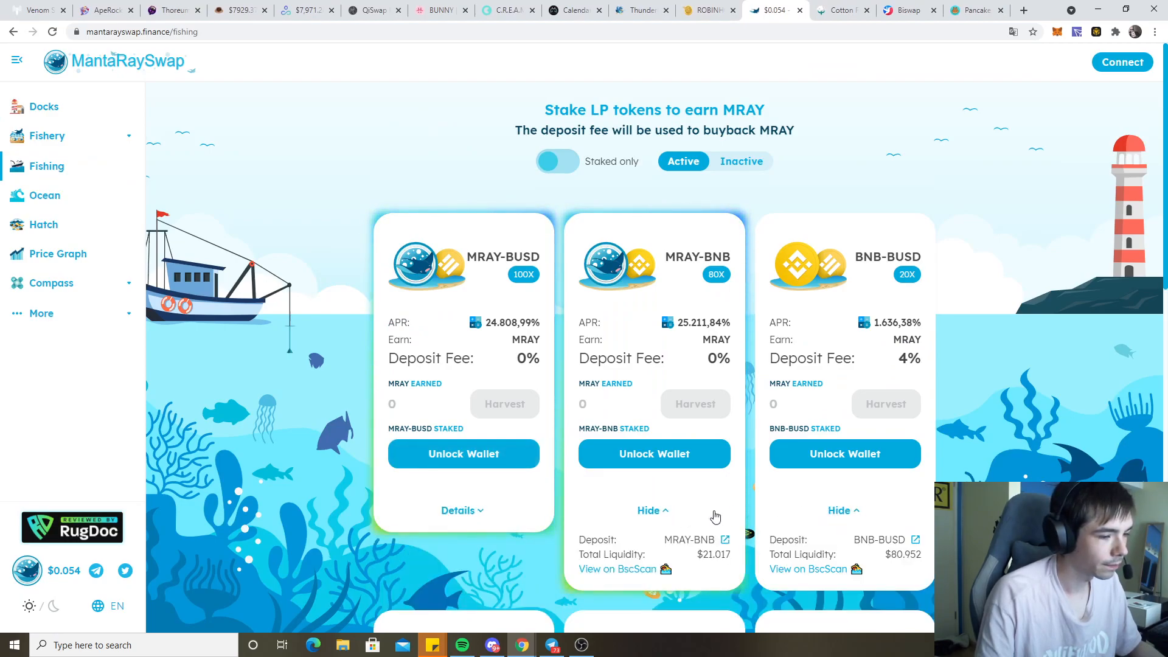
click(462, 511)
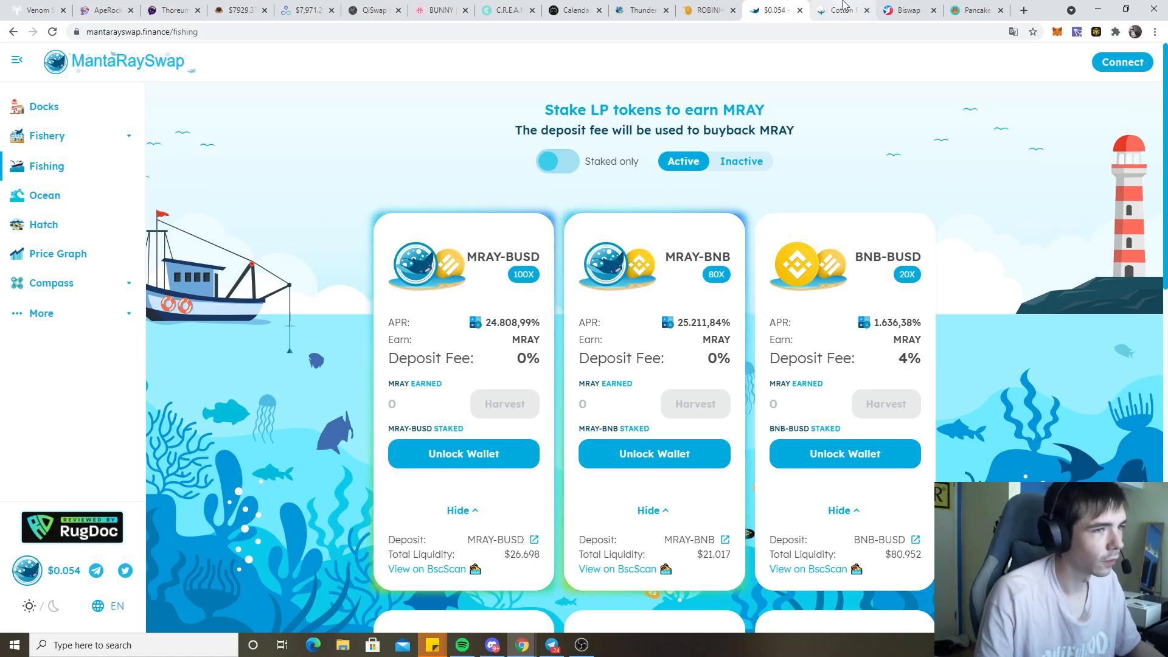
Switch to Cotton Farm and scroll through its farms list
click(840, 10)
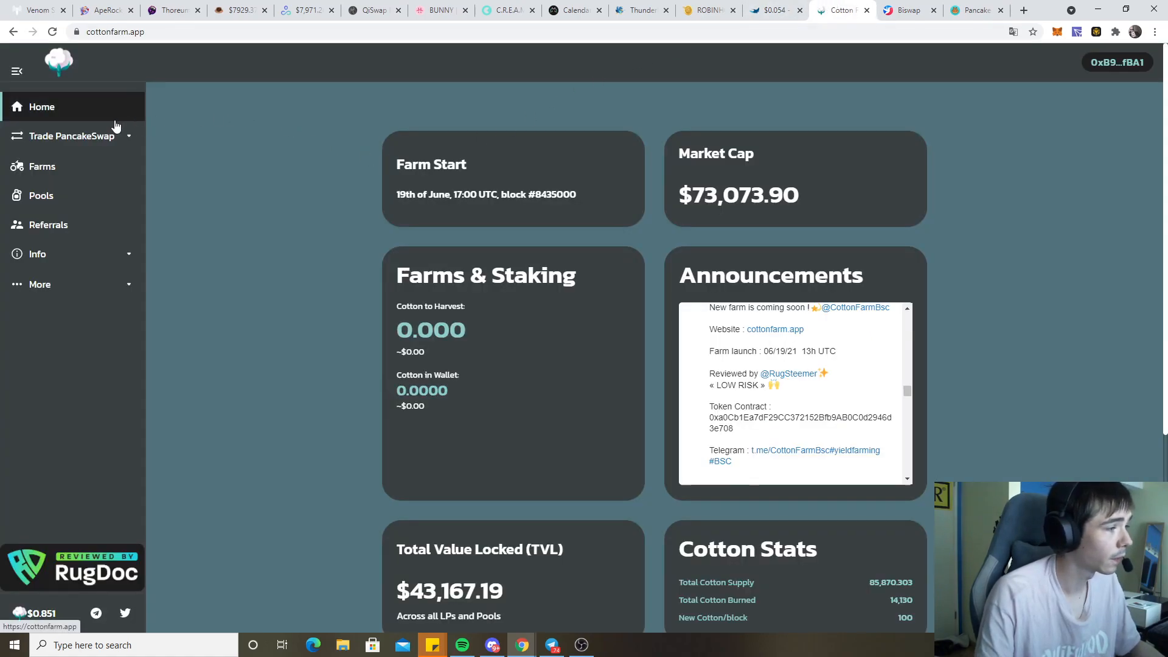
mouse_move(485, 195)
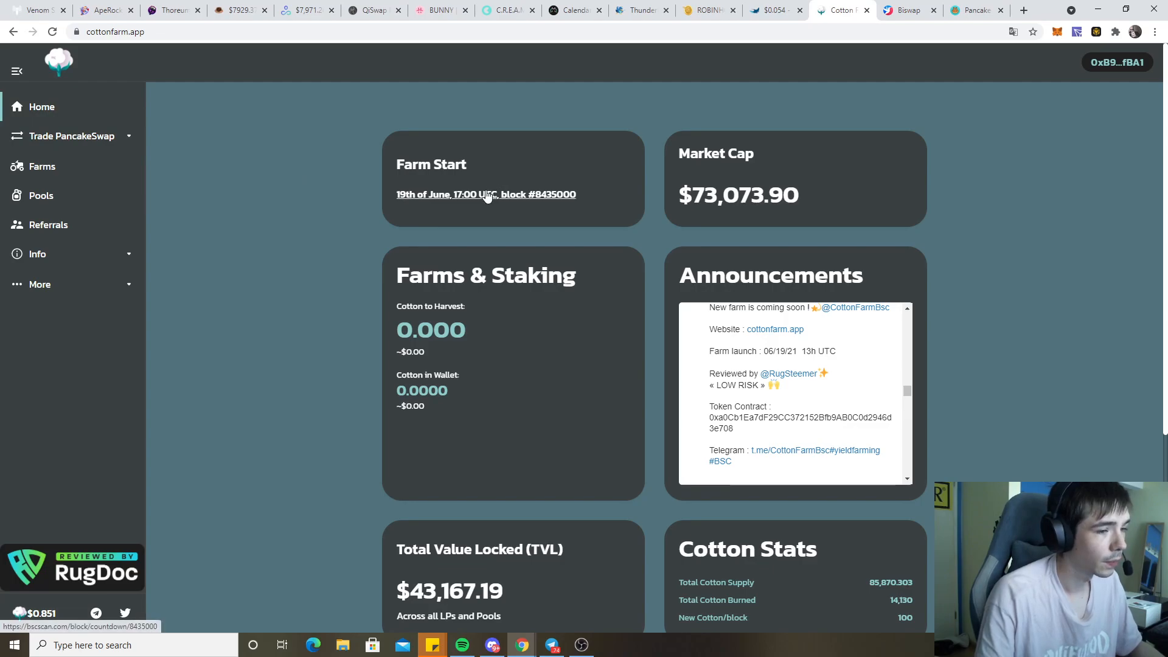
mouse_move(425, 201)
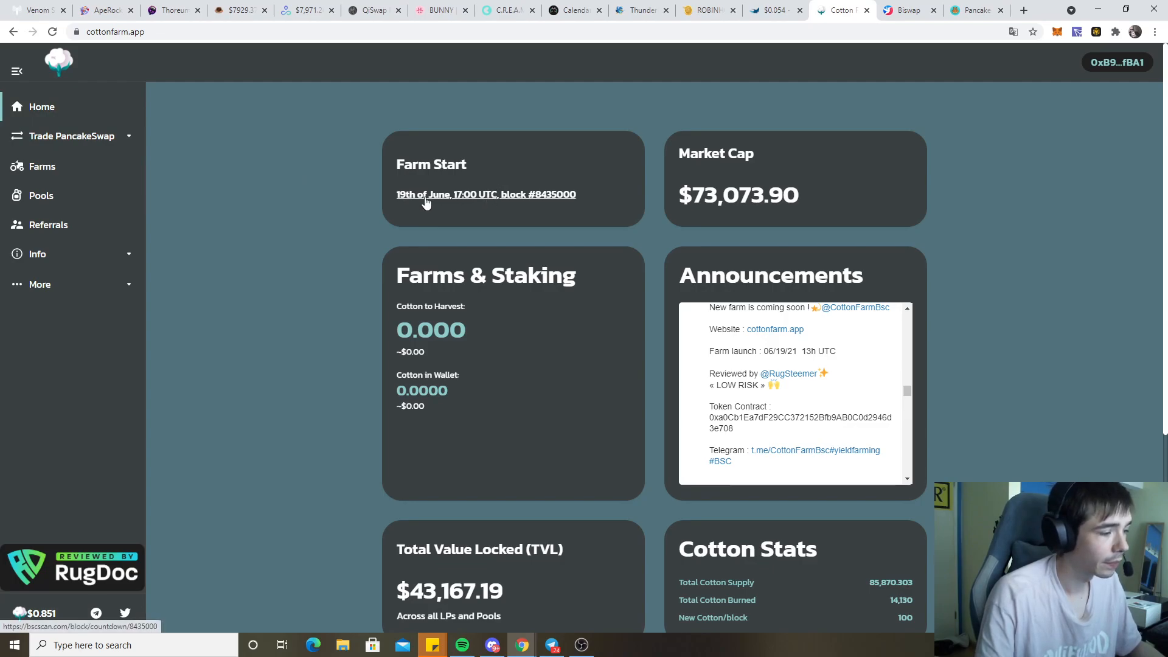
click(42, 166)
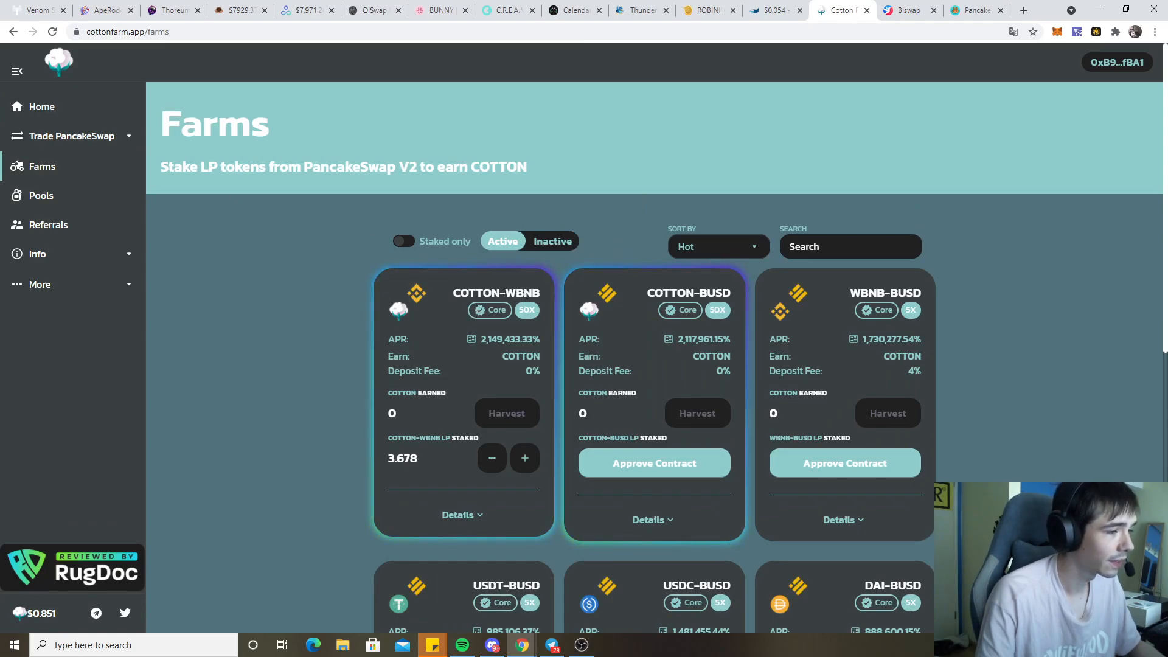
mouse_move(447, 296)
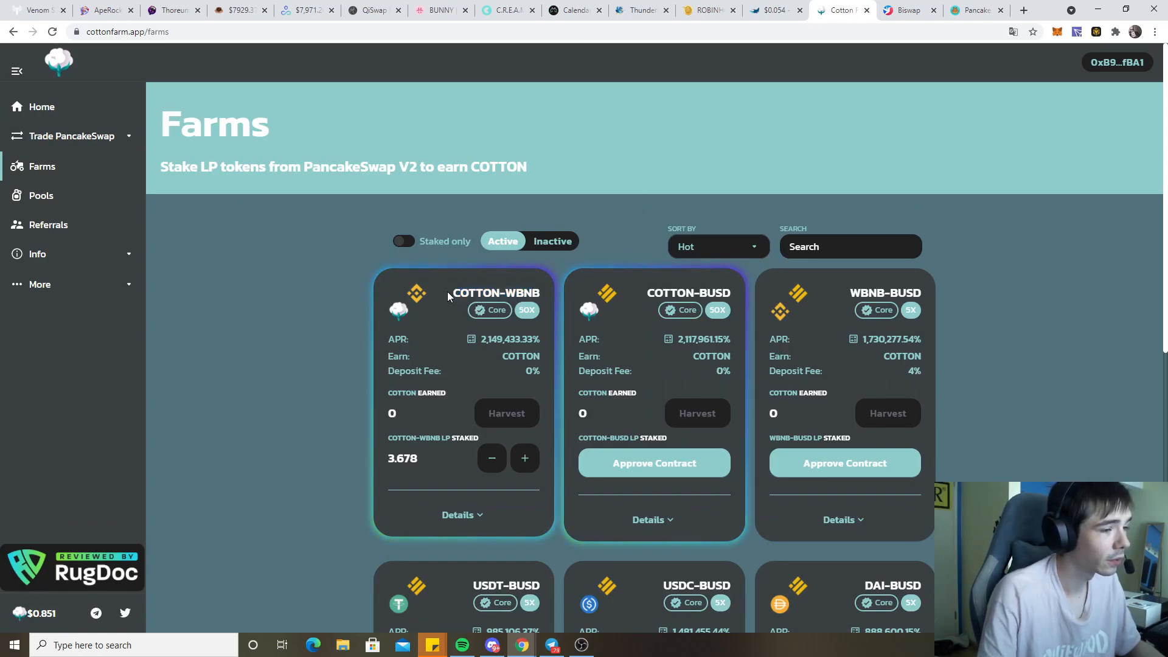
scroll(down, 3)
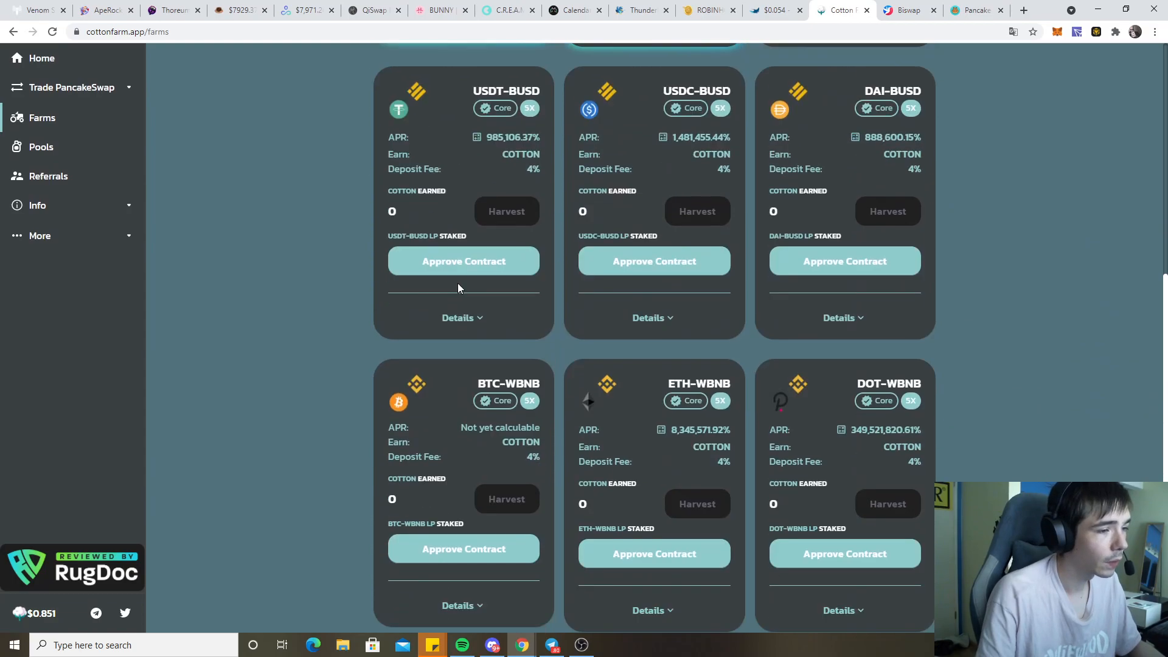
scroll(down, 3)
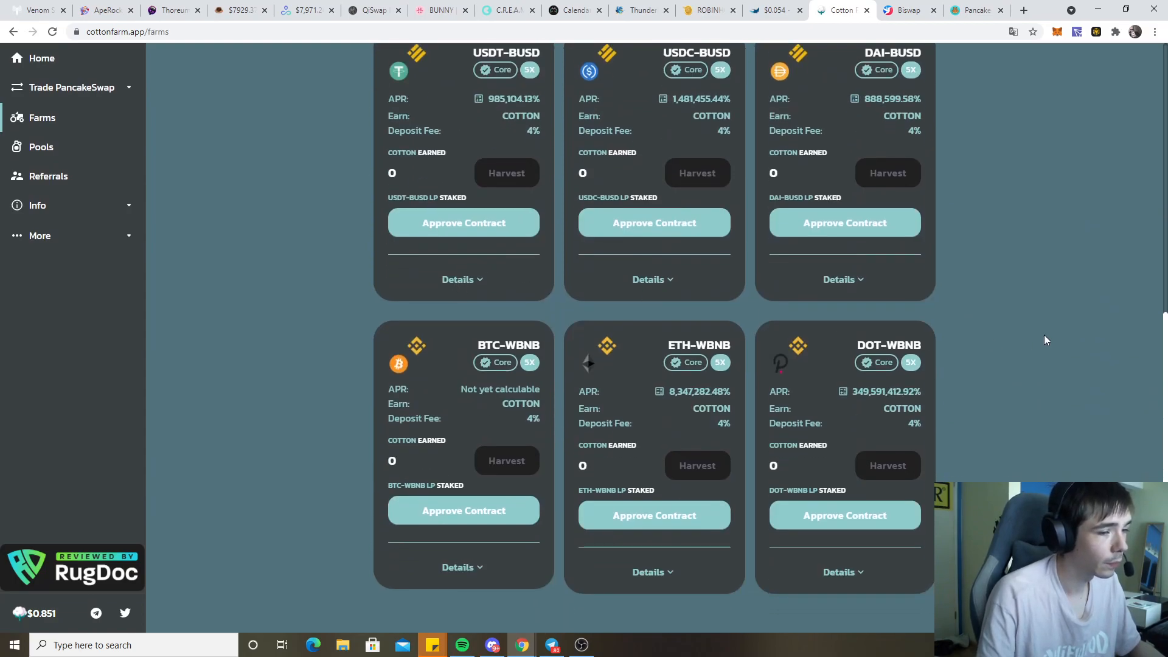
scroll(up, 3)
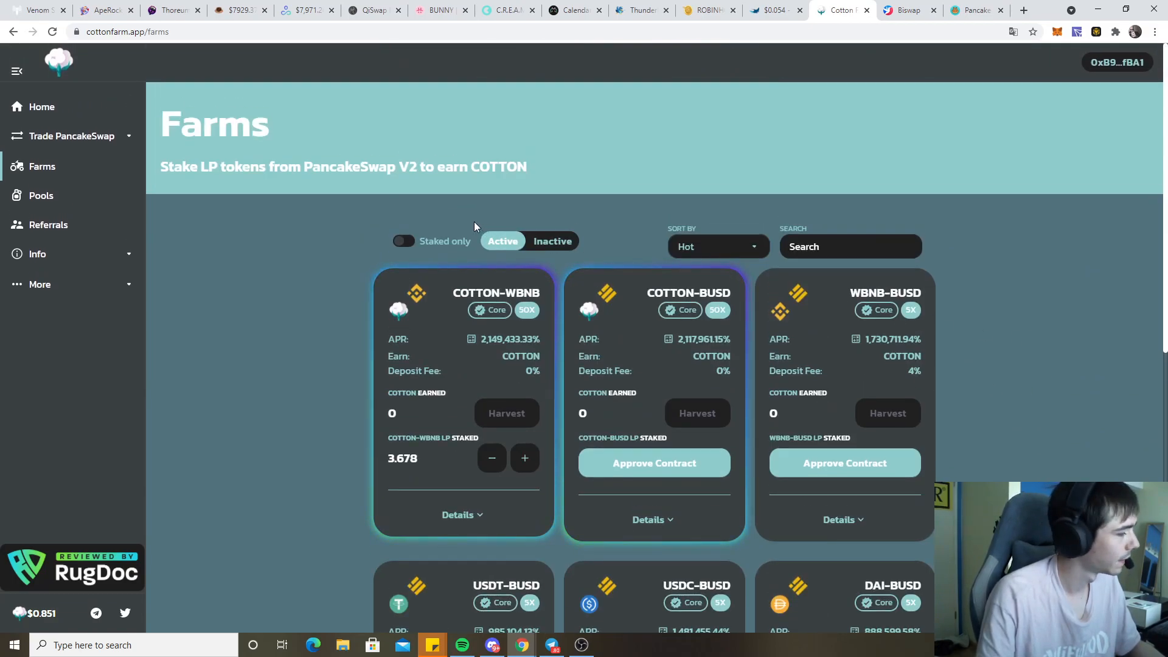
mouse_move(109, 179)
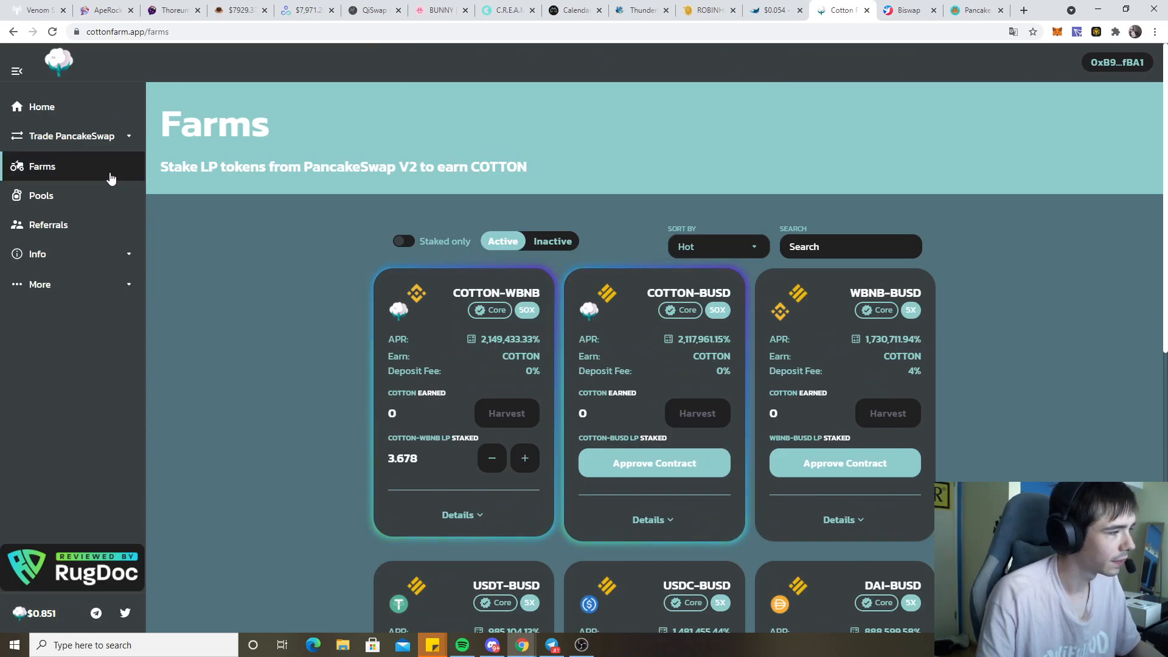
mouse_move(91, 106)
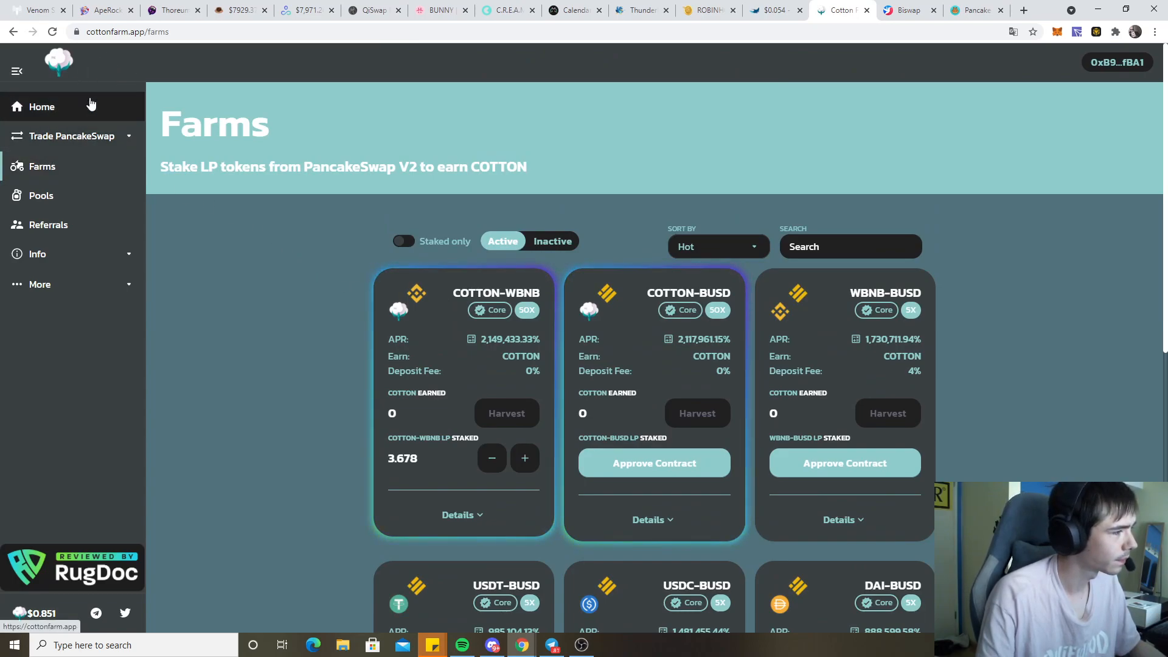
mouse_move(835, 24)
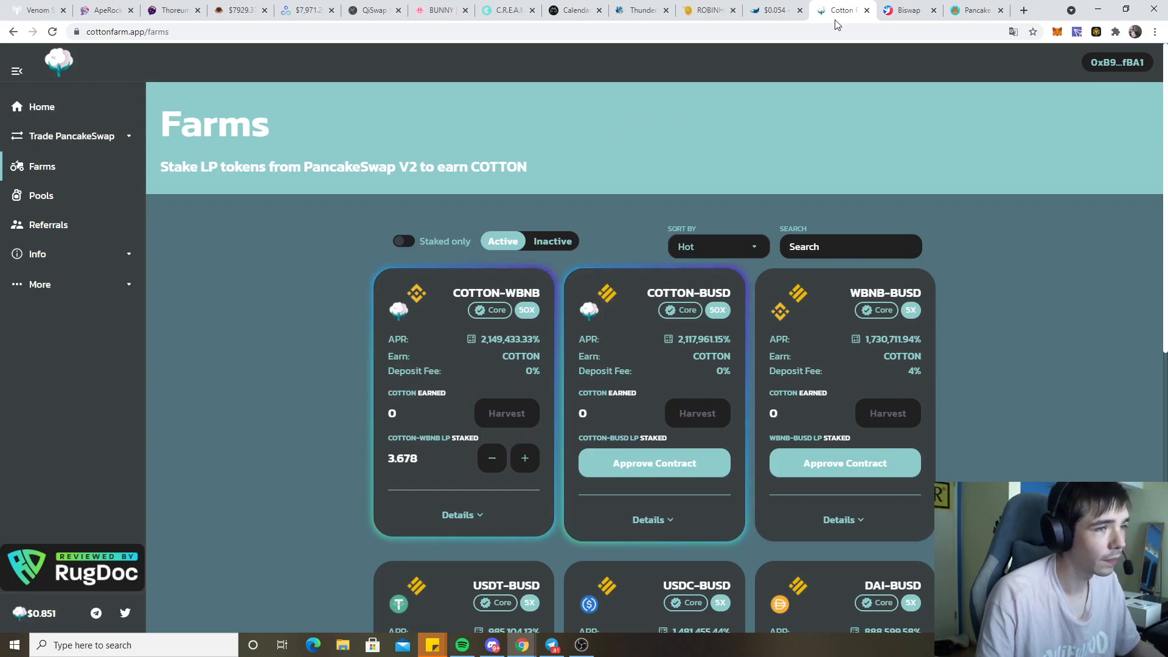
Review COTTON-WBNB farm details (3.678 LP staked), then return to the Cotton Farm home dashboard
click(707, 10)
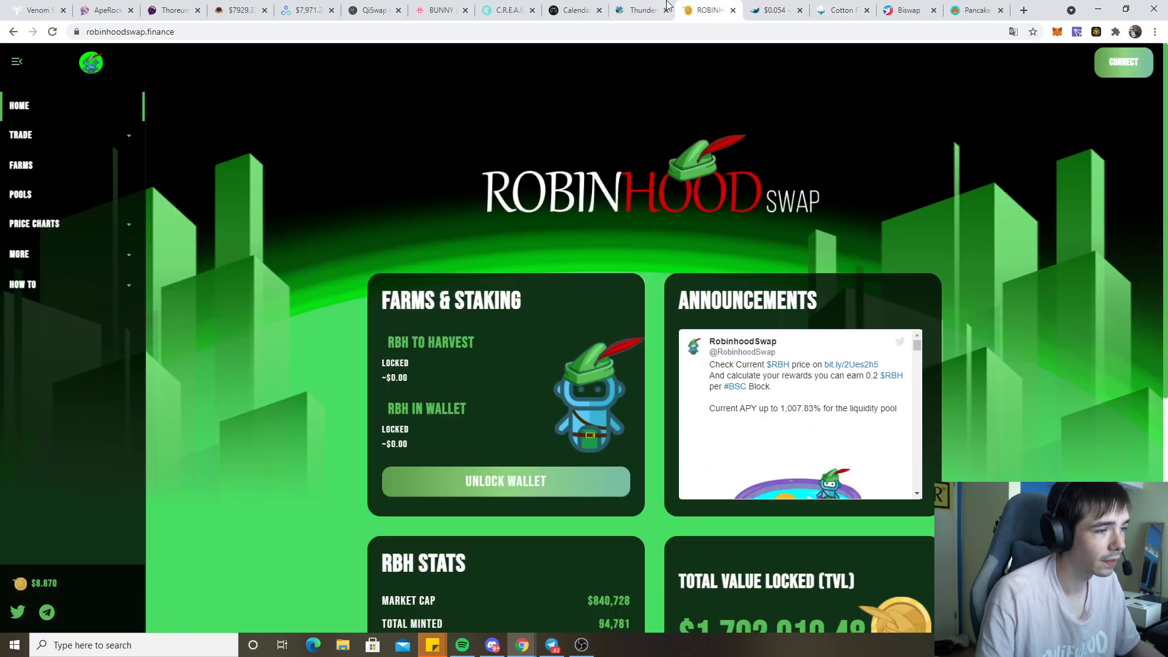
click(639, 9)
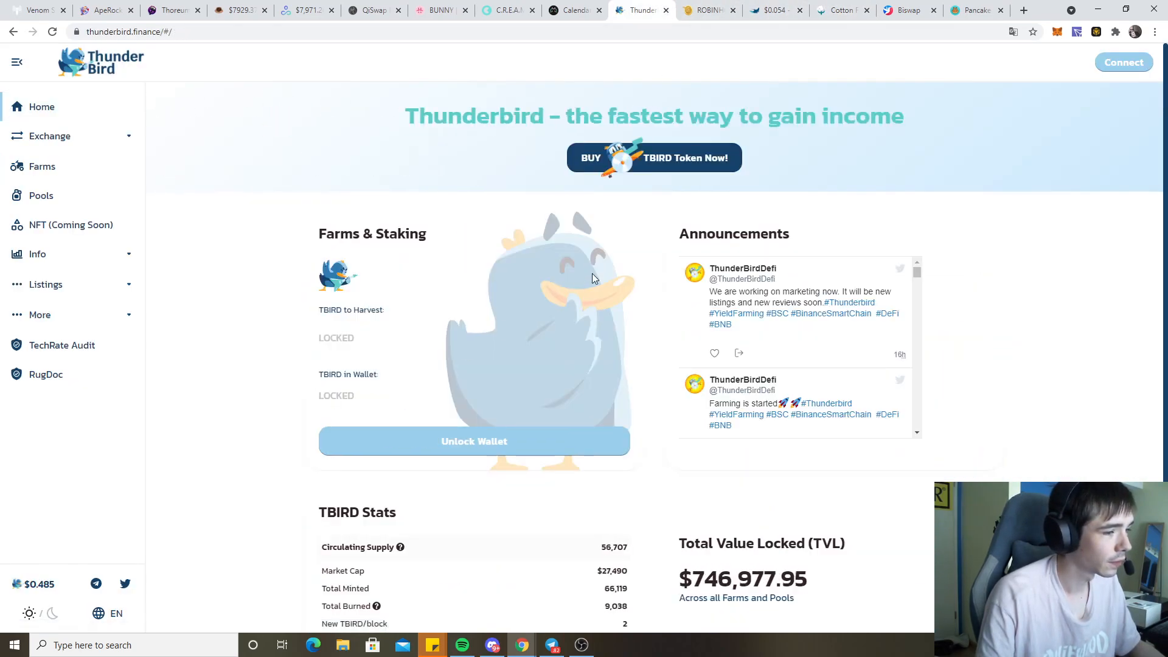
click(841, 10)
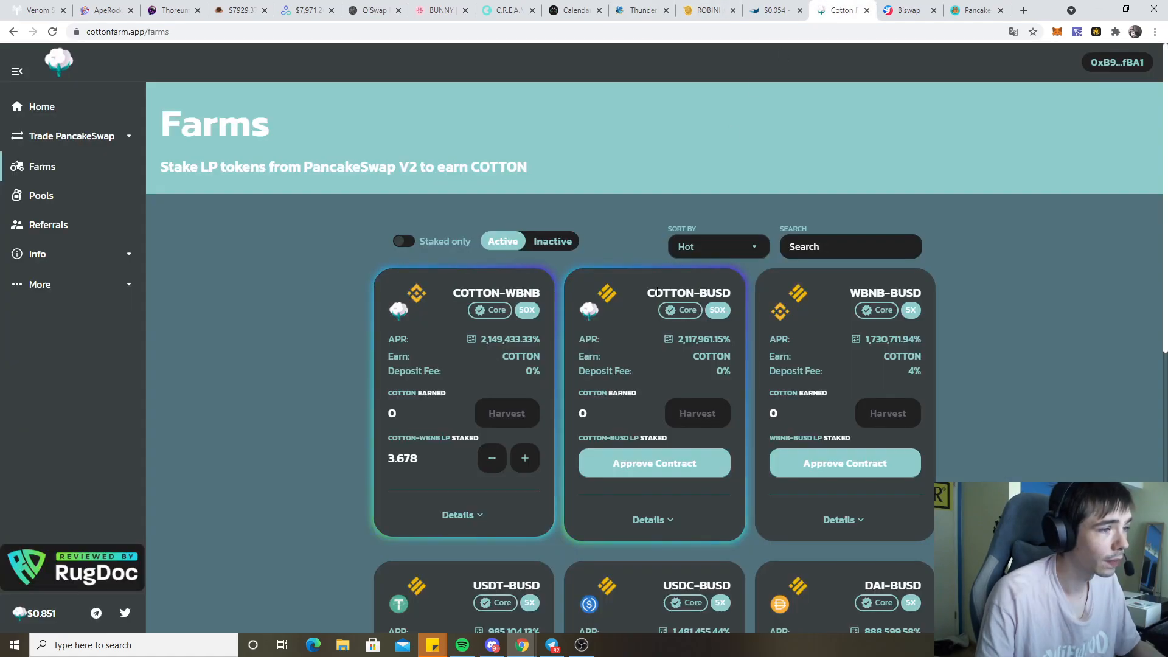
click(41, 107)
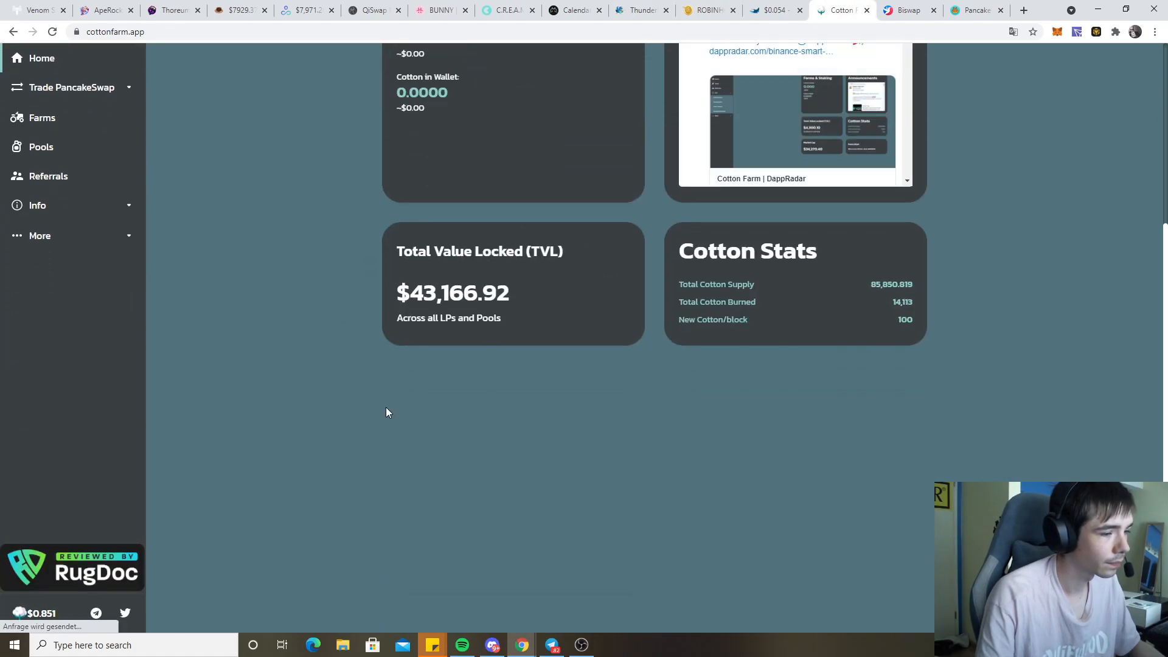
click(42, 117)
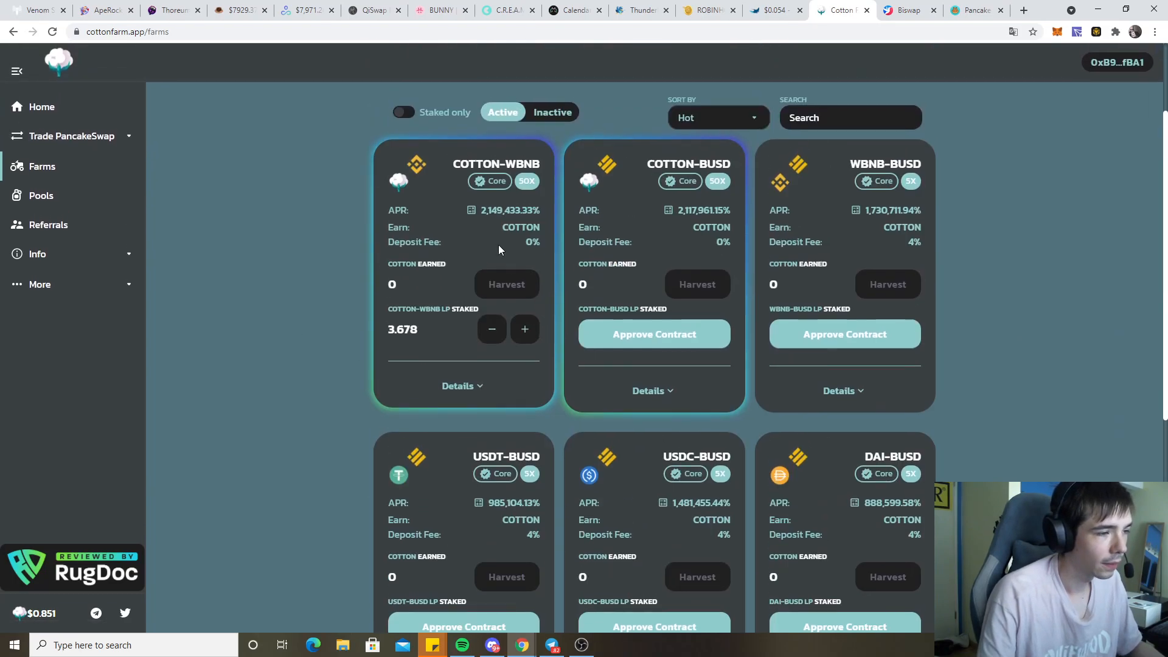
scroll(up, 3)
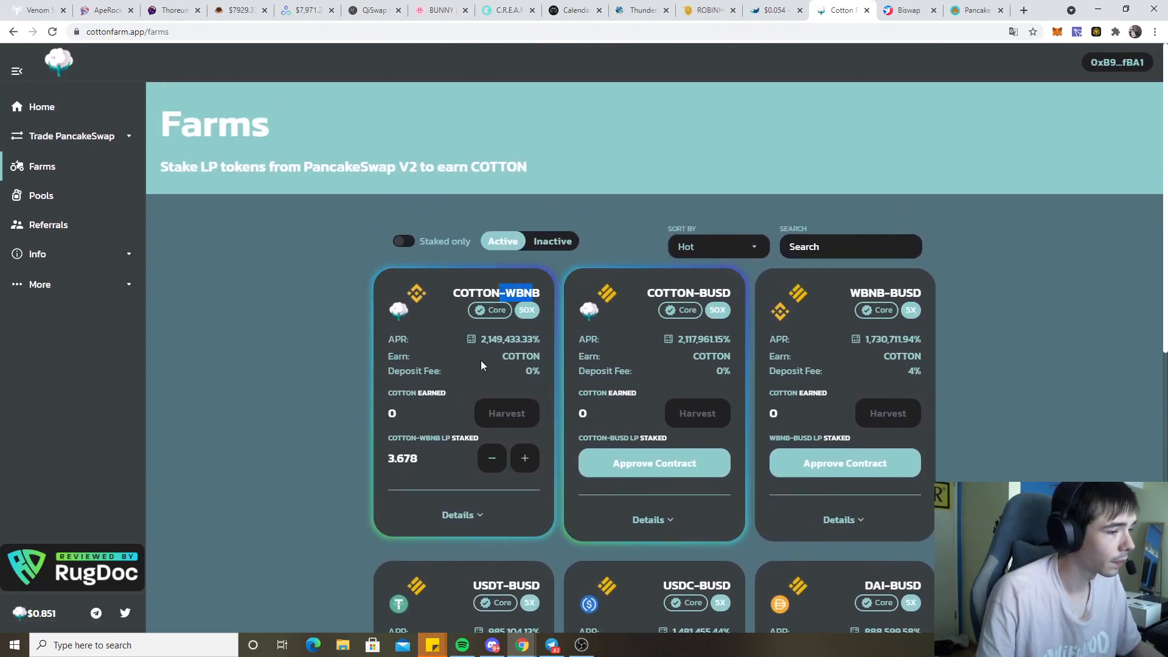
click(457, 514)
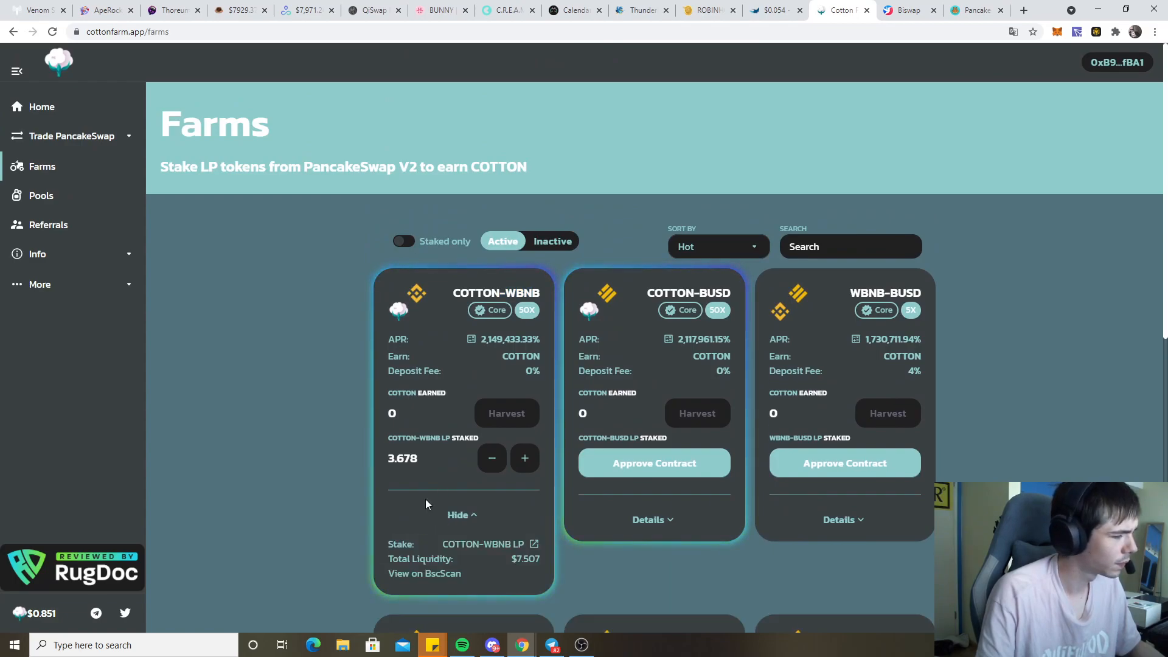
click(462, 515)
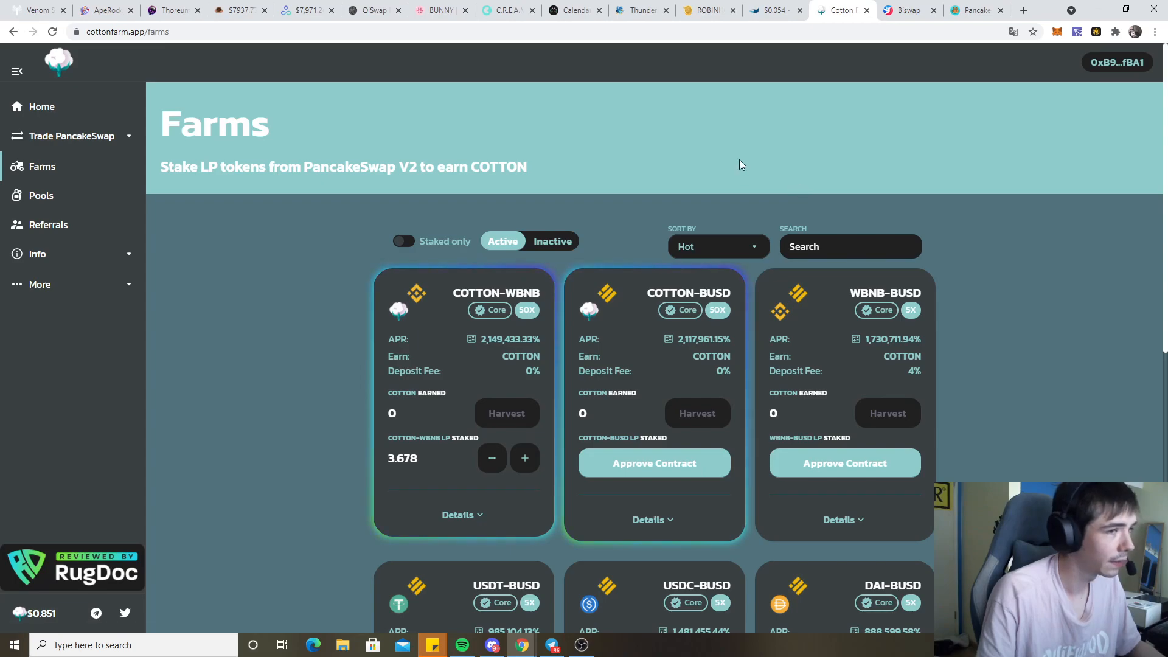
mouse_move(88, 112)
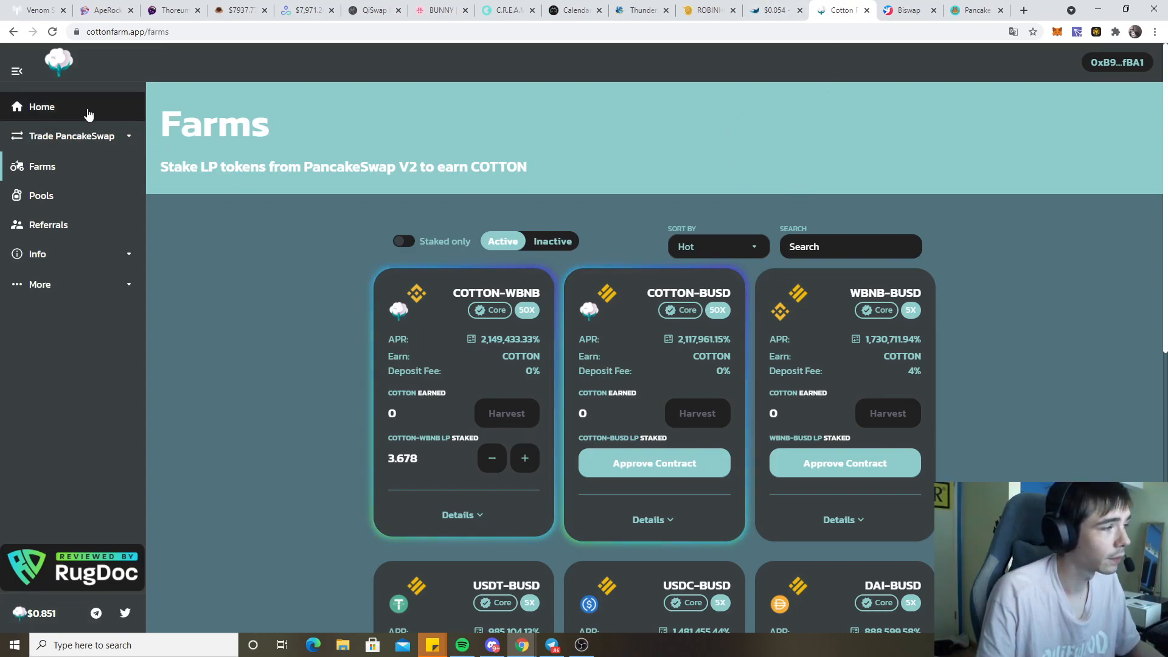
click(42, 106)
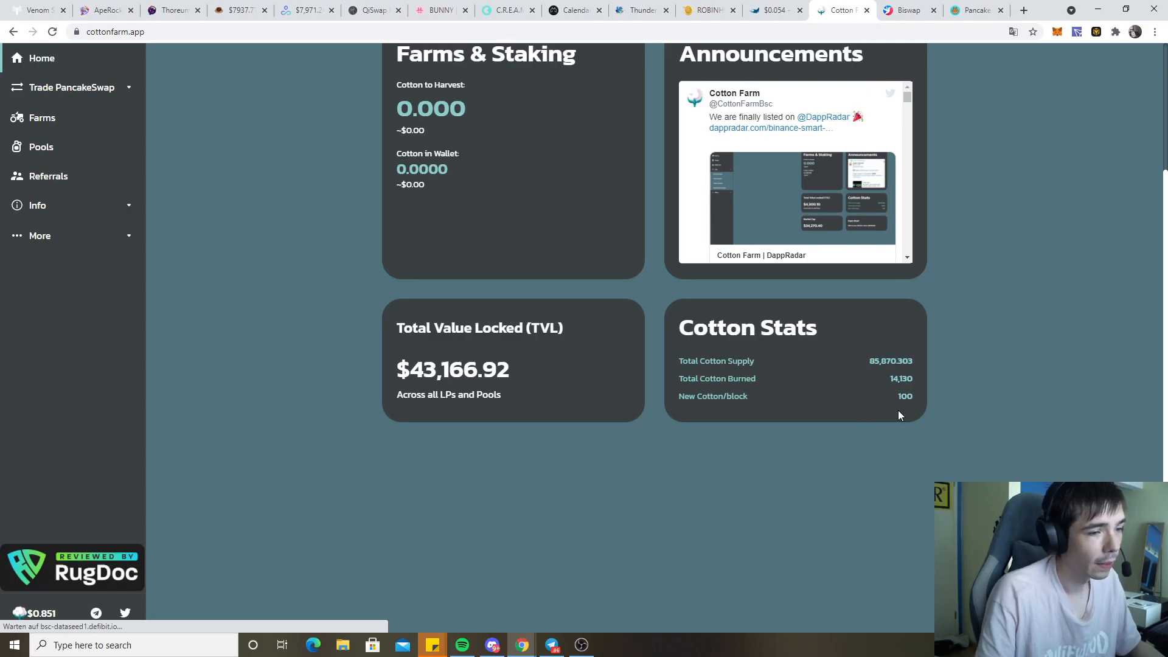
scroll(up, 3)
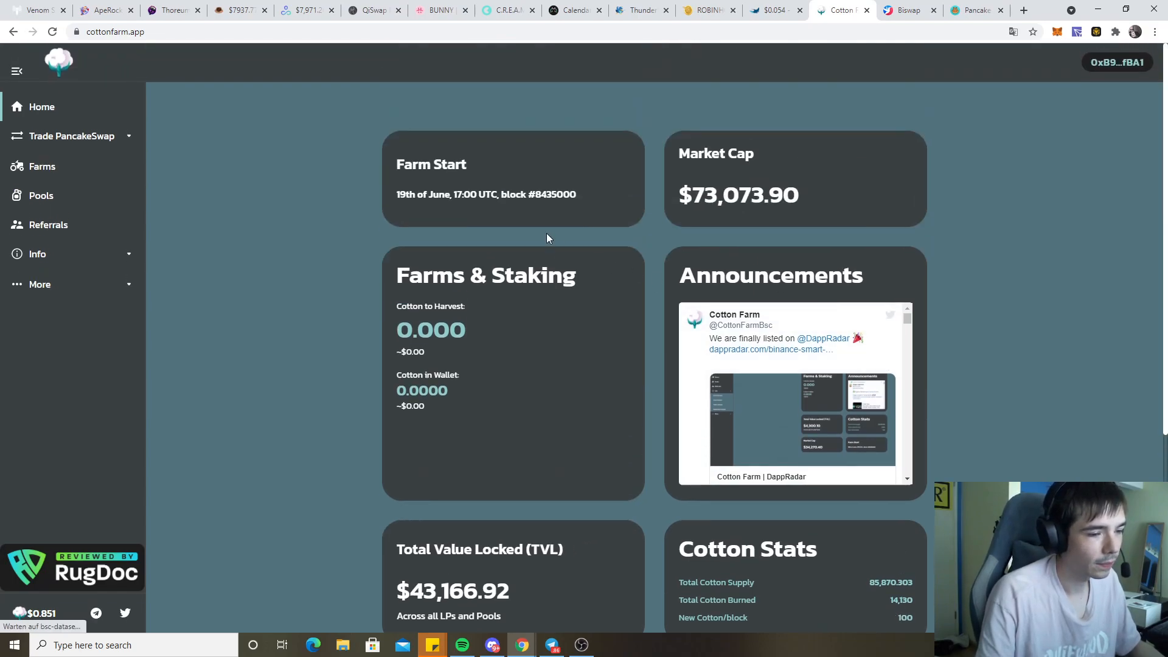
mouse_move(644, 53)
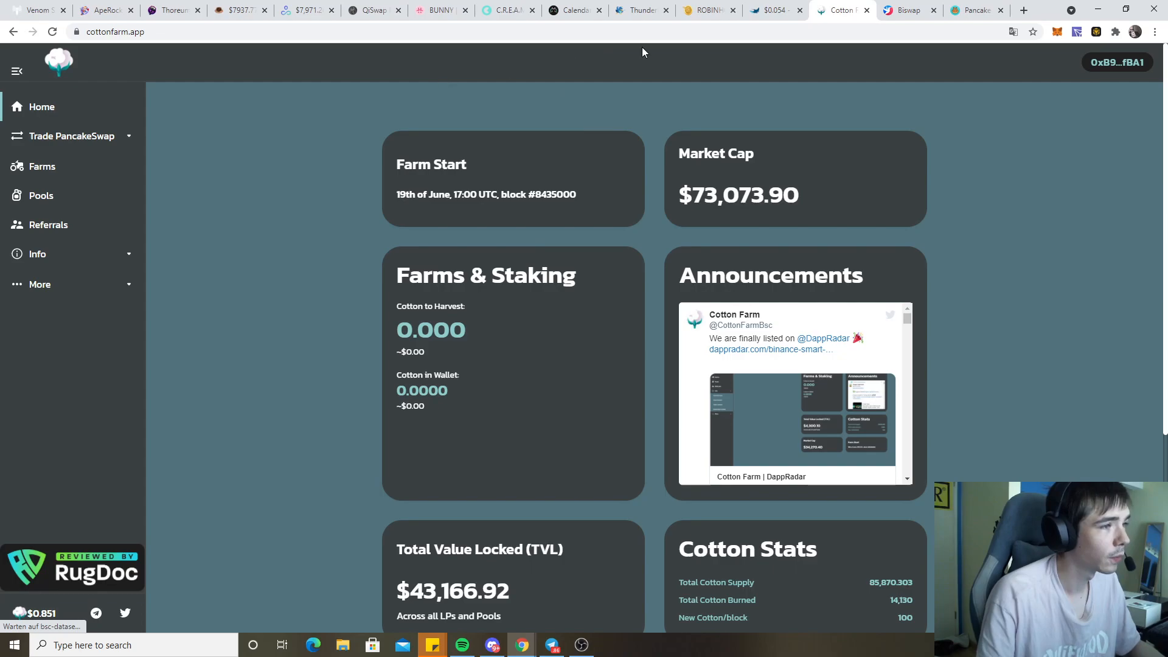
mouse_move(906, 10)
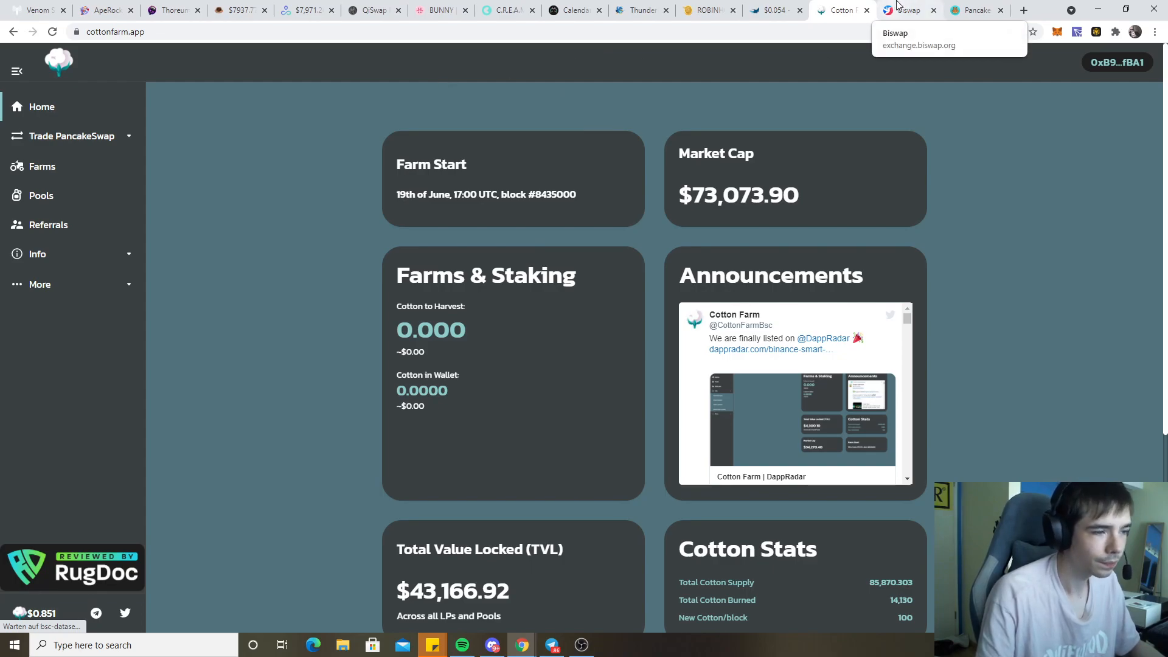
Switch to Biswap, visit its liquidity page and reach the farms list (USDT-BSW 713.43% APR)
click(907, 10)
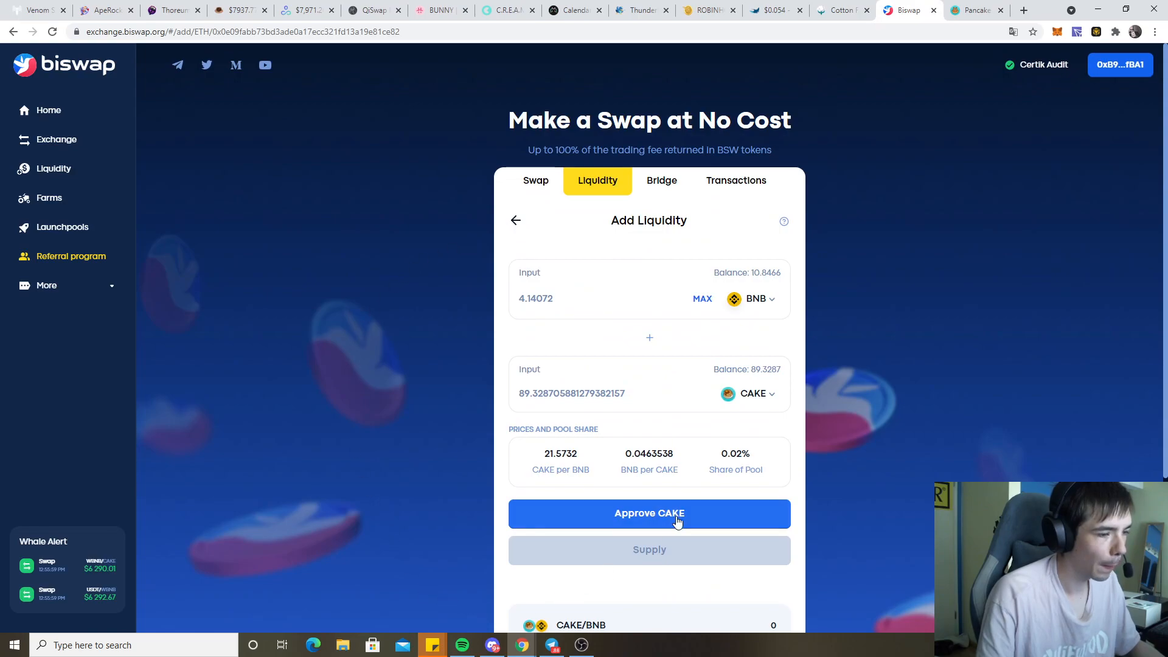
click(649, 513)
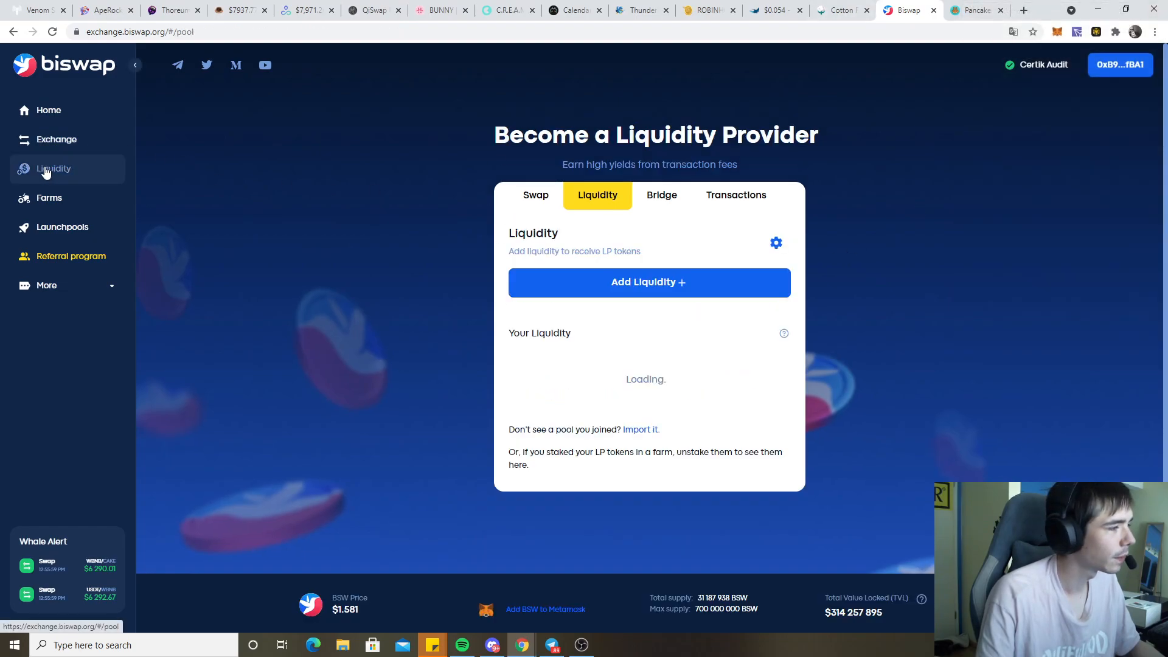
click(49, 197)
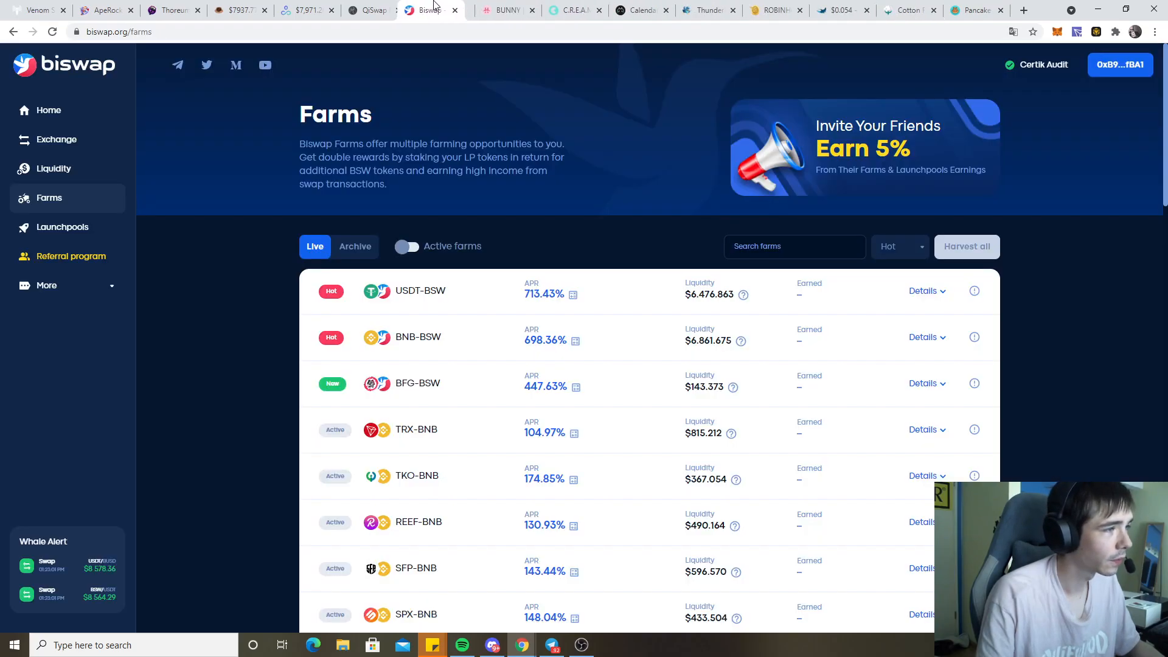
Open Biswap's CAKE-BNB farm ROI estimate, showing 117.70% over 365 days
click(366, 10)
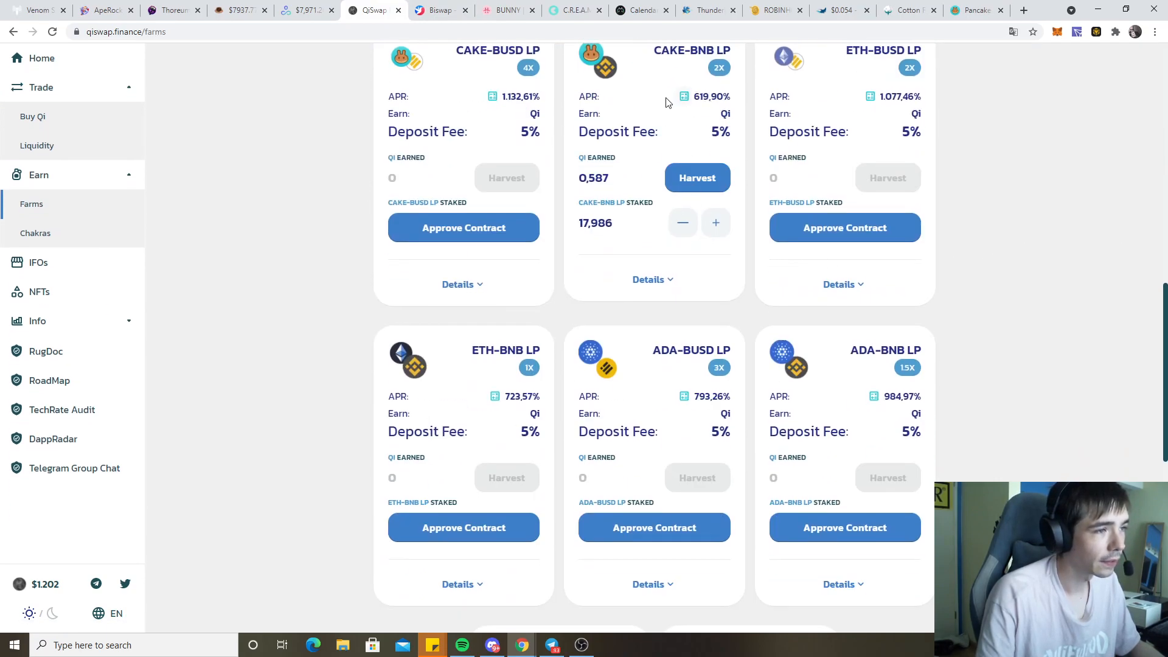
click(439, 10)
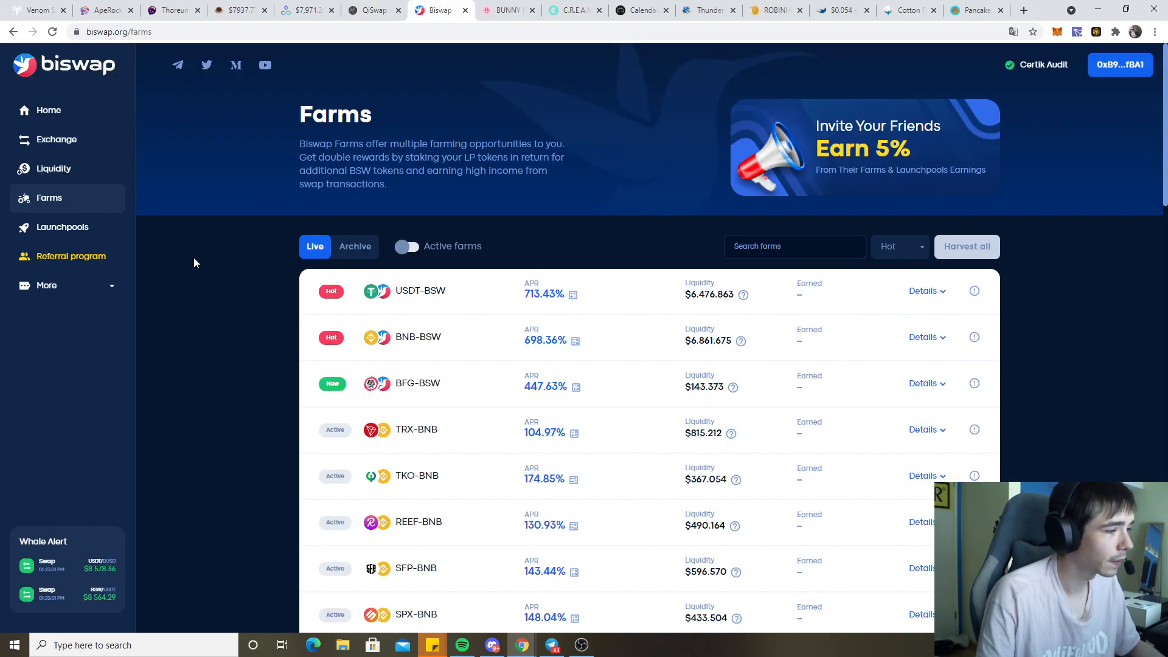
scroll(down, 3)
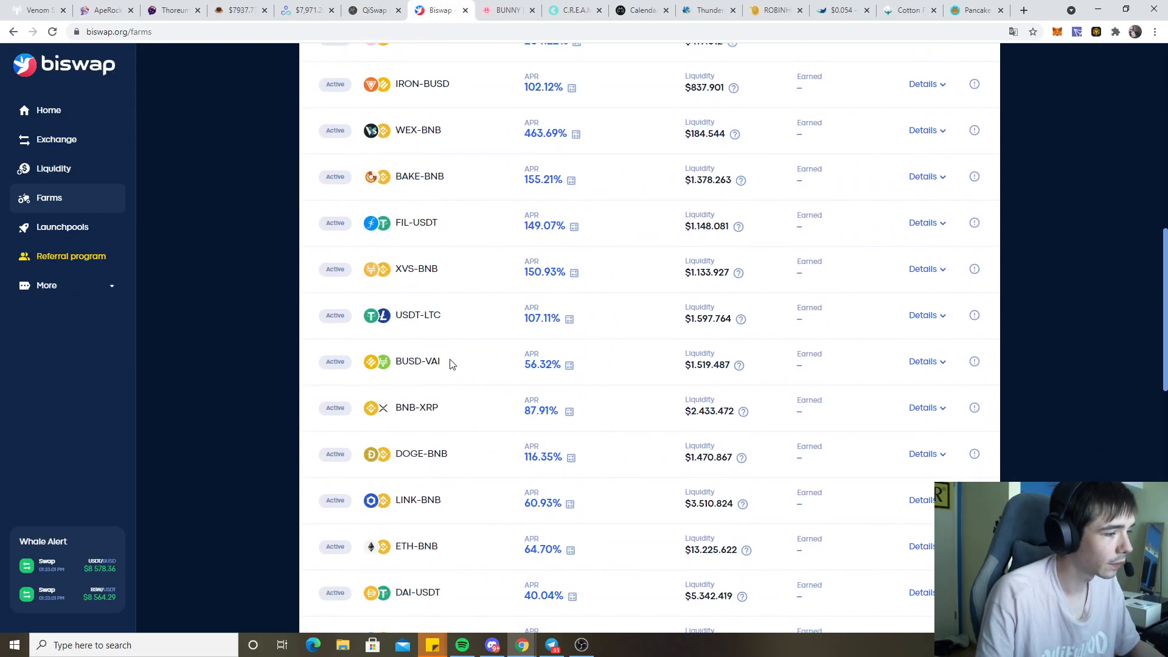
scroll(down, 3)
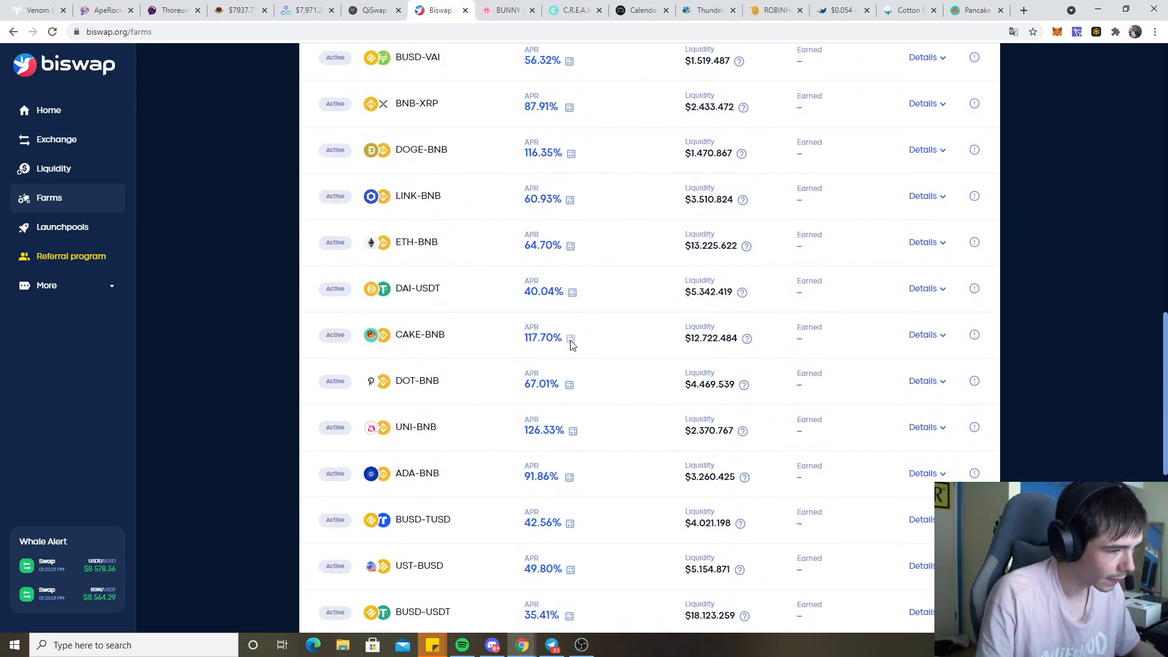
click(571, 338)
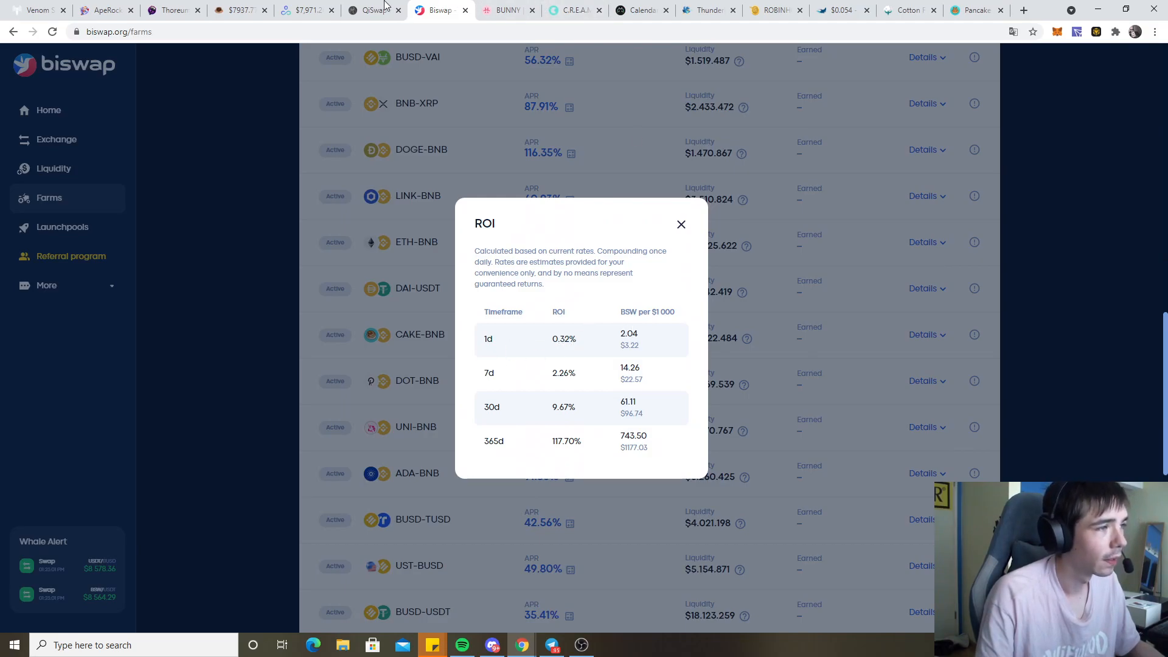
right_click(667, 147)
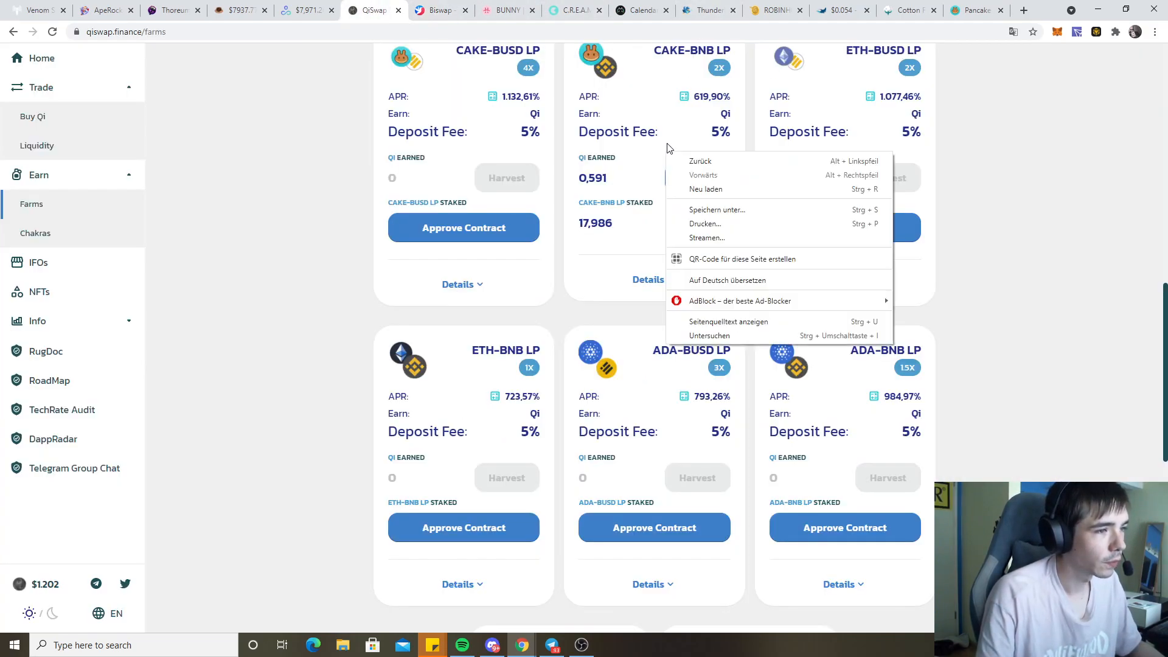
click(438, 9)
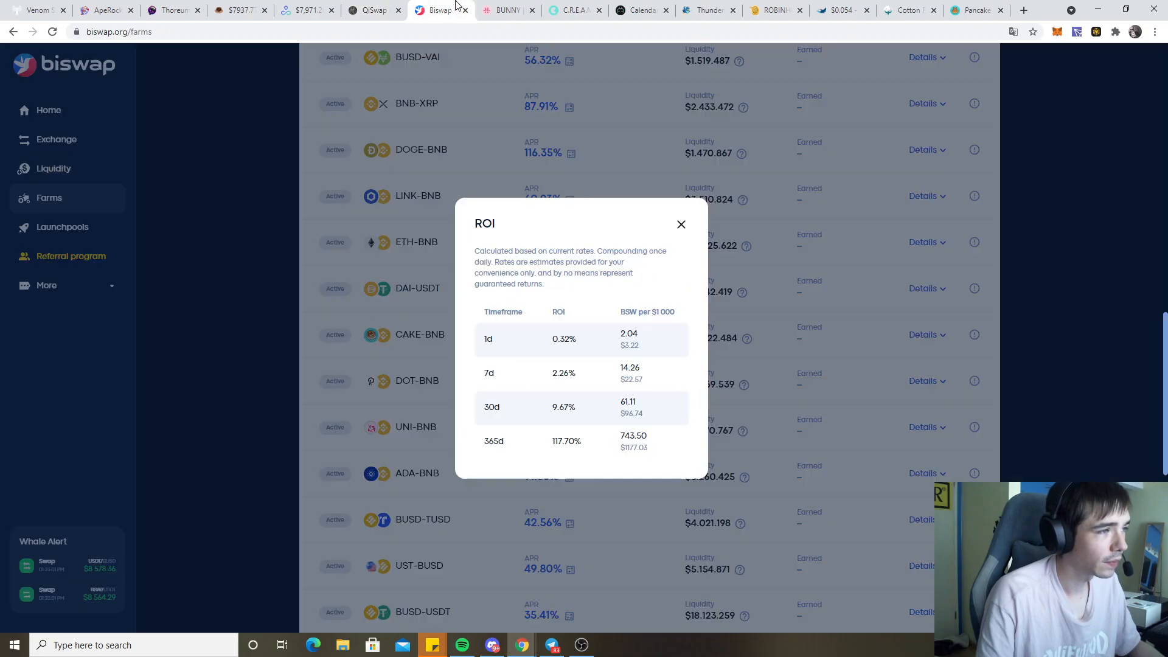
mouse_move(568, 337)
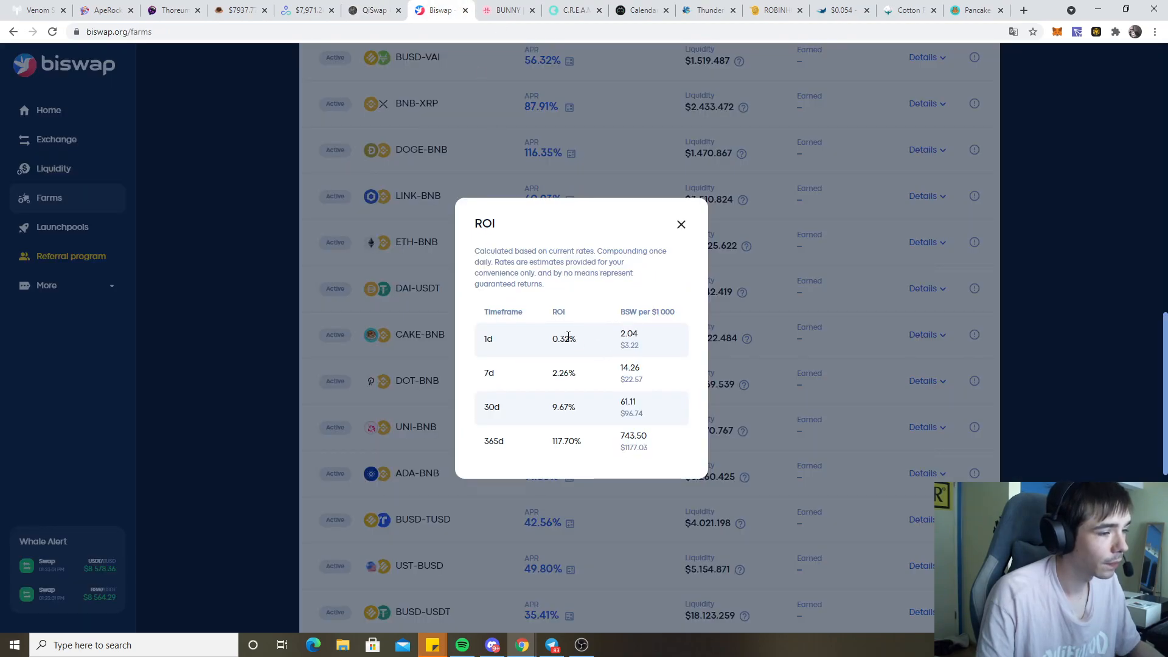
Compare QiSwap's CAKE-BNB ROI (46,849.84% APY) against Biswap's, then close QiSwap's calculator
click(374, 10)
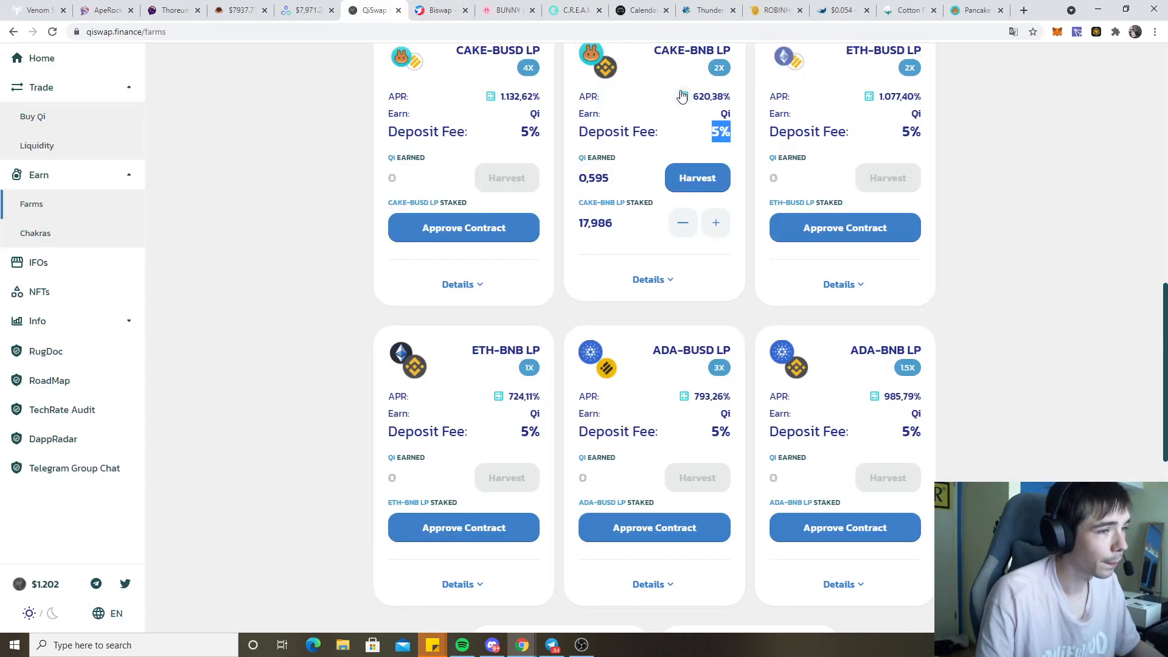
click(683, 96)
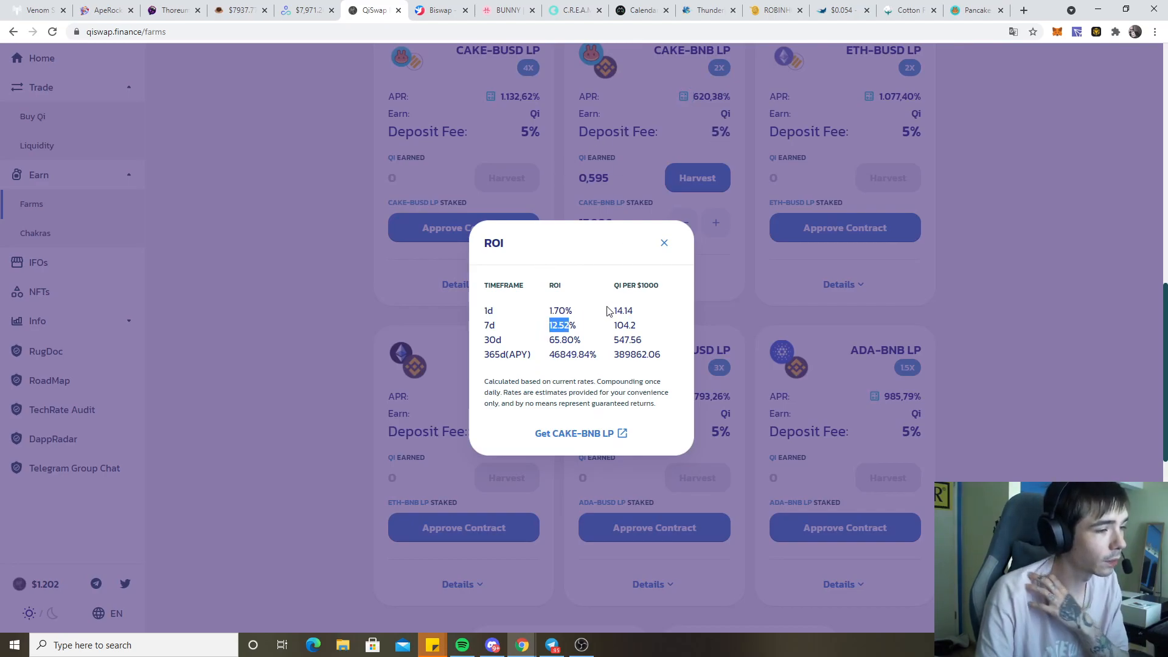
click(440, 10)
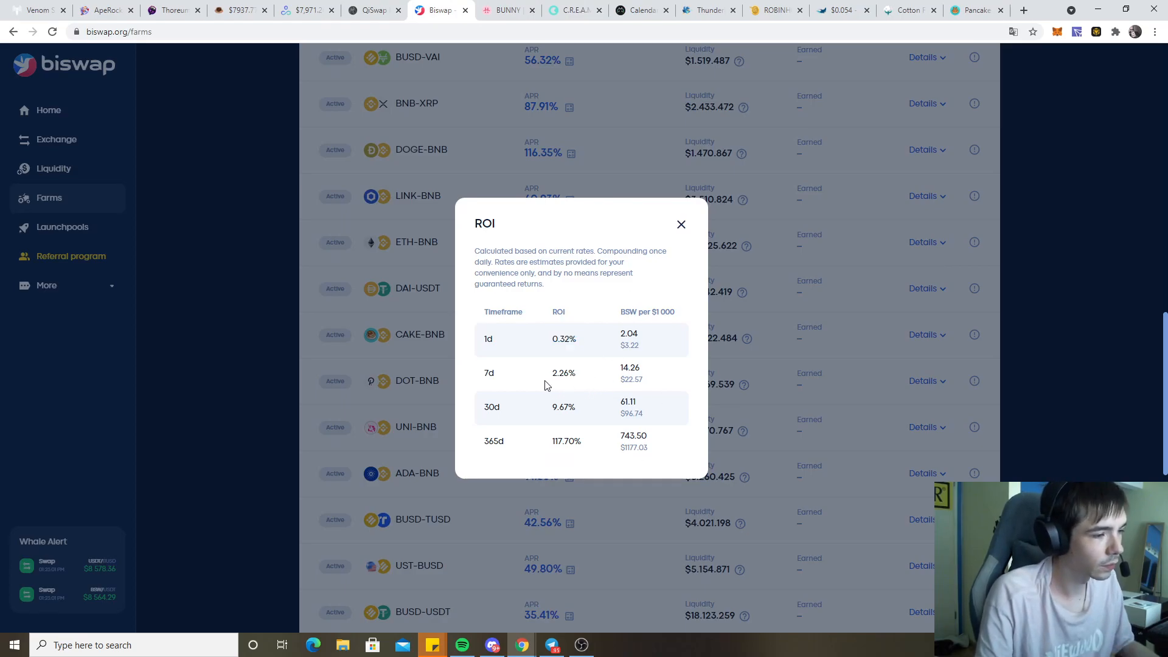
click(372, 10)
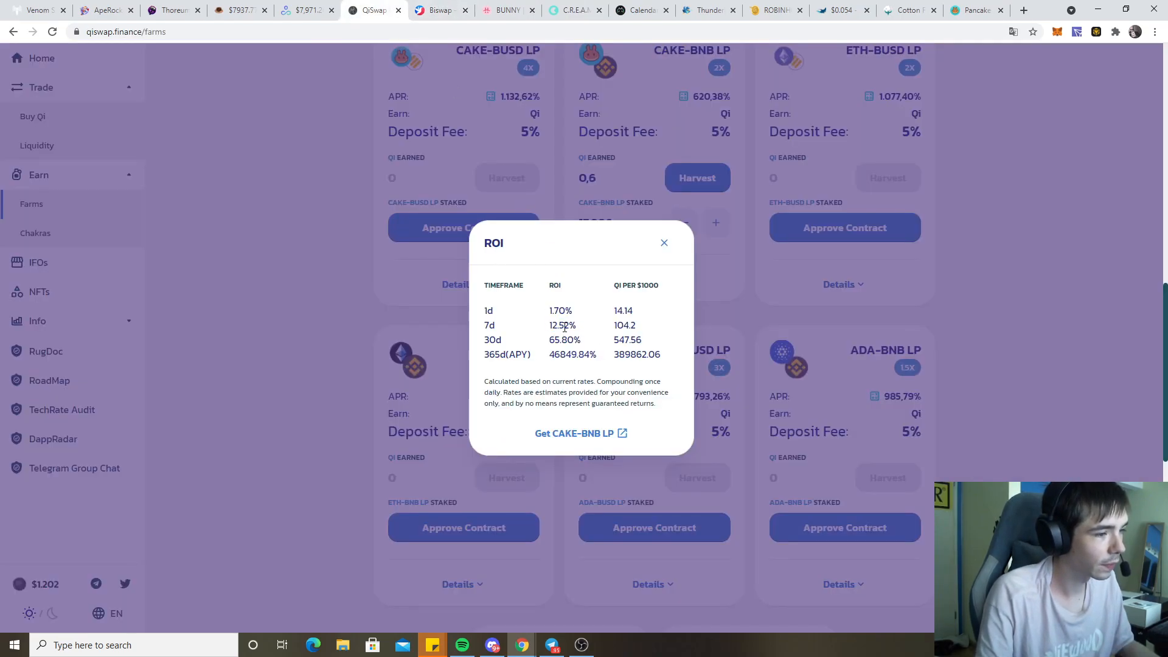
click(663, 243)
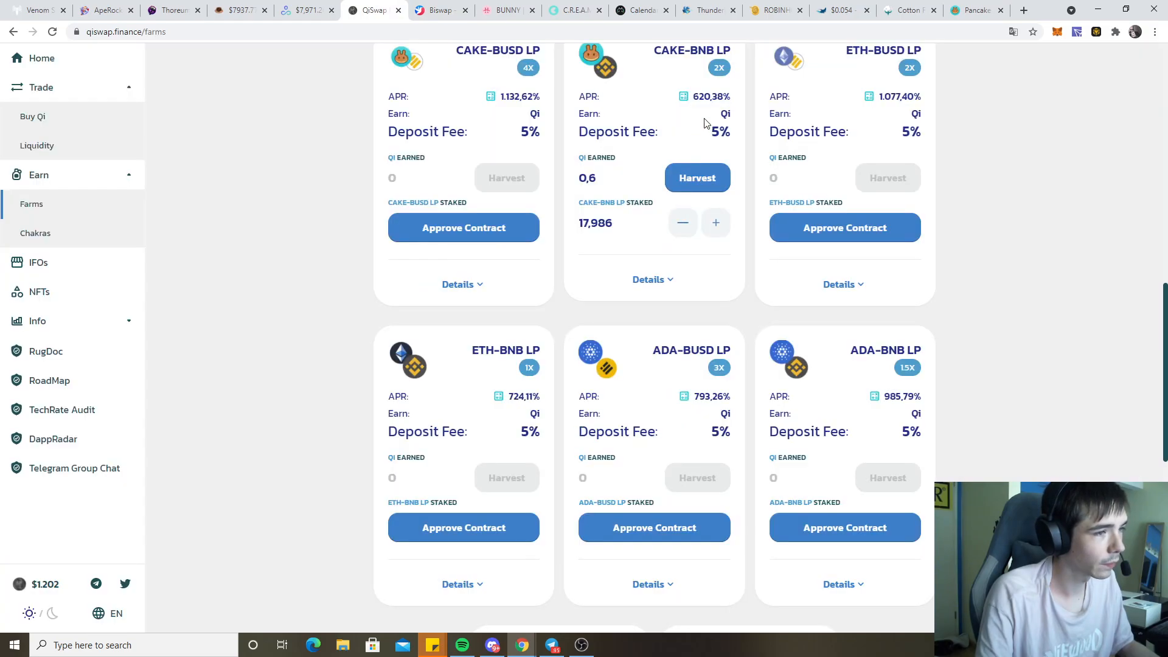
mouse_move(641, 124)
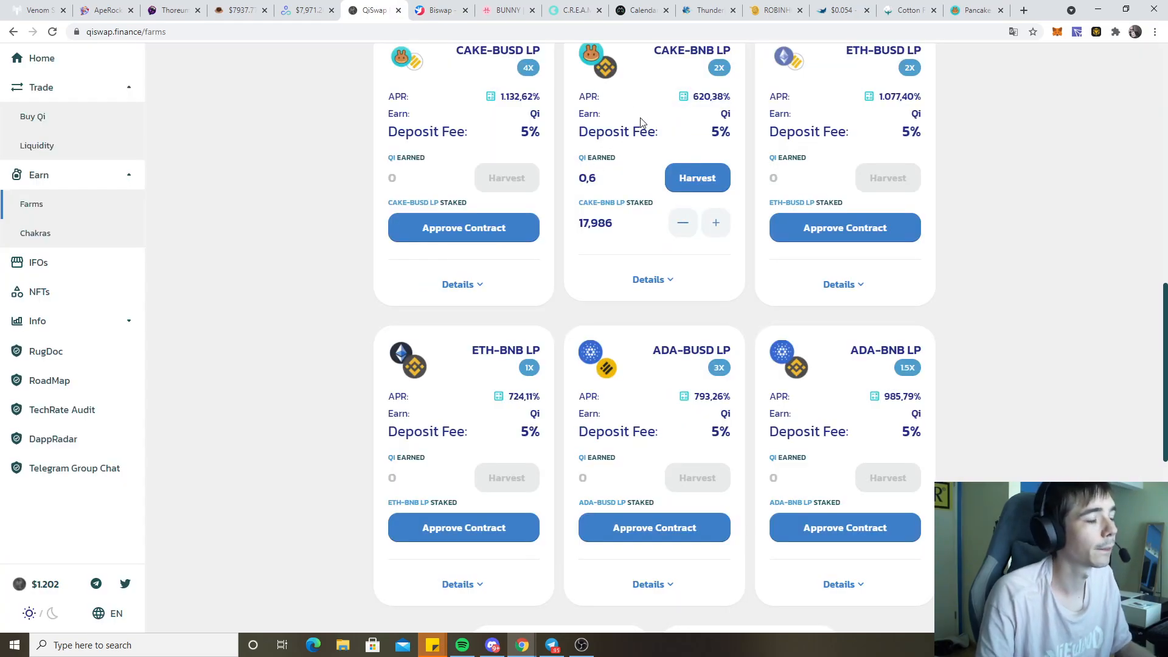
scroll(up, 3)
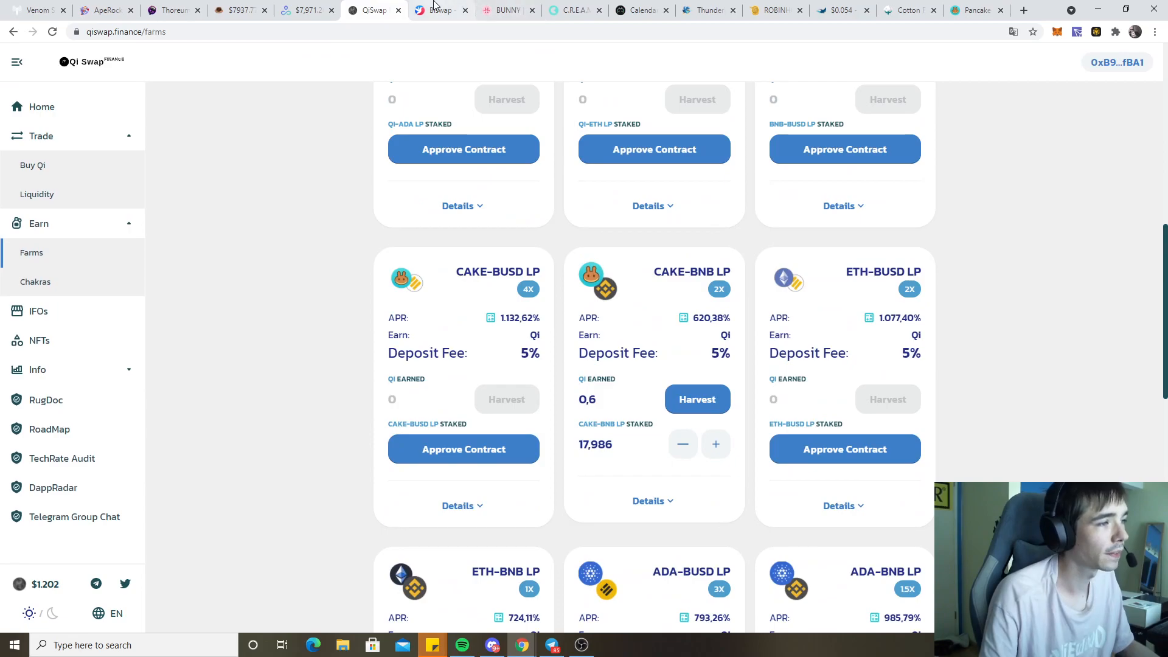
Close Biswap's CAKE-BNB ROI popup (2.26% 7-day) and return to QiSwap's farm card
click(439, 10)
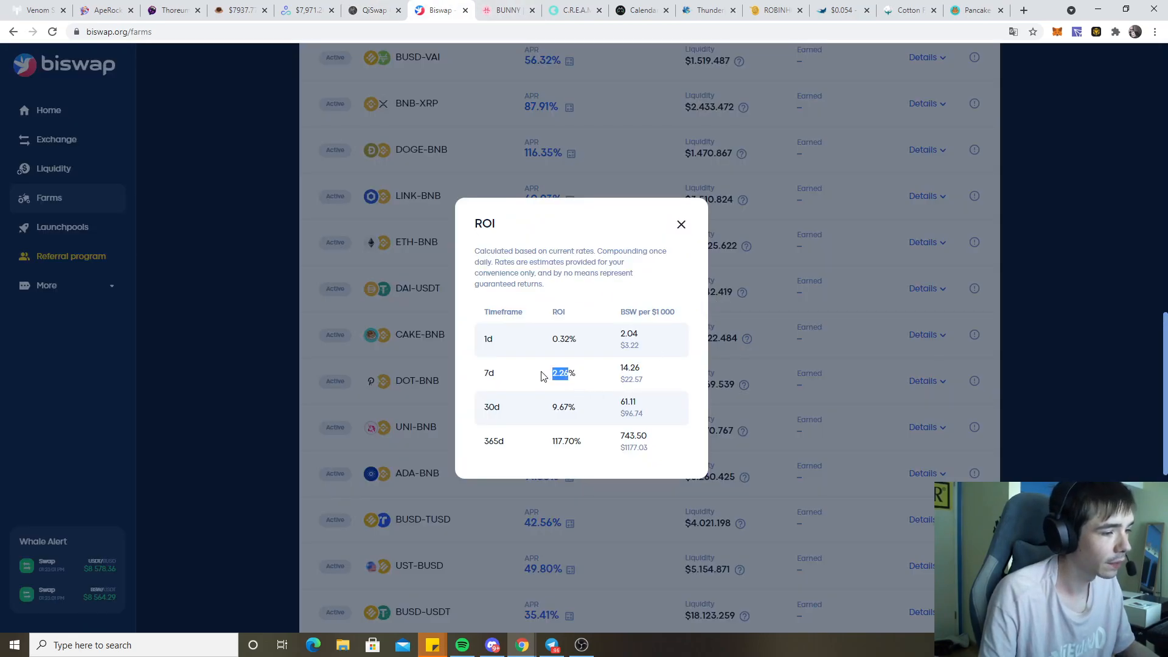
click(679, 225)
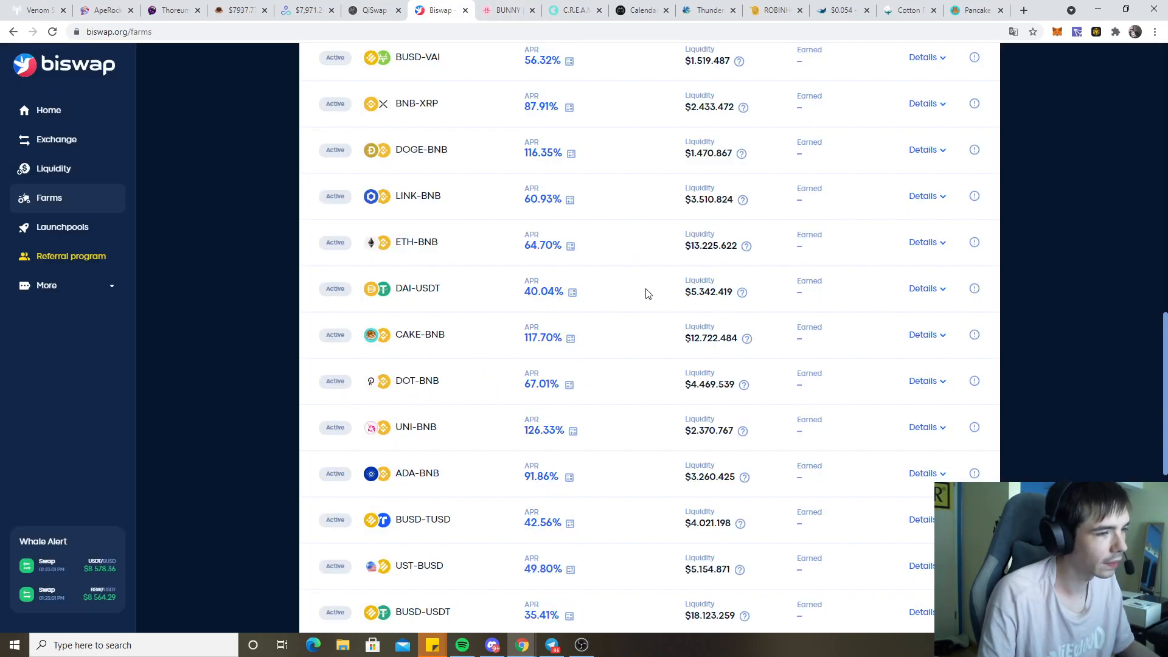
click(375, 10)
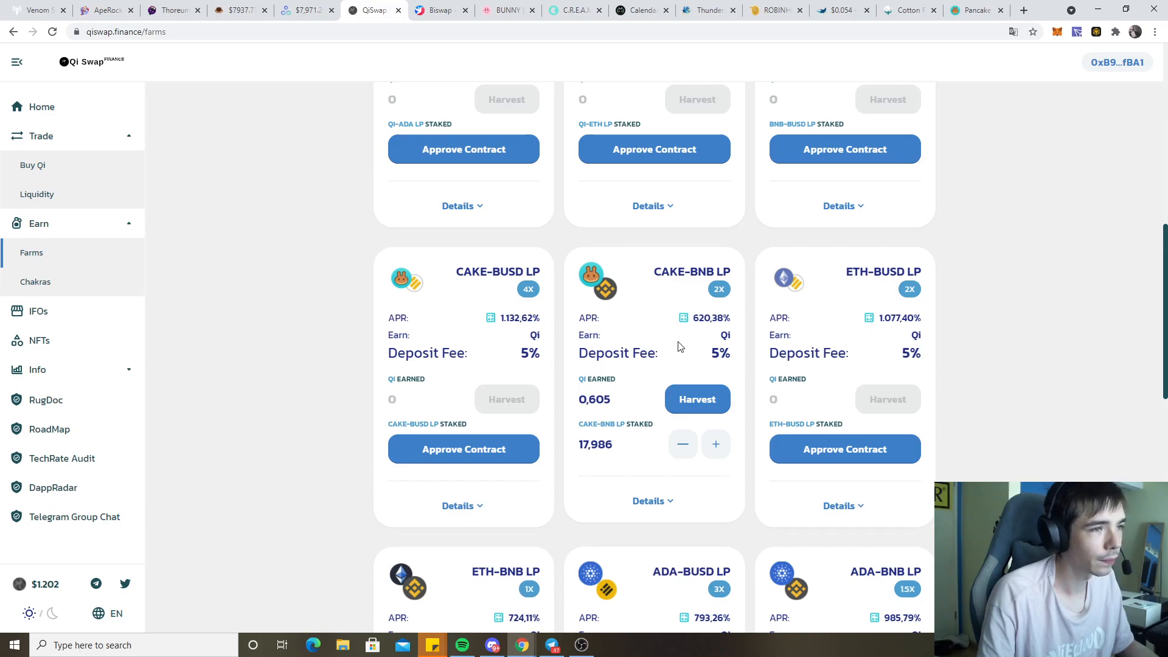
mouse_move(50, 584)
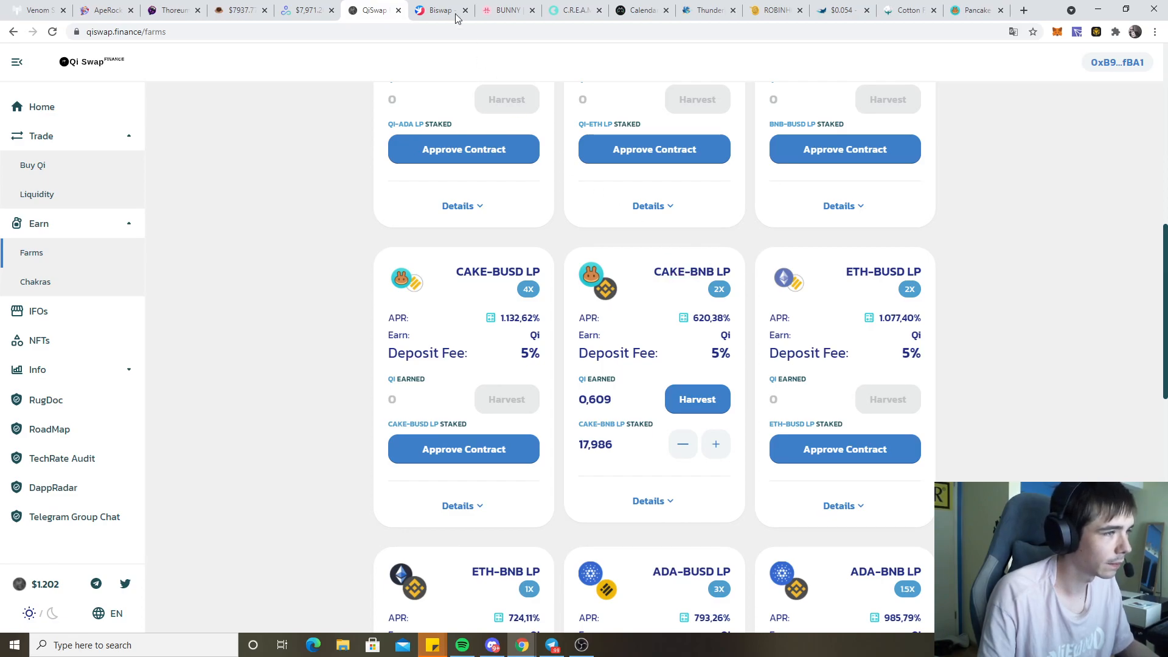
mouse_move(485, 25)
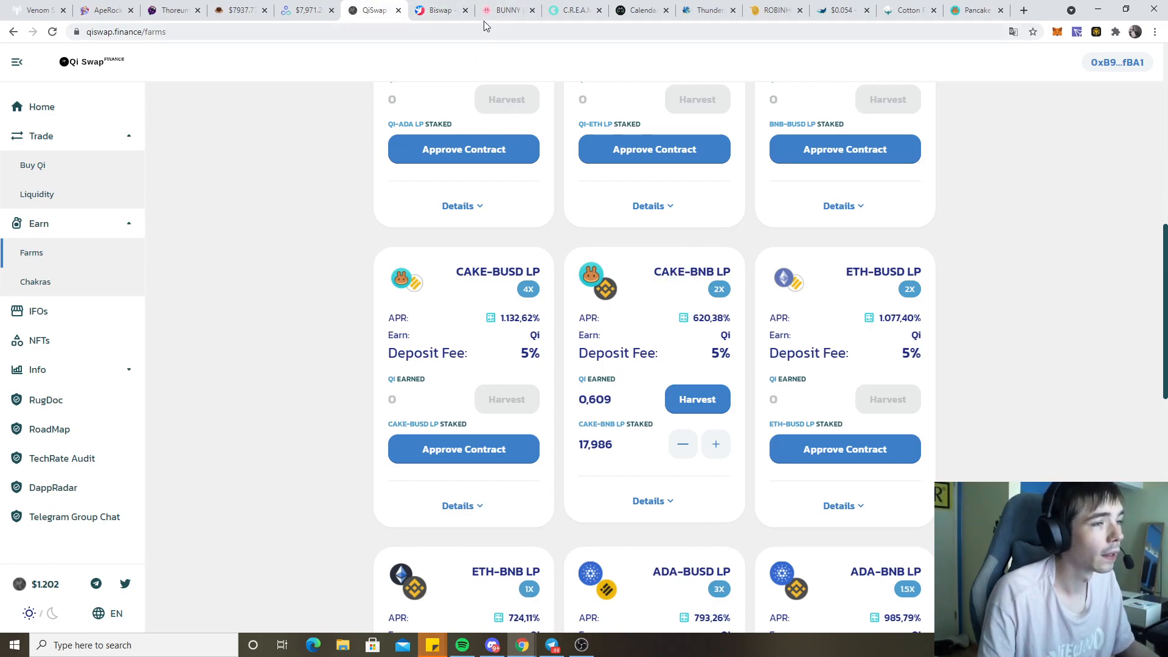
Check Biswap's USDT-BSW ROI estimate (1.95% daily, 713.43% yearly) and close it
click(439, 10)
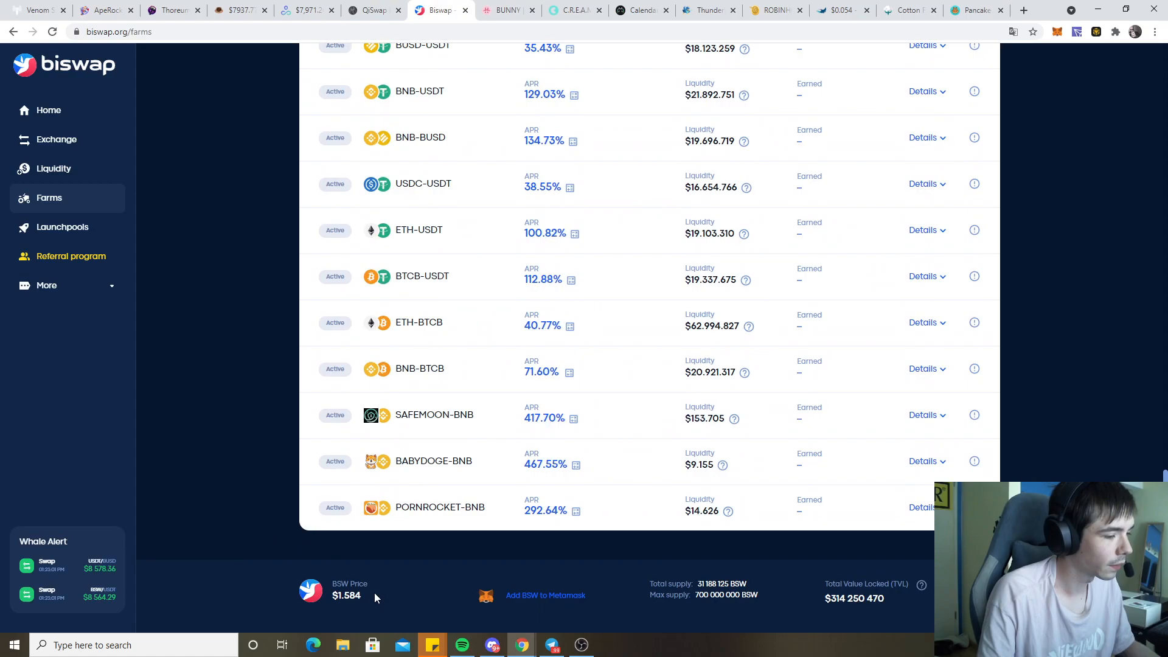
scroll(up, 3)
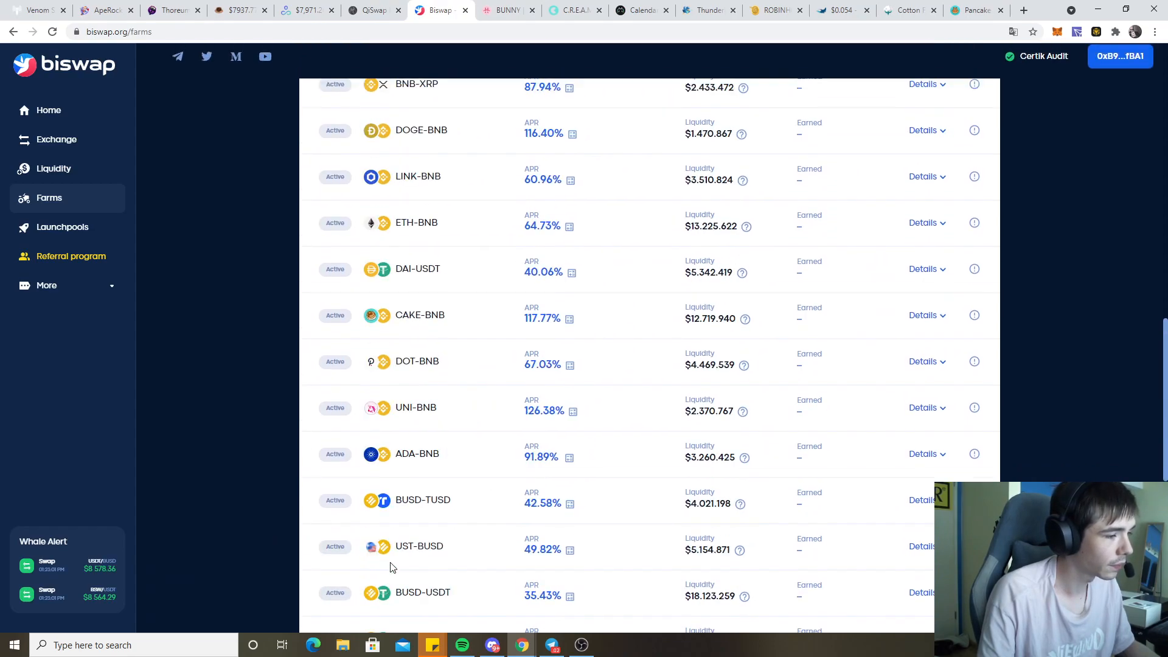
scroll(up, 3)
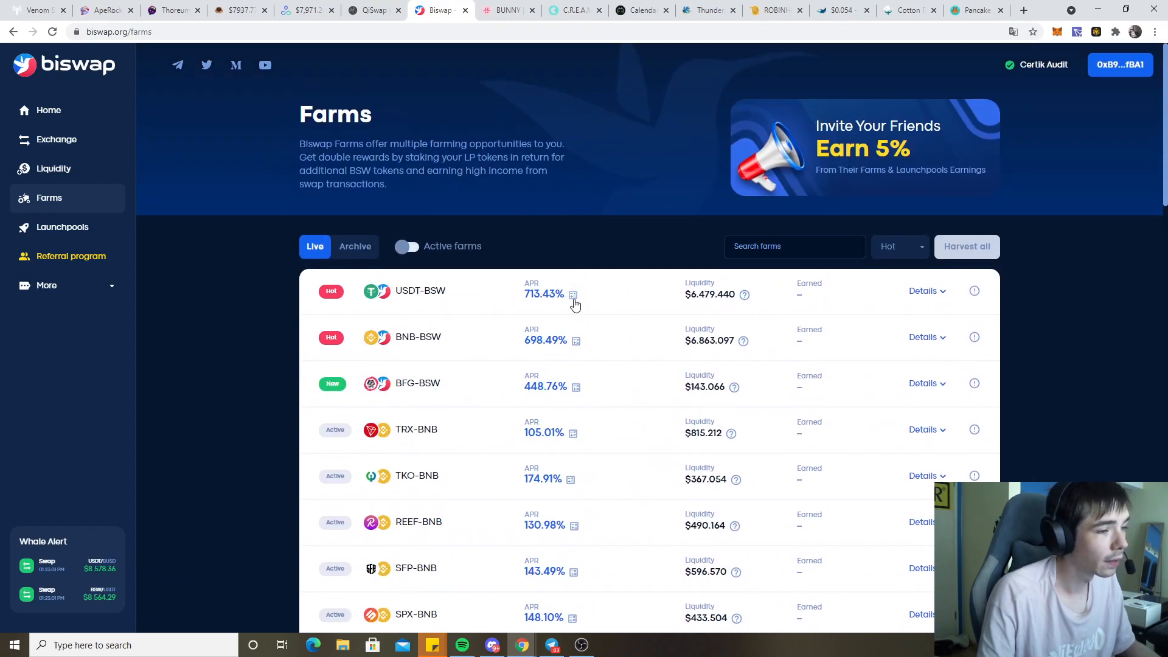
click(573, 294)
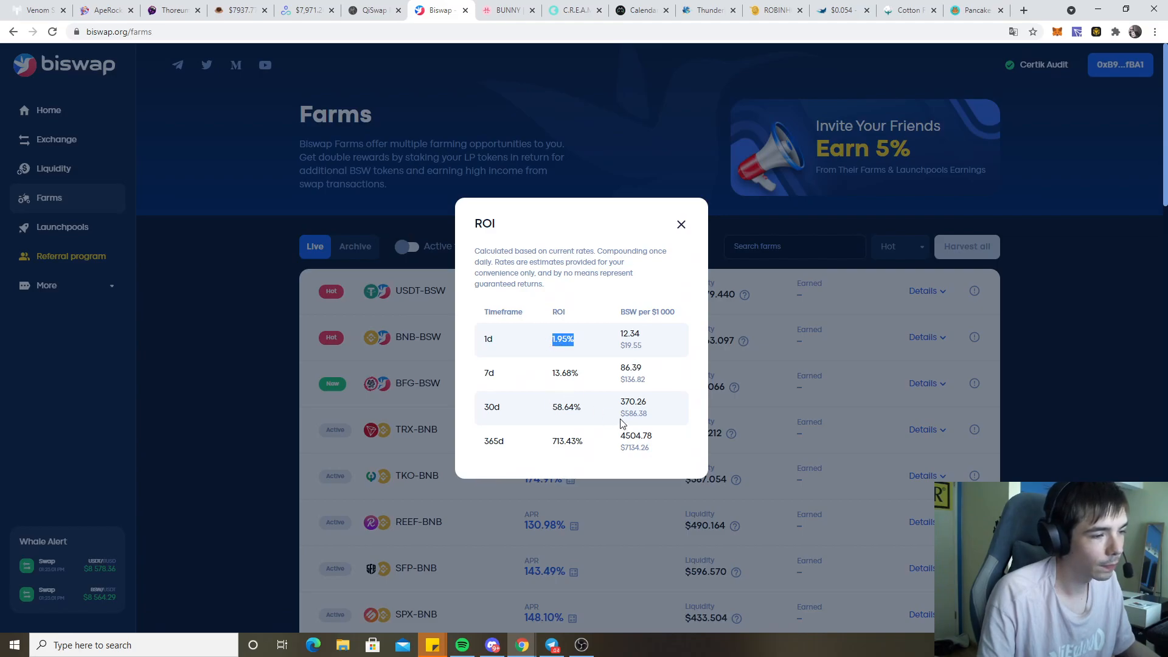
click(680, 225)
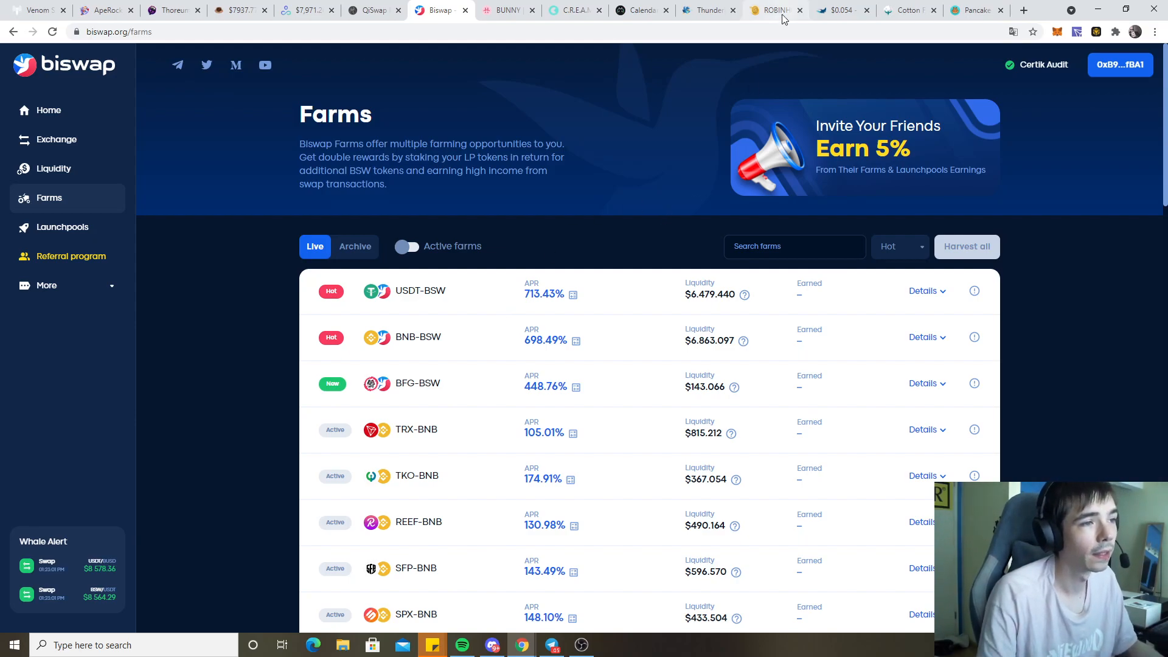
Show Cotton Farm's home dashboard with $73,073.90 market cap and $43,172.24 TVL
click(908, 9)
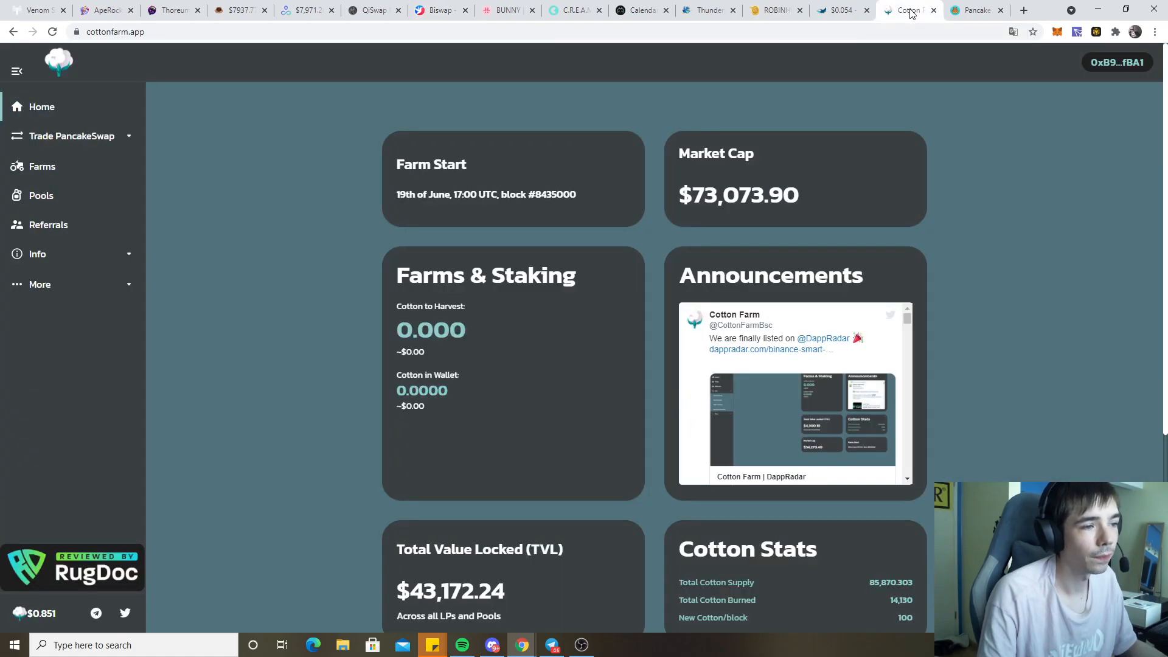
mouse_move(206, 188)
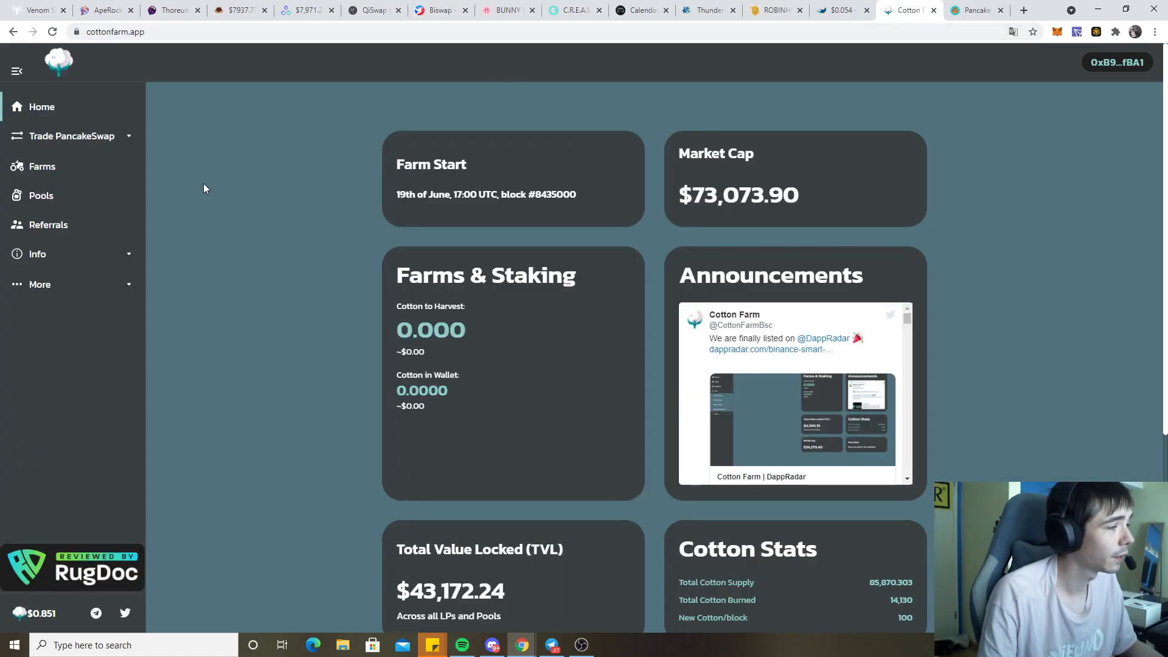
mouse_move(199, 286)
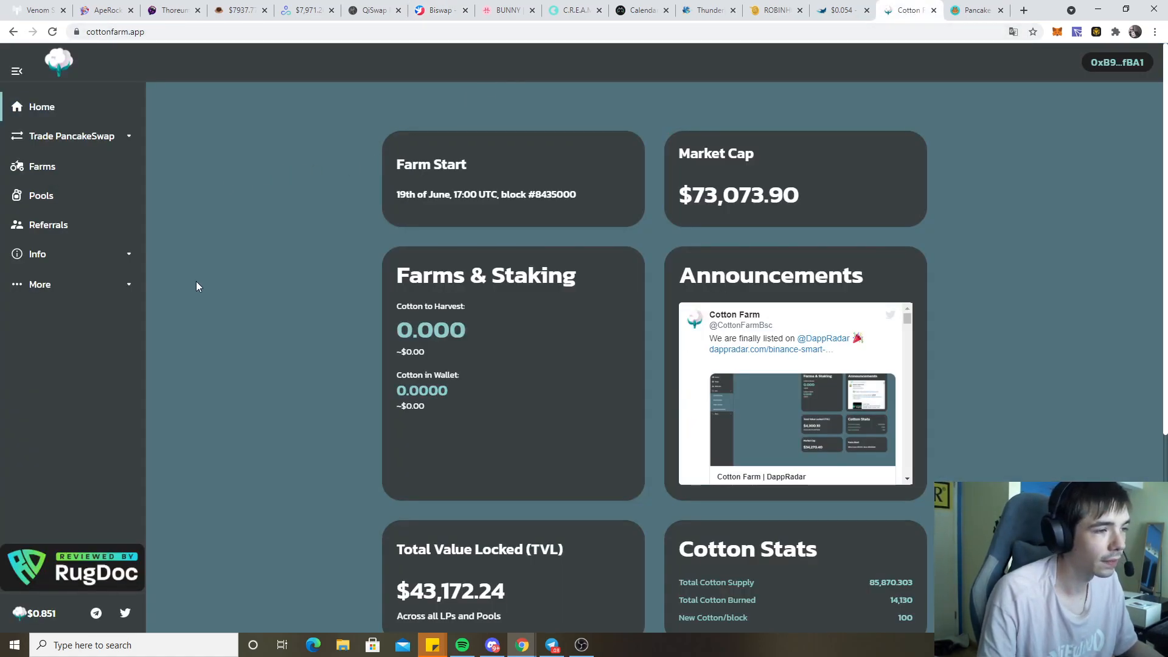